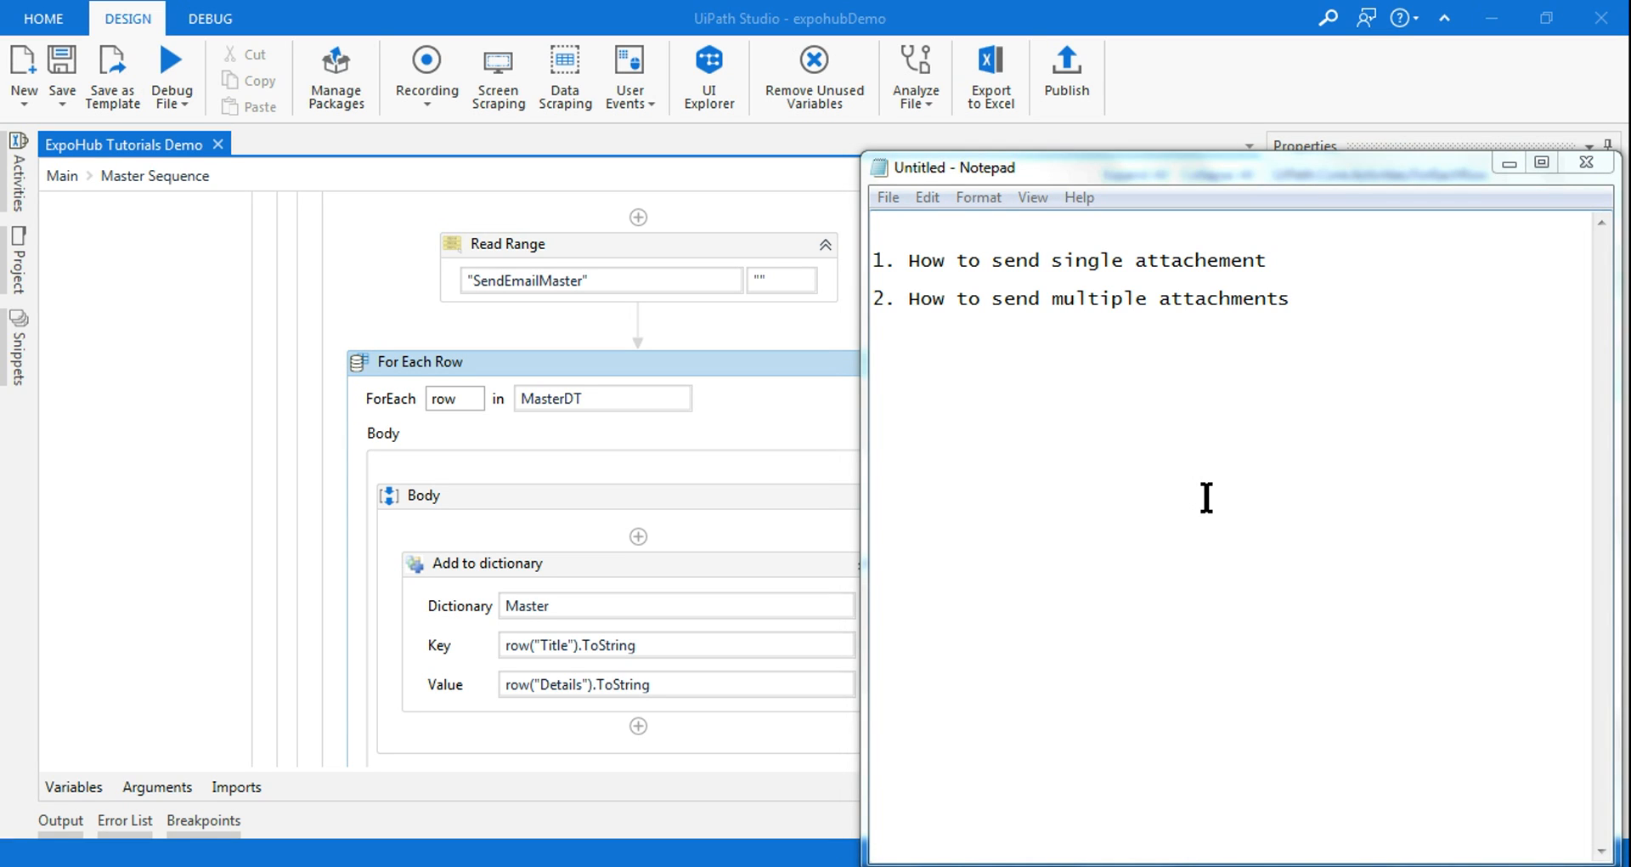
pyautogui.moveTo(1049, 266)
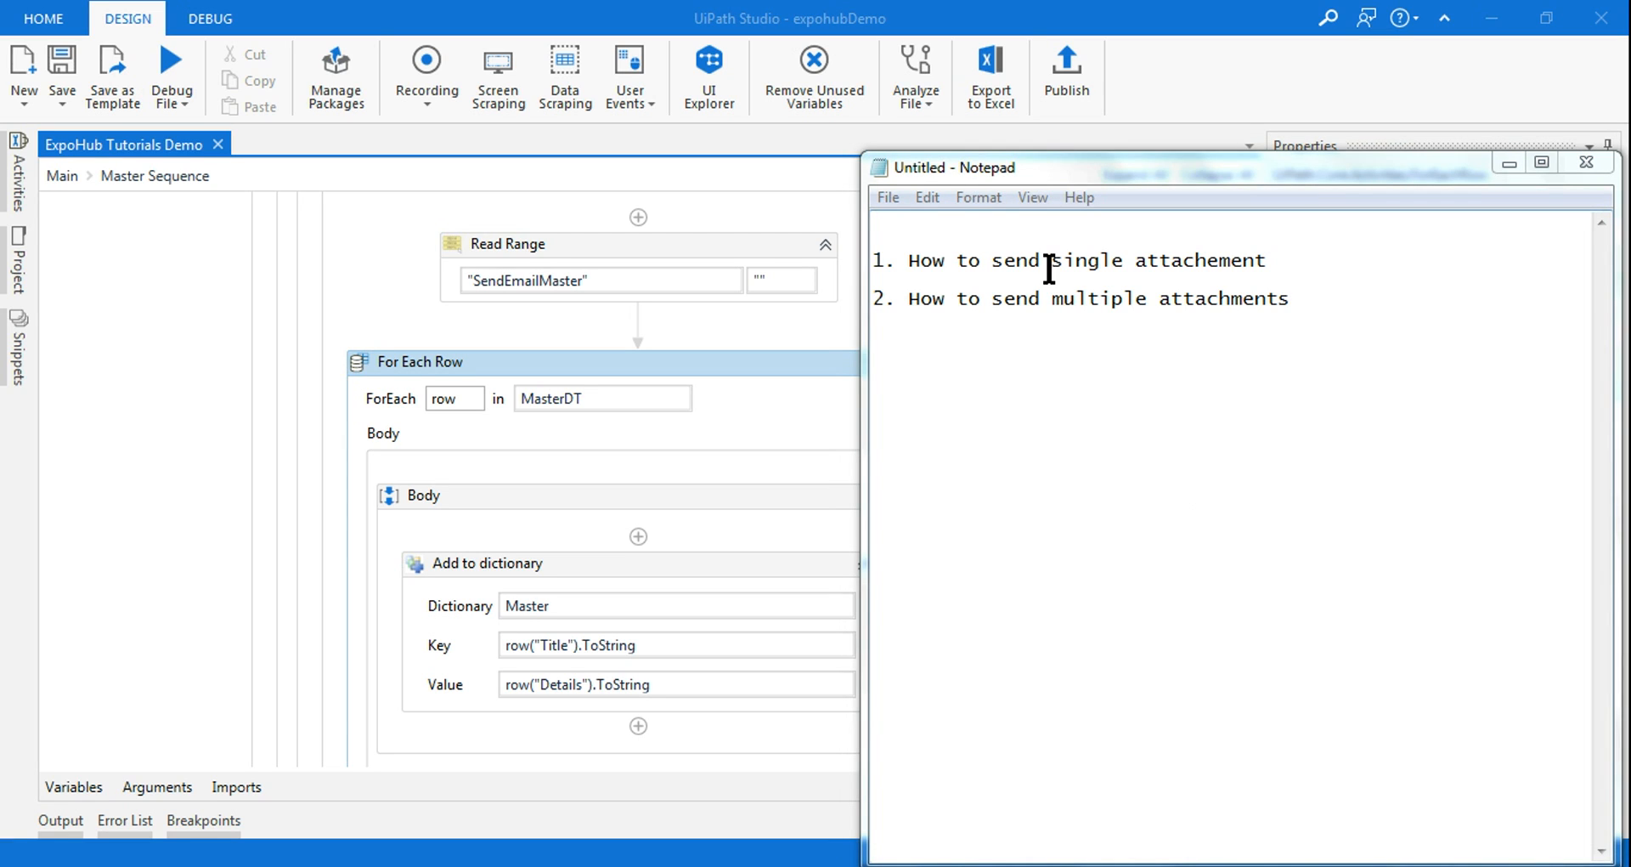
pyautogui.moveTo(917, 260)
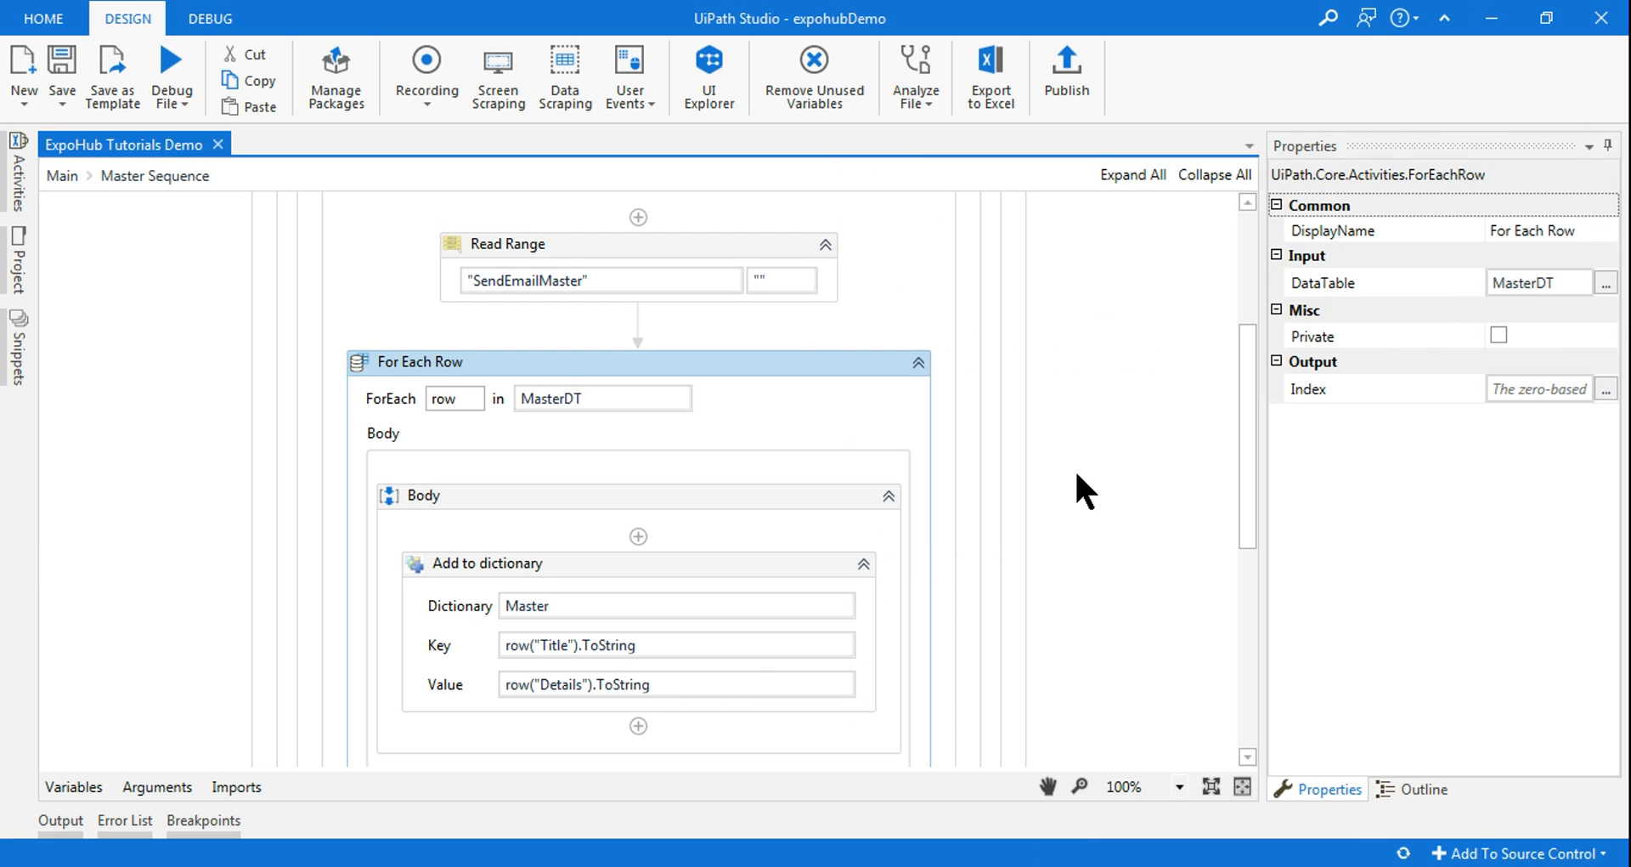
# Step: Scroll up the UiPath workflow toward the top of the sequence
pyautogui.scroll(3)
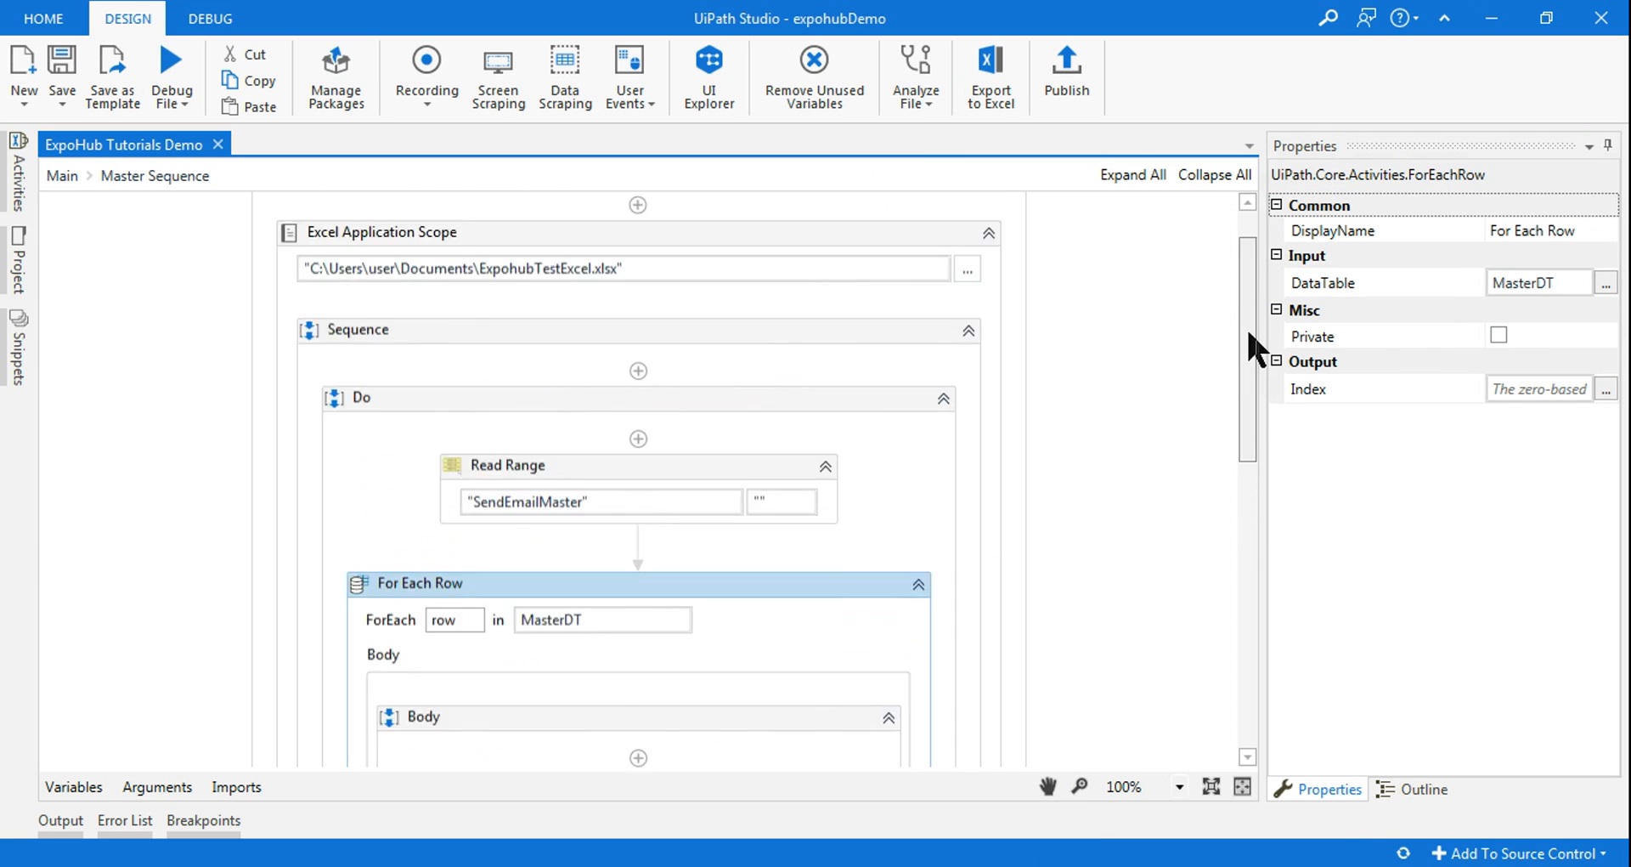
pyautogui.scroll(3)
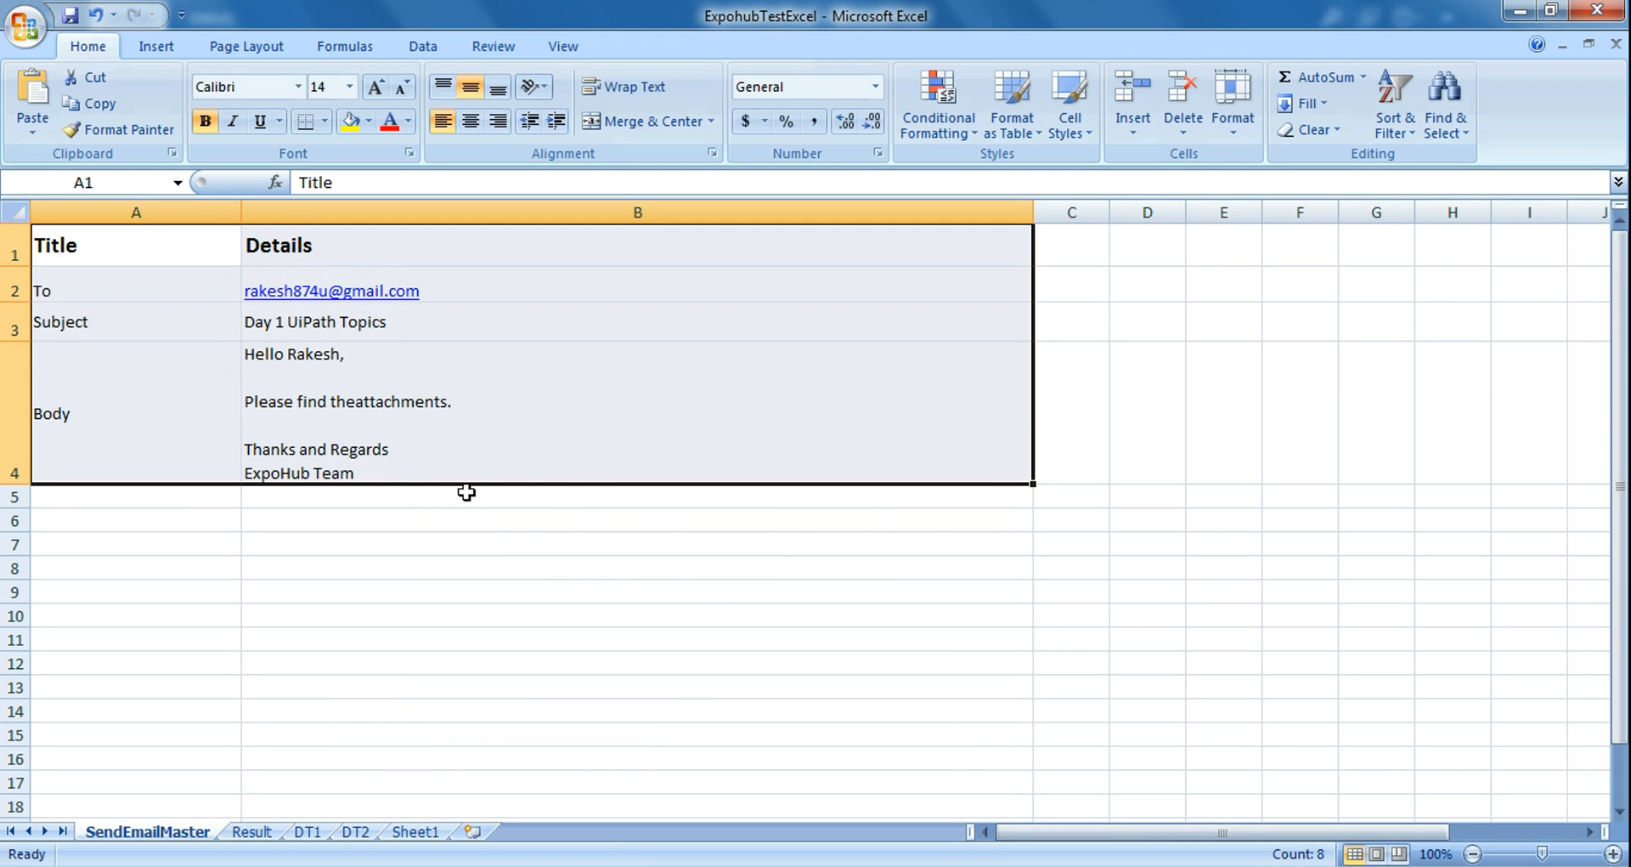
# Step: Leave the SendEmailMaster sheet and return to the UiPath Master Sequence workflow
pyautogui.click(637, 567)
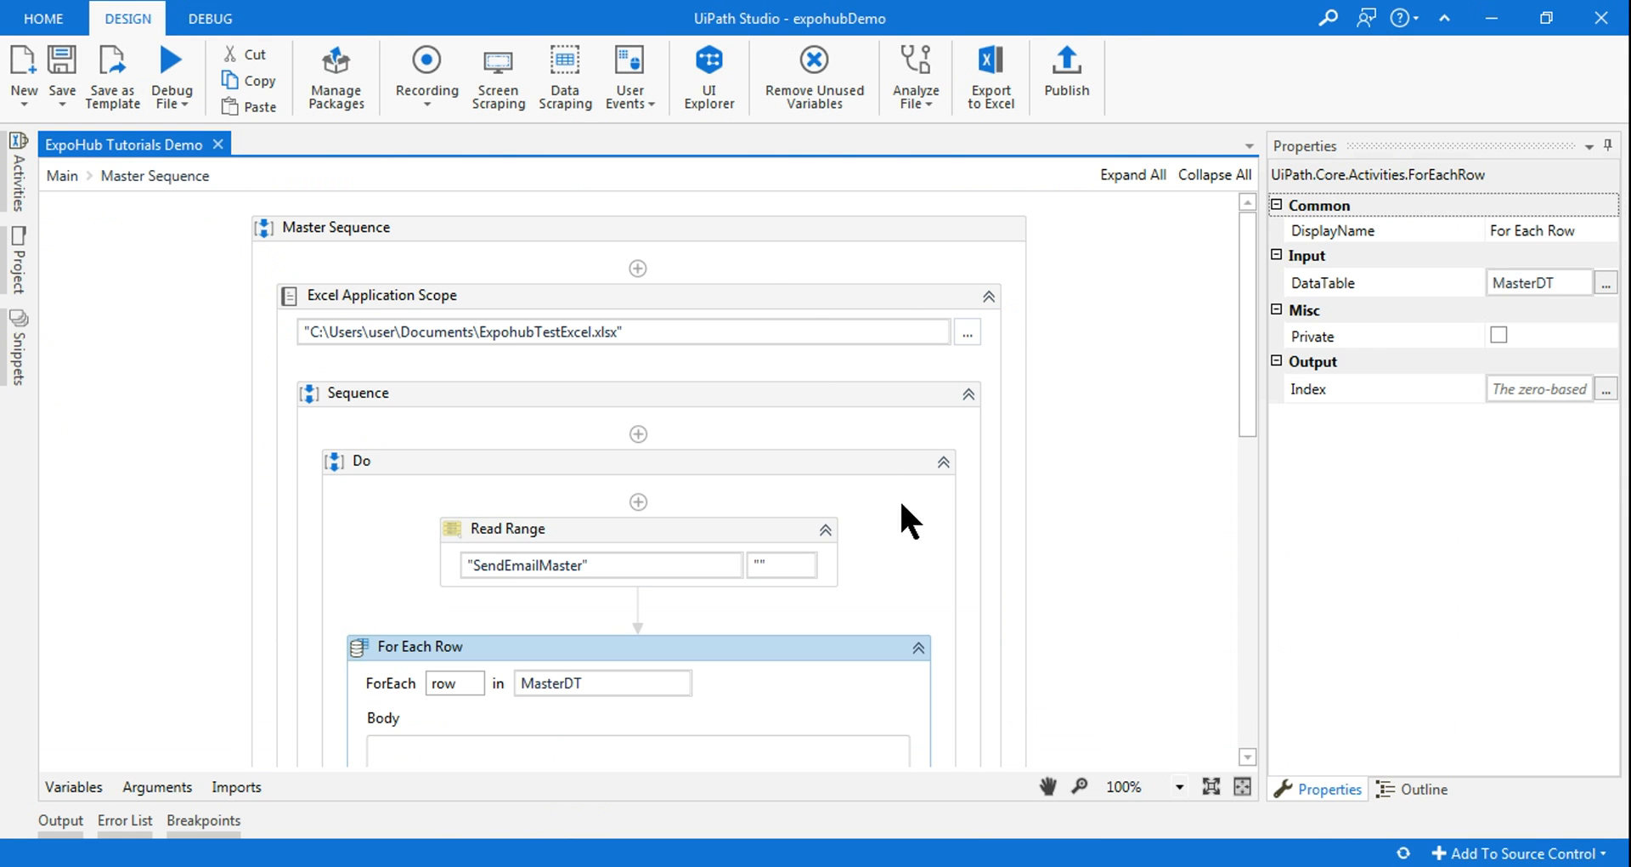
# Step: Scroll down the Master Sequence and select the Send SMTP Mail Message activity
pyautogui.scroll(-3)
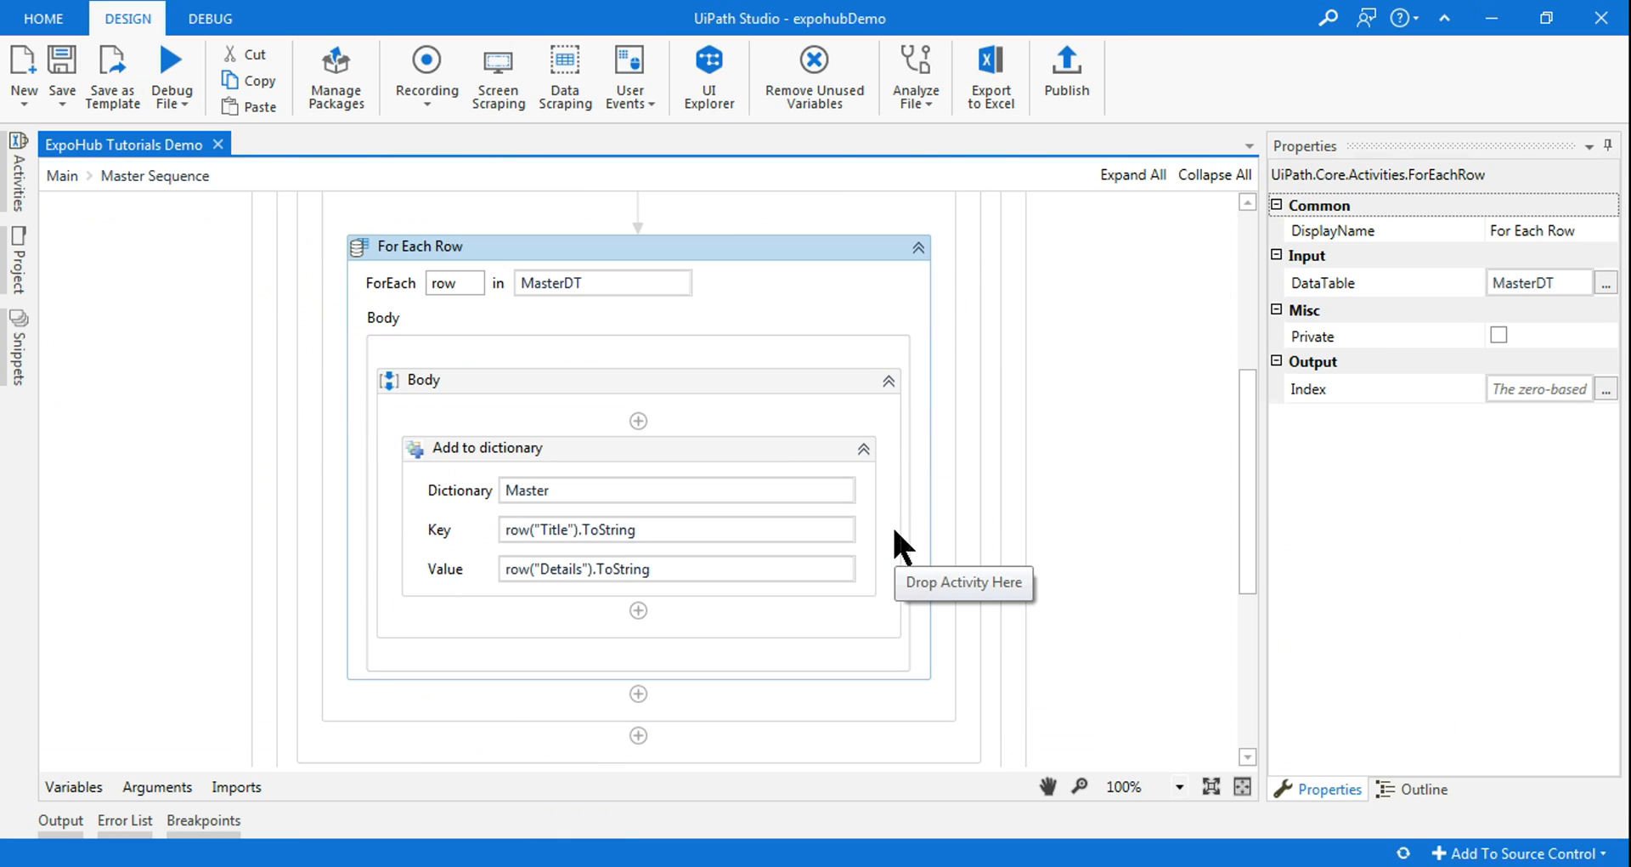
pyautogui.scroll(-3)
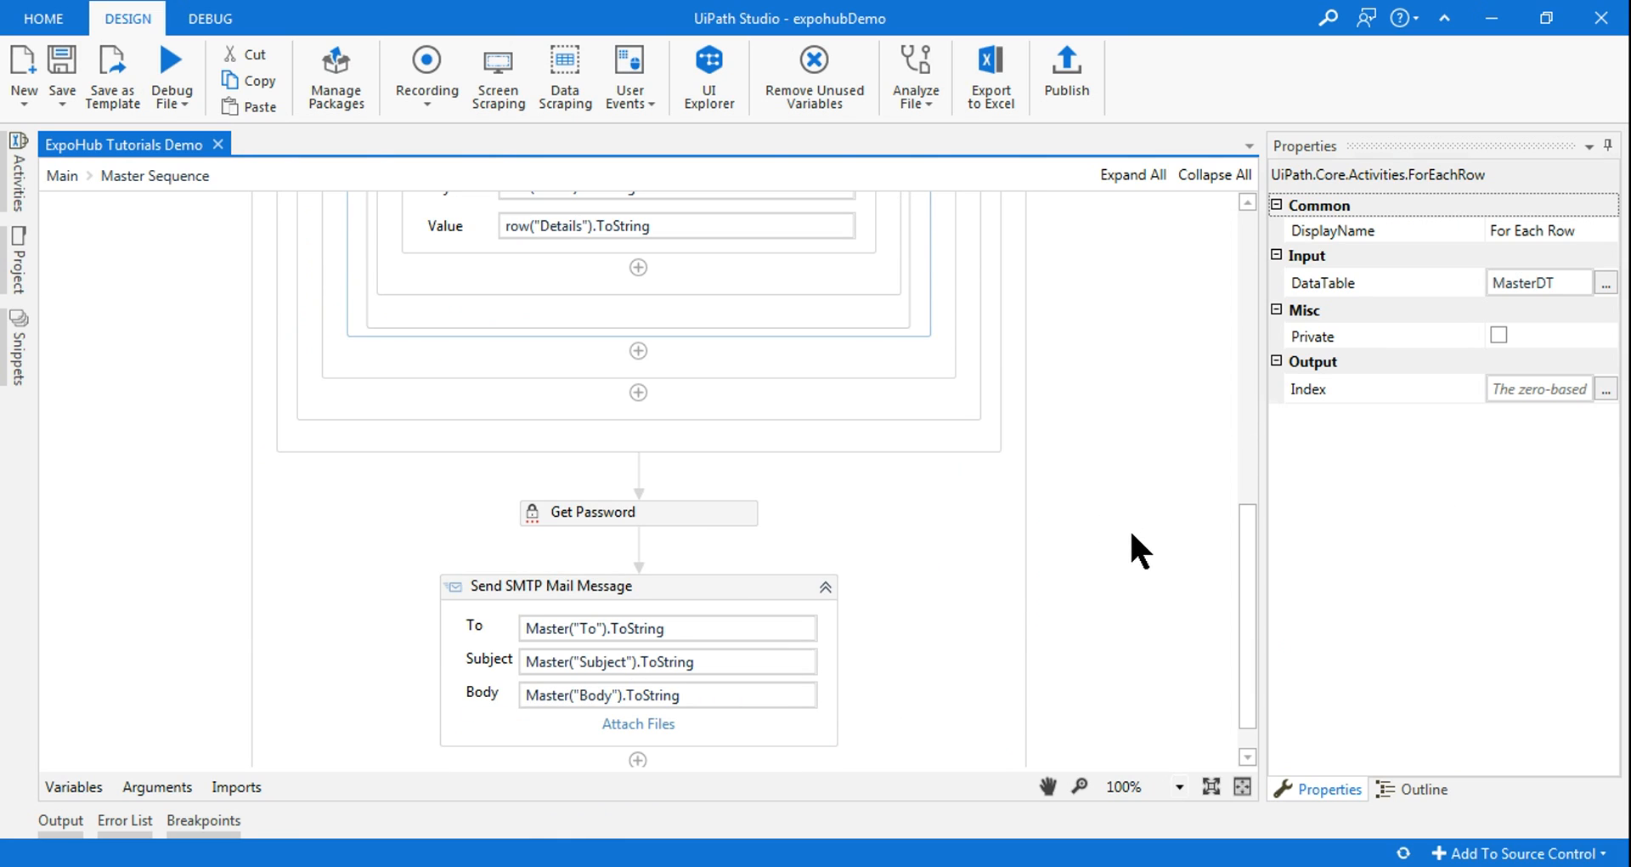
pyautogui.scroll(-3)
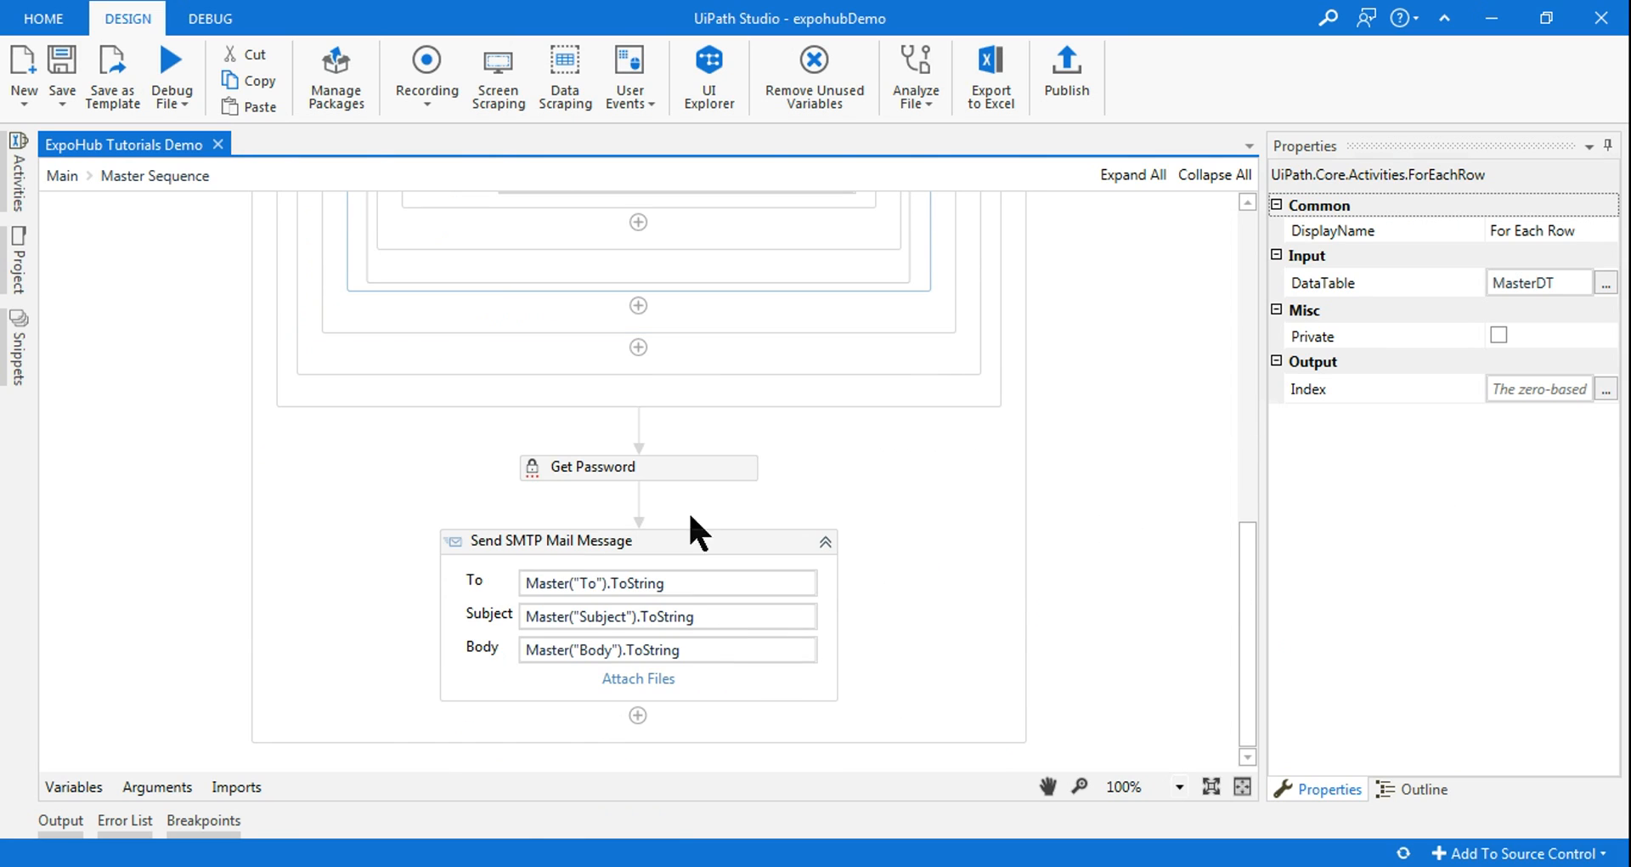
pyautogui.click(553, 540)
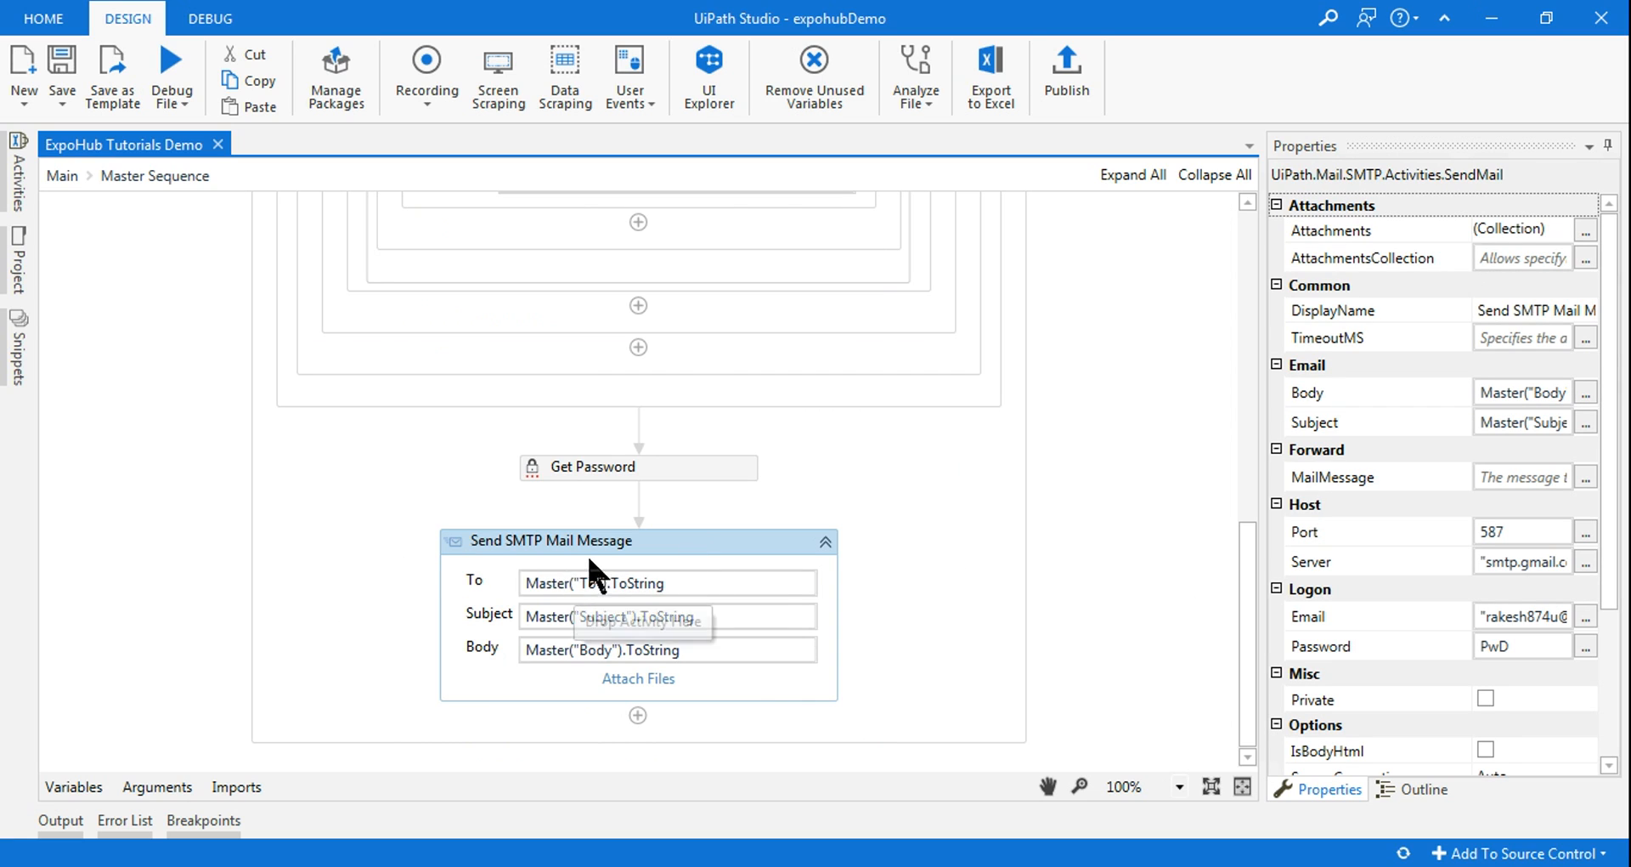
pyautogui.moveTo(619, 567)
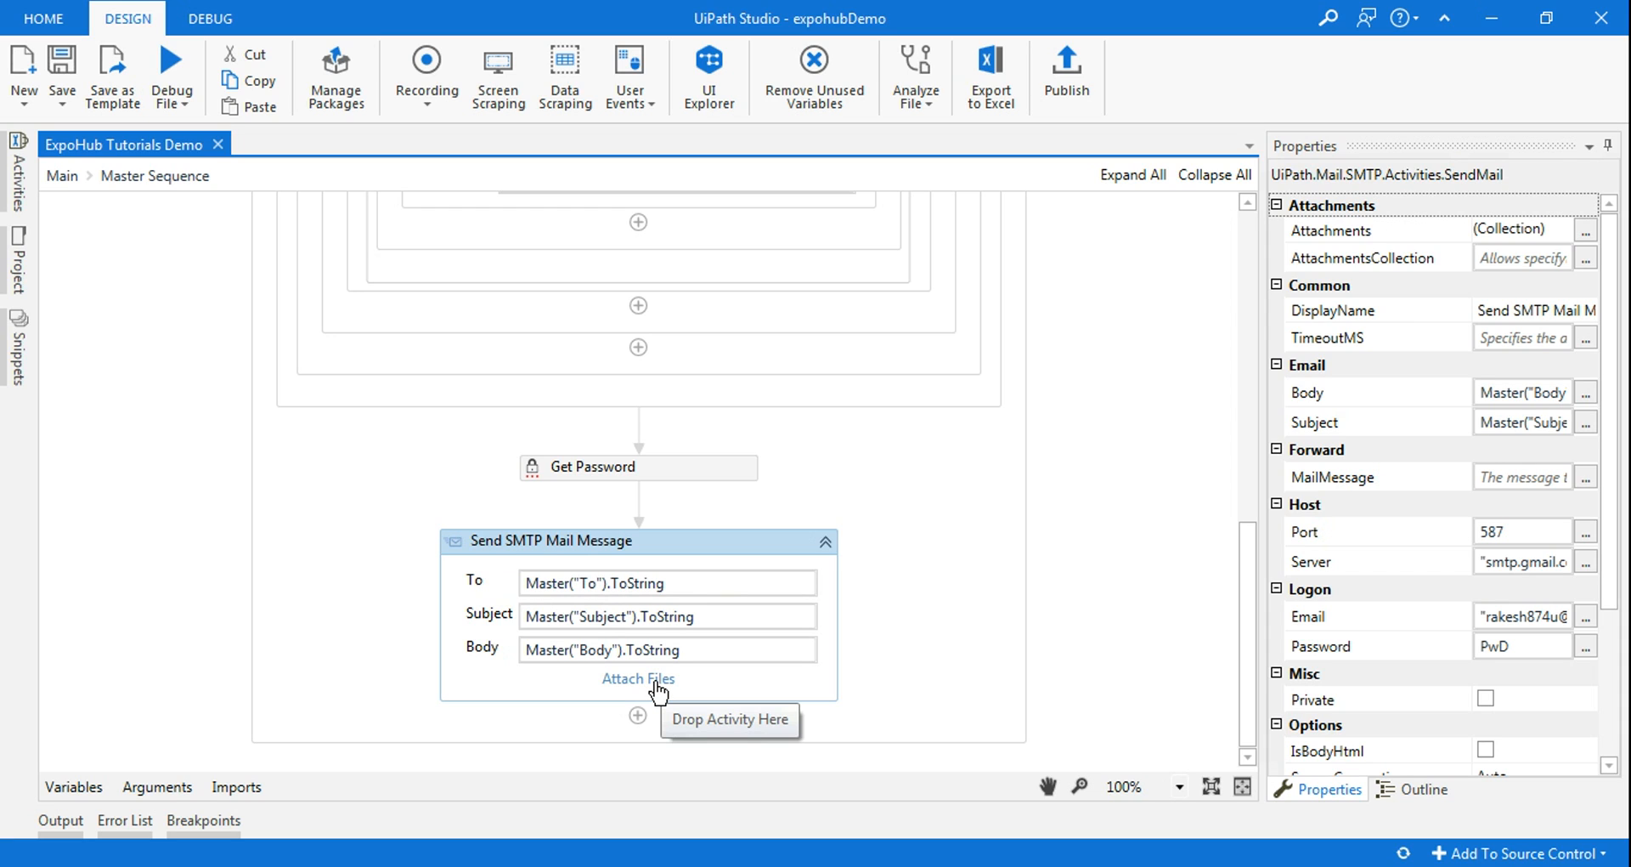
pyautogui.moveTo(622, 690)
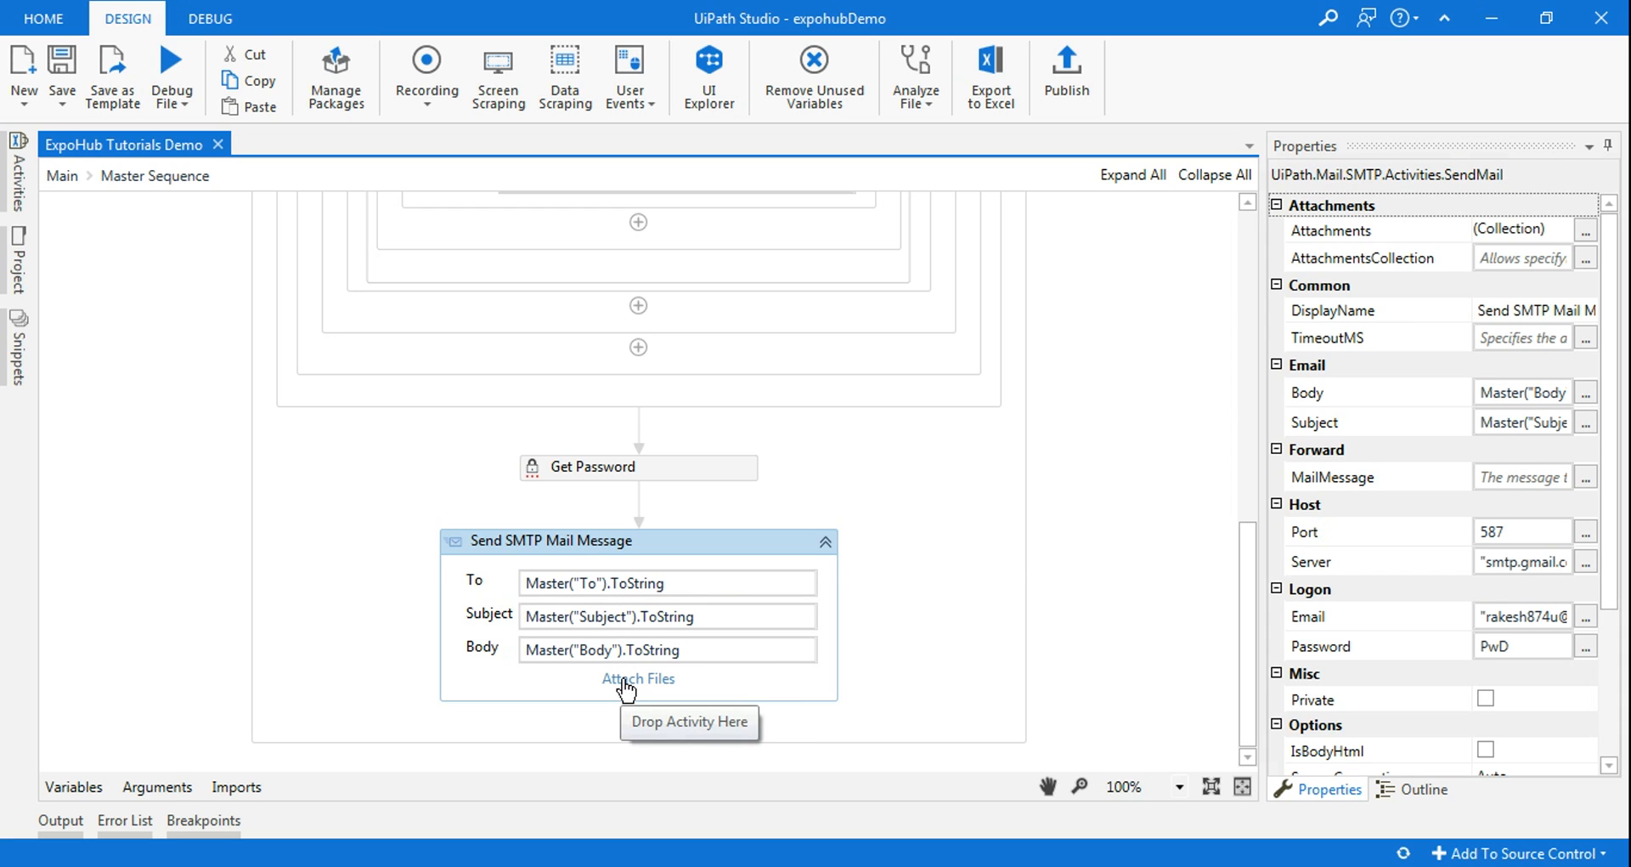
# Step: Open Attach Files, clear the old path, and add a new In String argument row
pyautogui.click(638, 678)
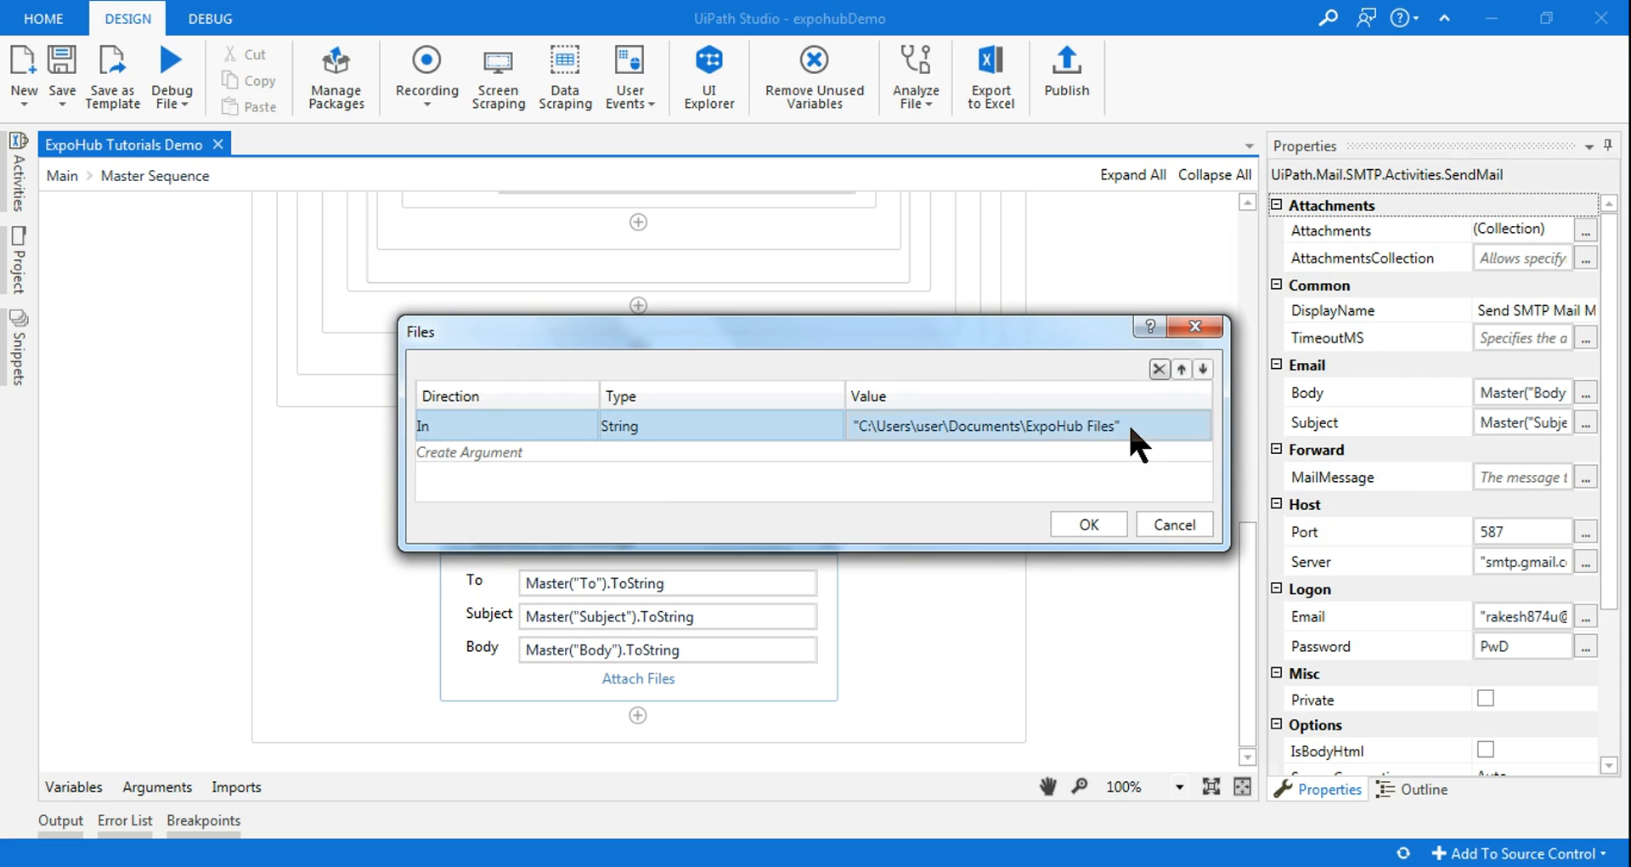
pyautogui.click(983, 423)
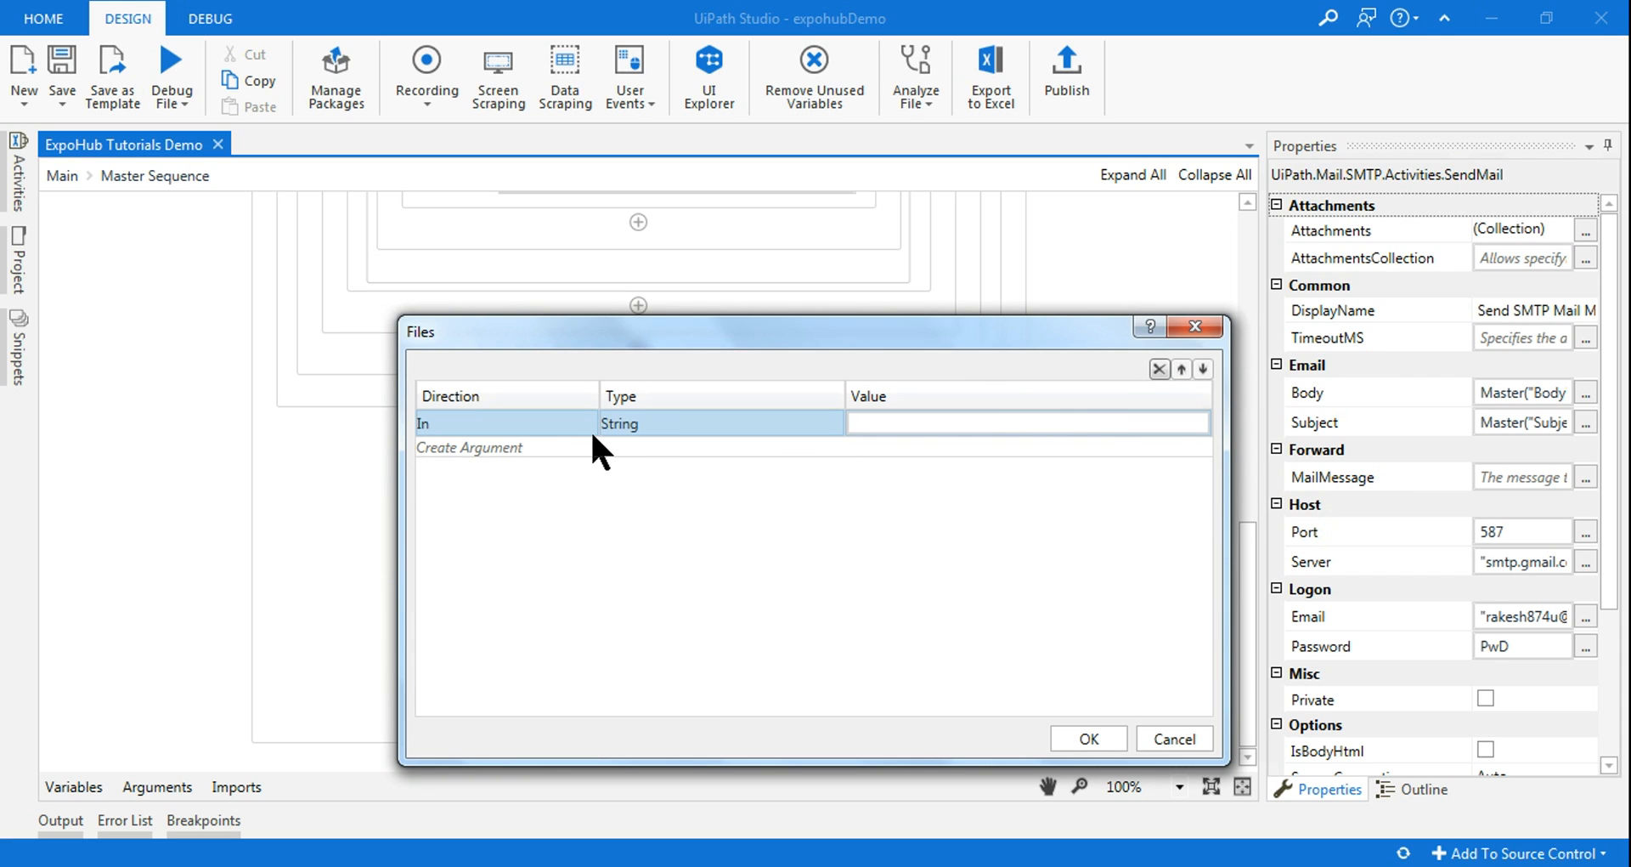
pyautogui.moveTo(645, 450)
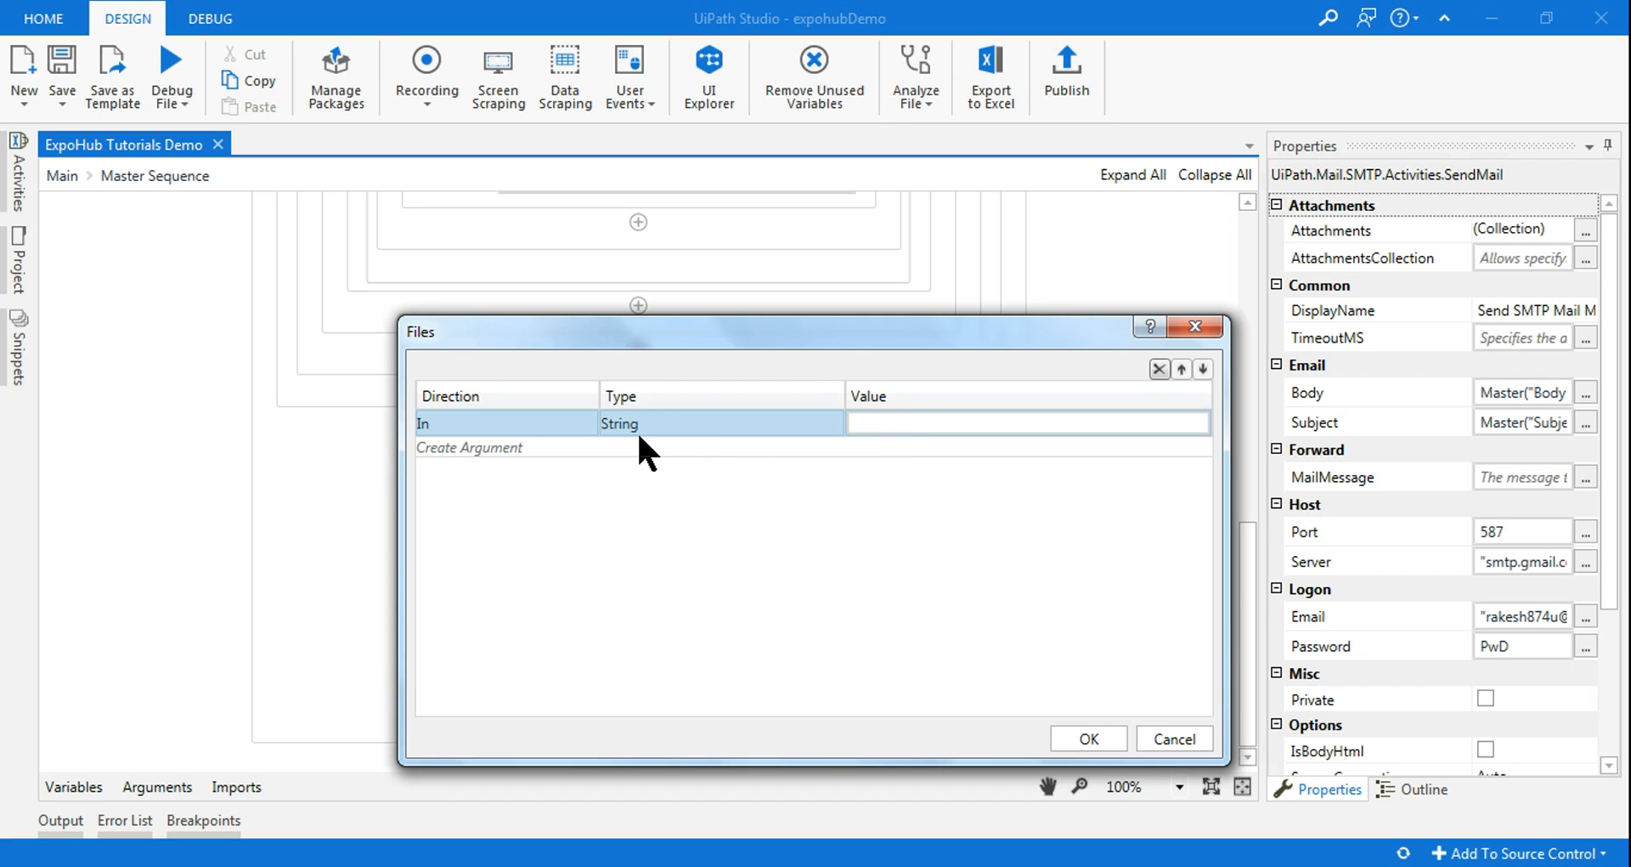
pyautogui.moveTo(624, 427)
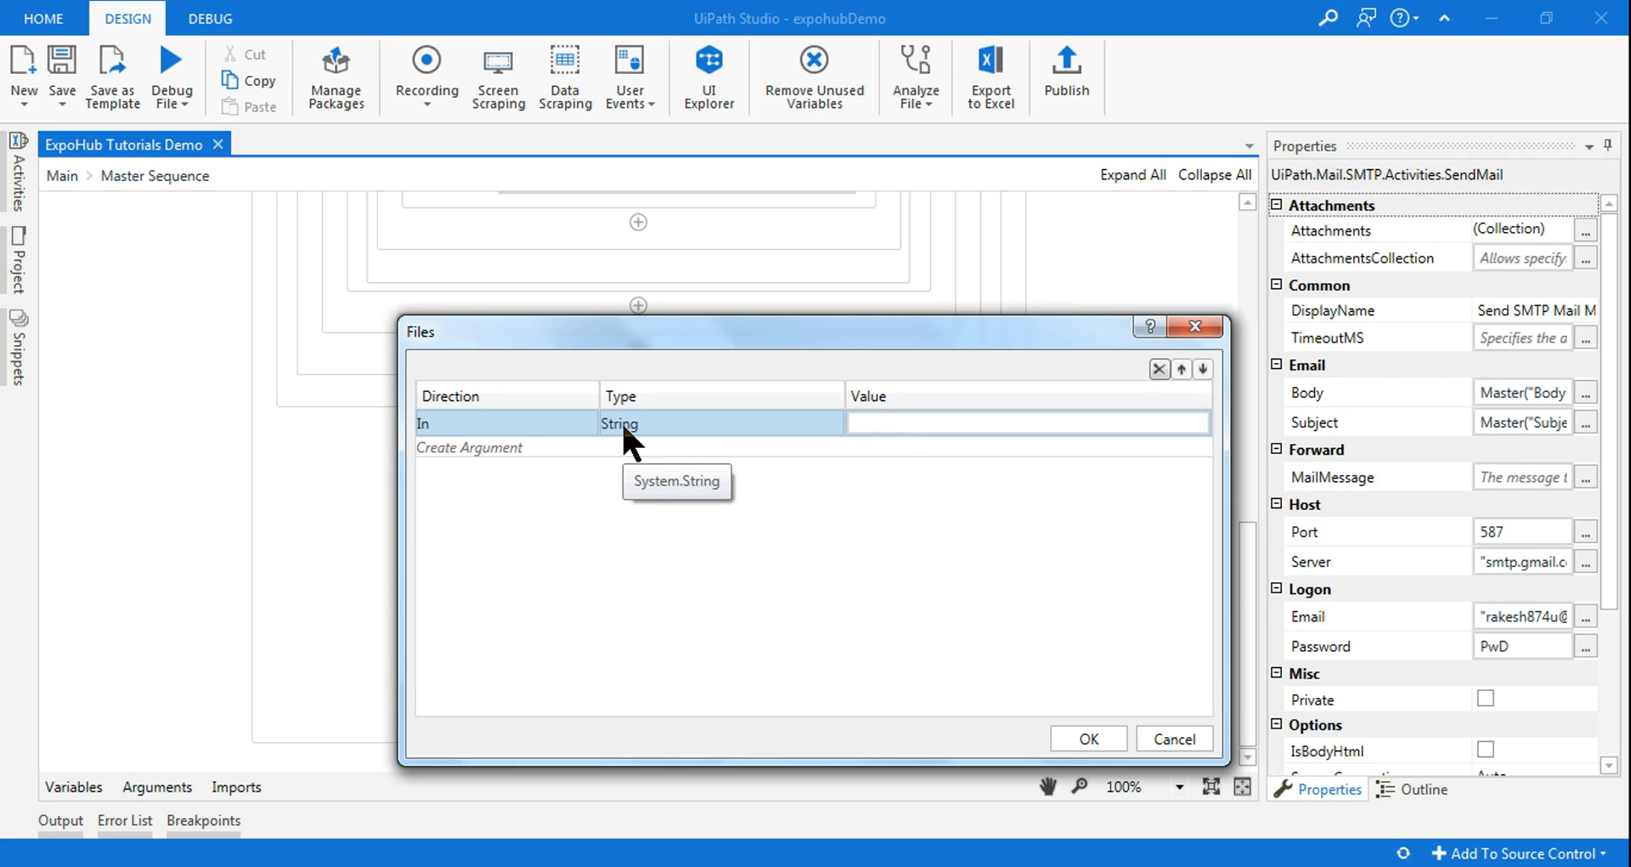
pyautogui.moveTo(868, 448)
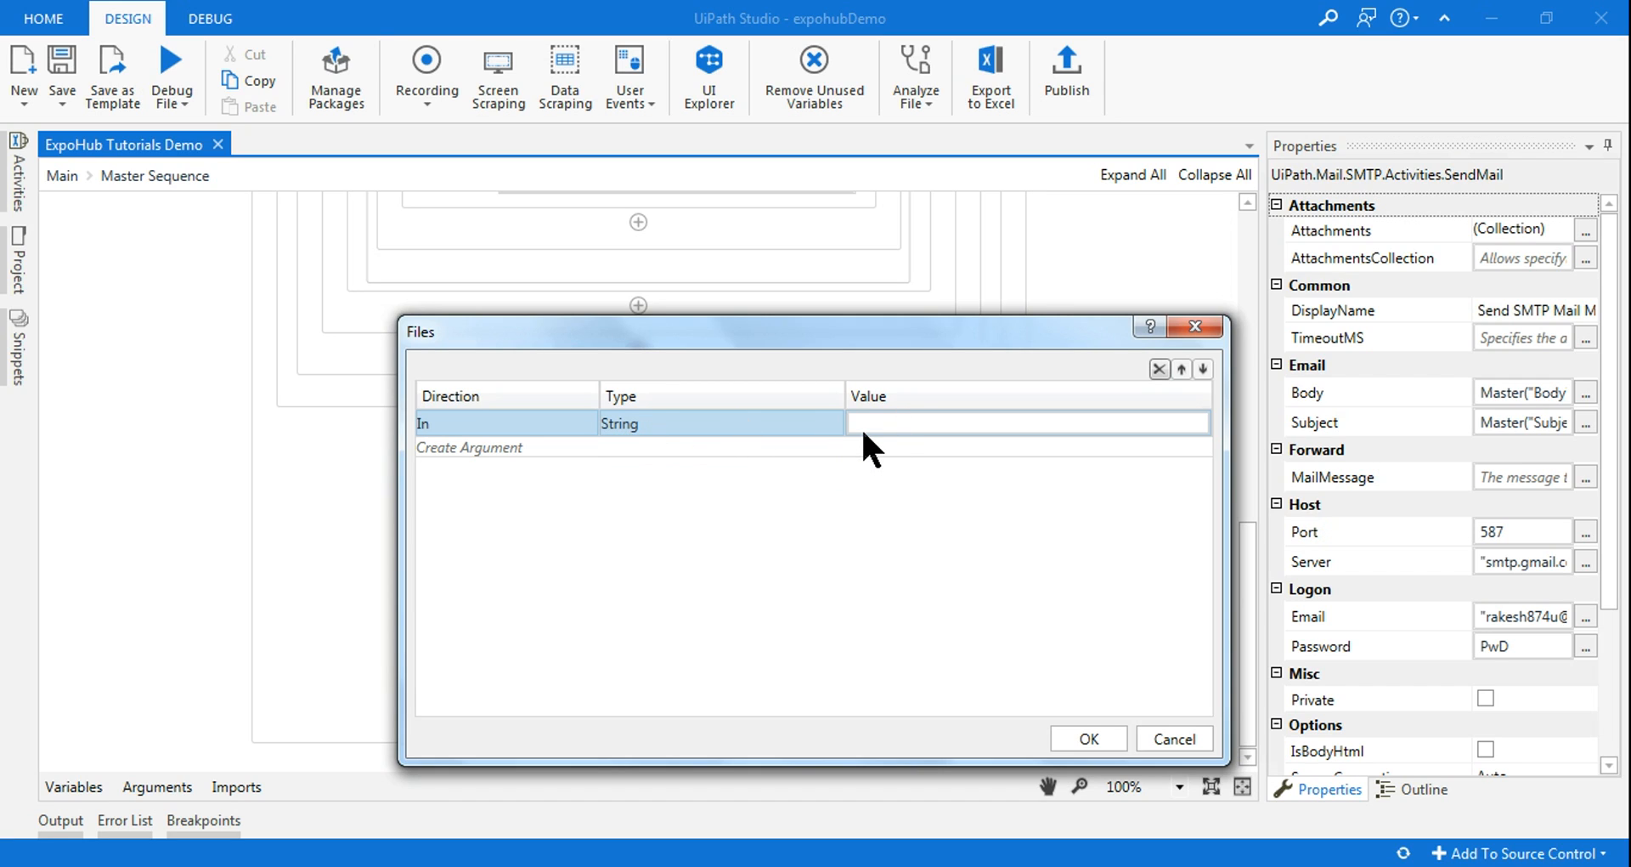
pyautogui.moveTo(952, 453)
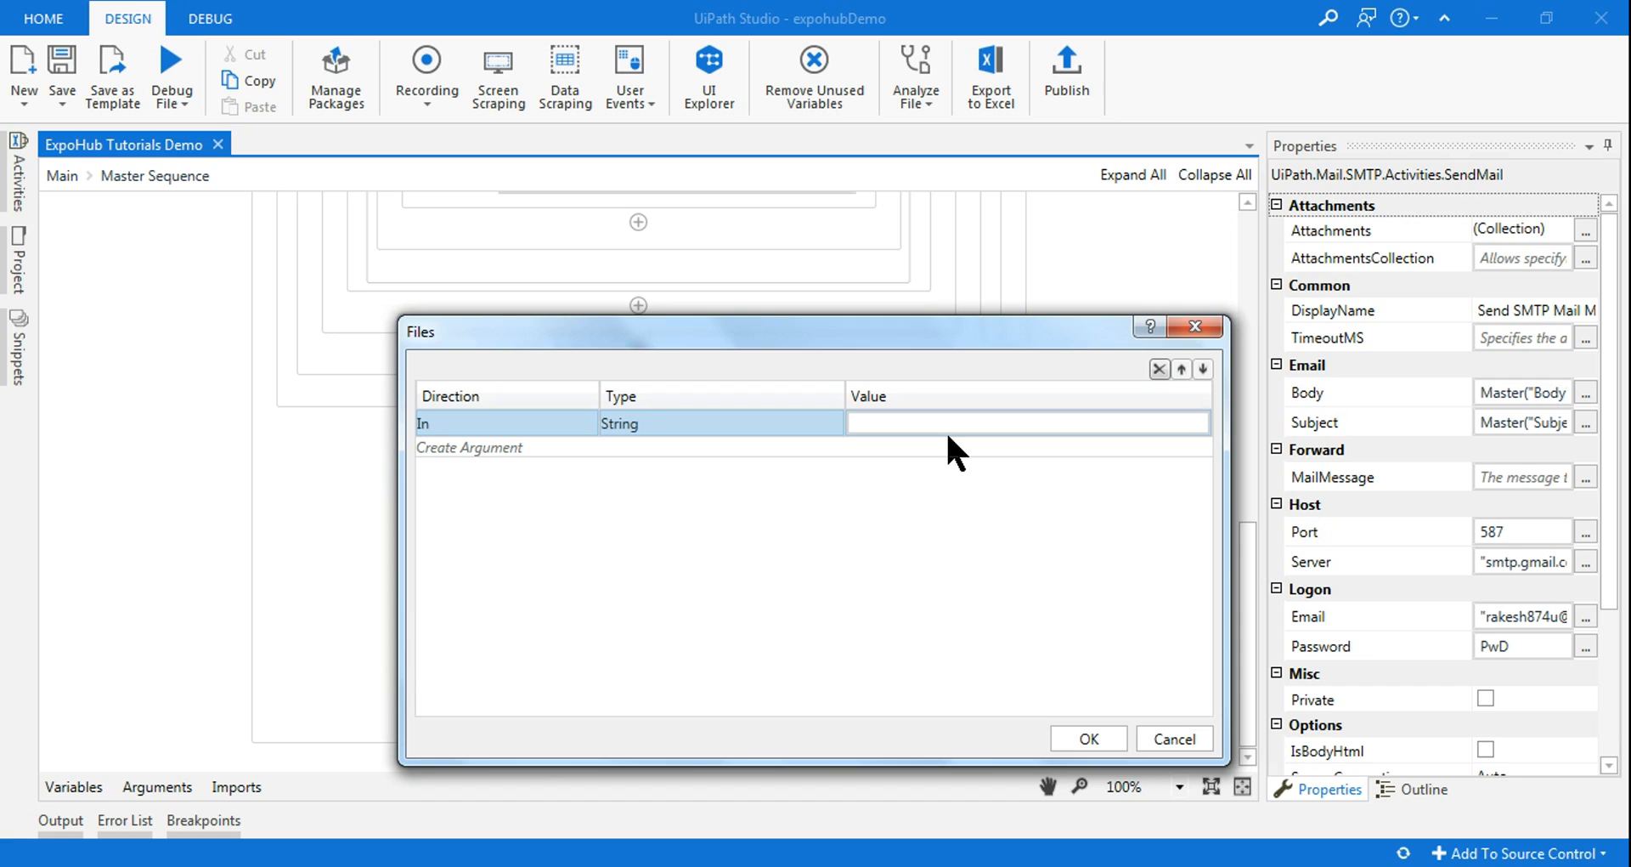
pyautogui.click(1024, 423)
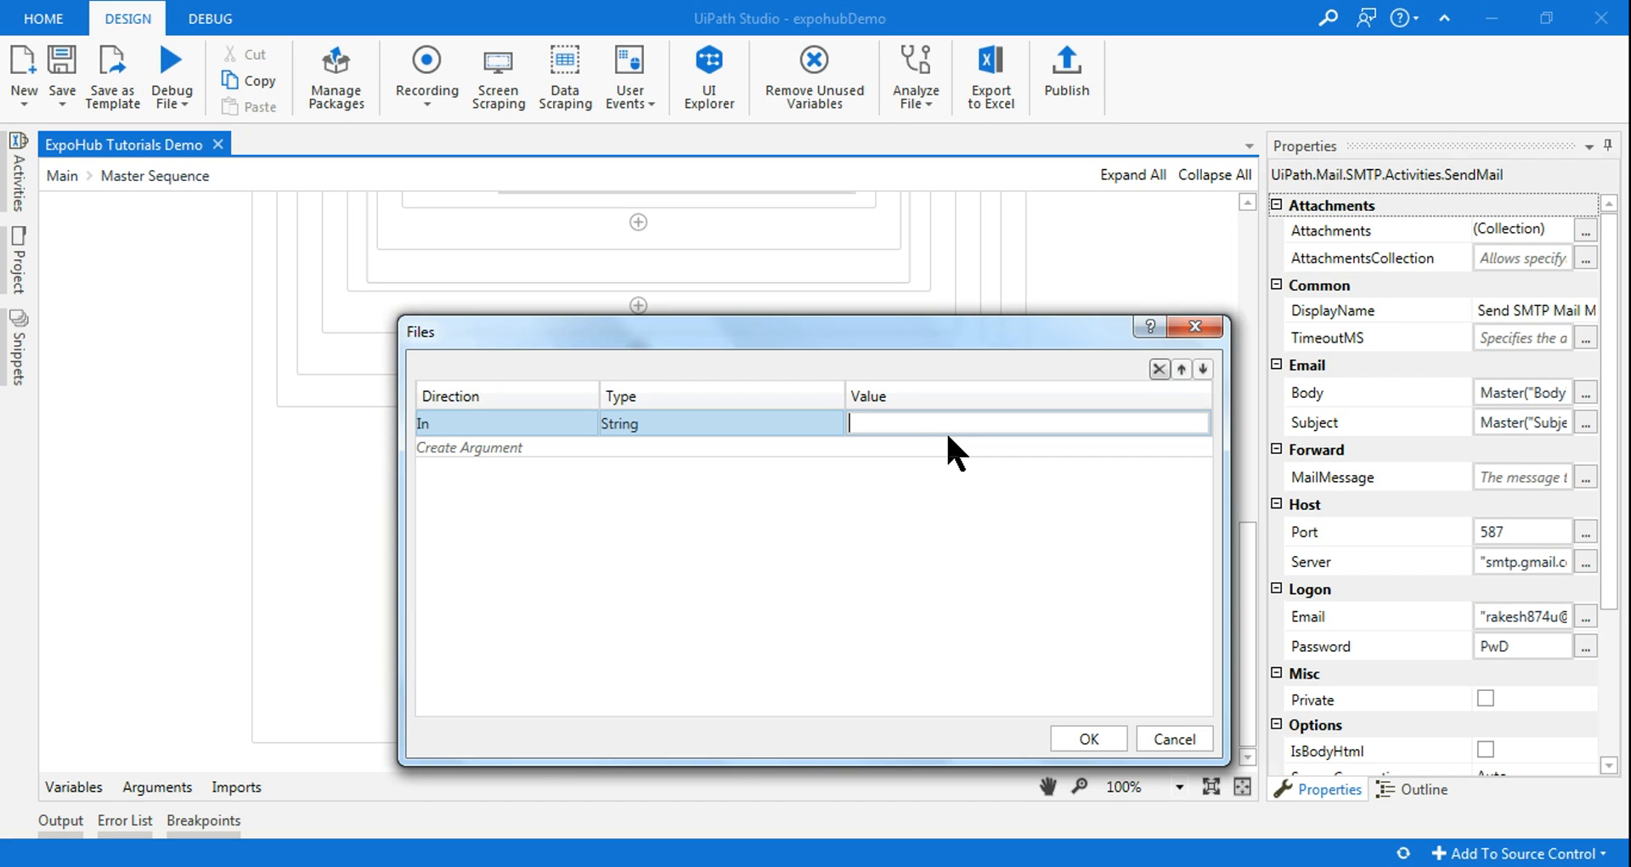
pyautogui.moveTo(941, 465)
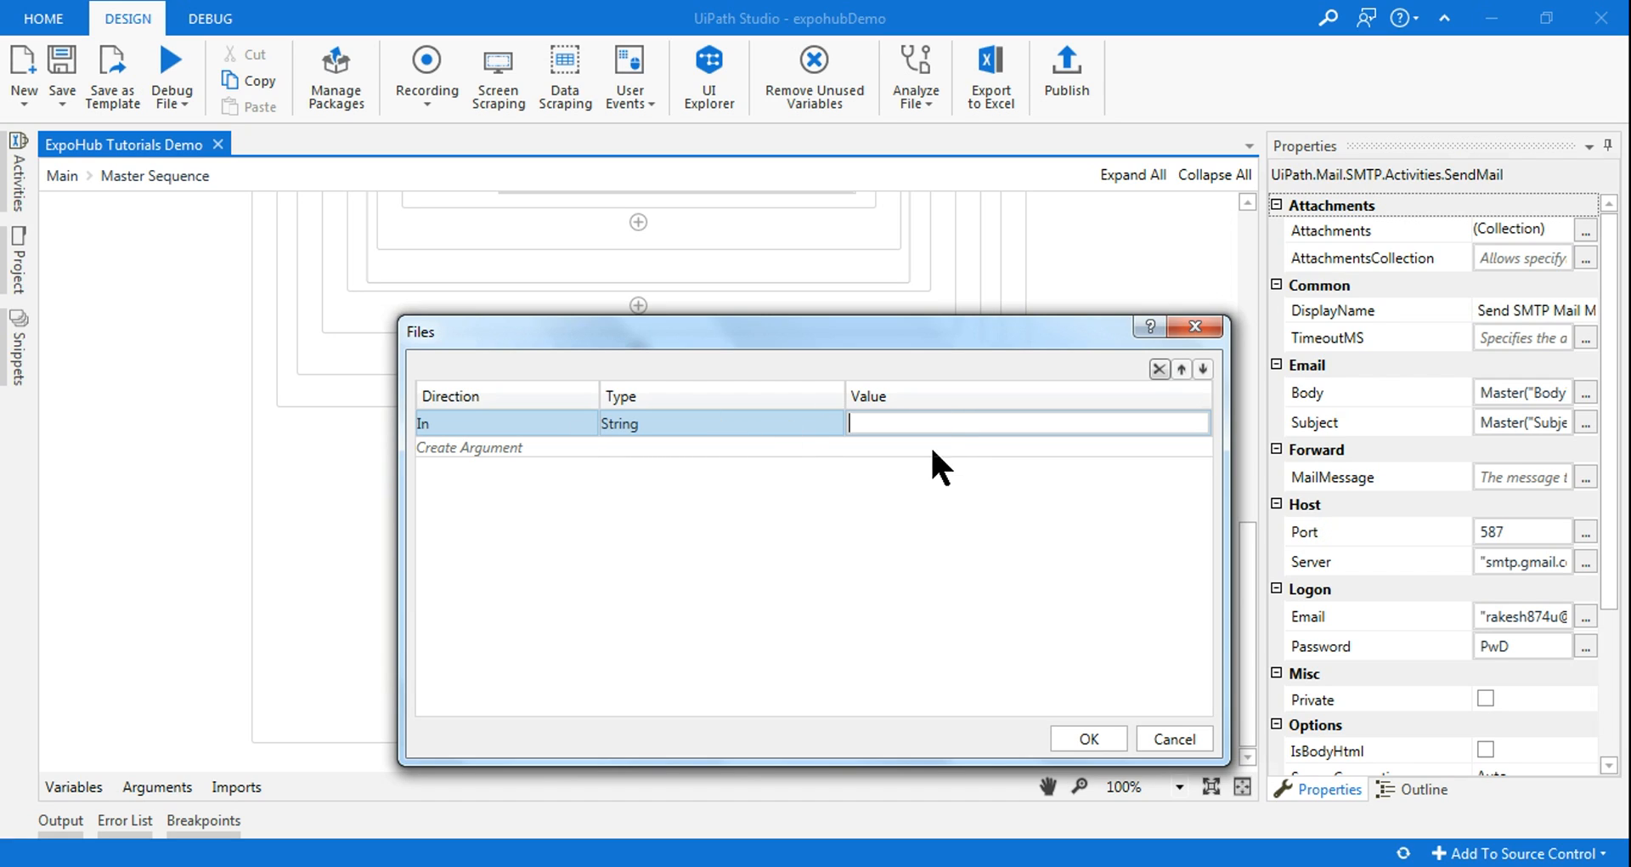
pyautogui.moveTo(472, 442)
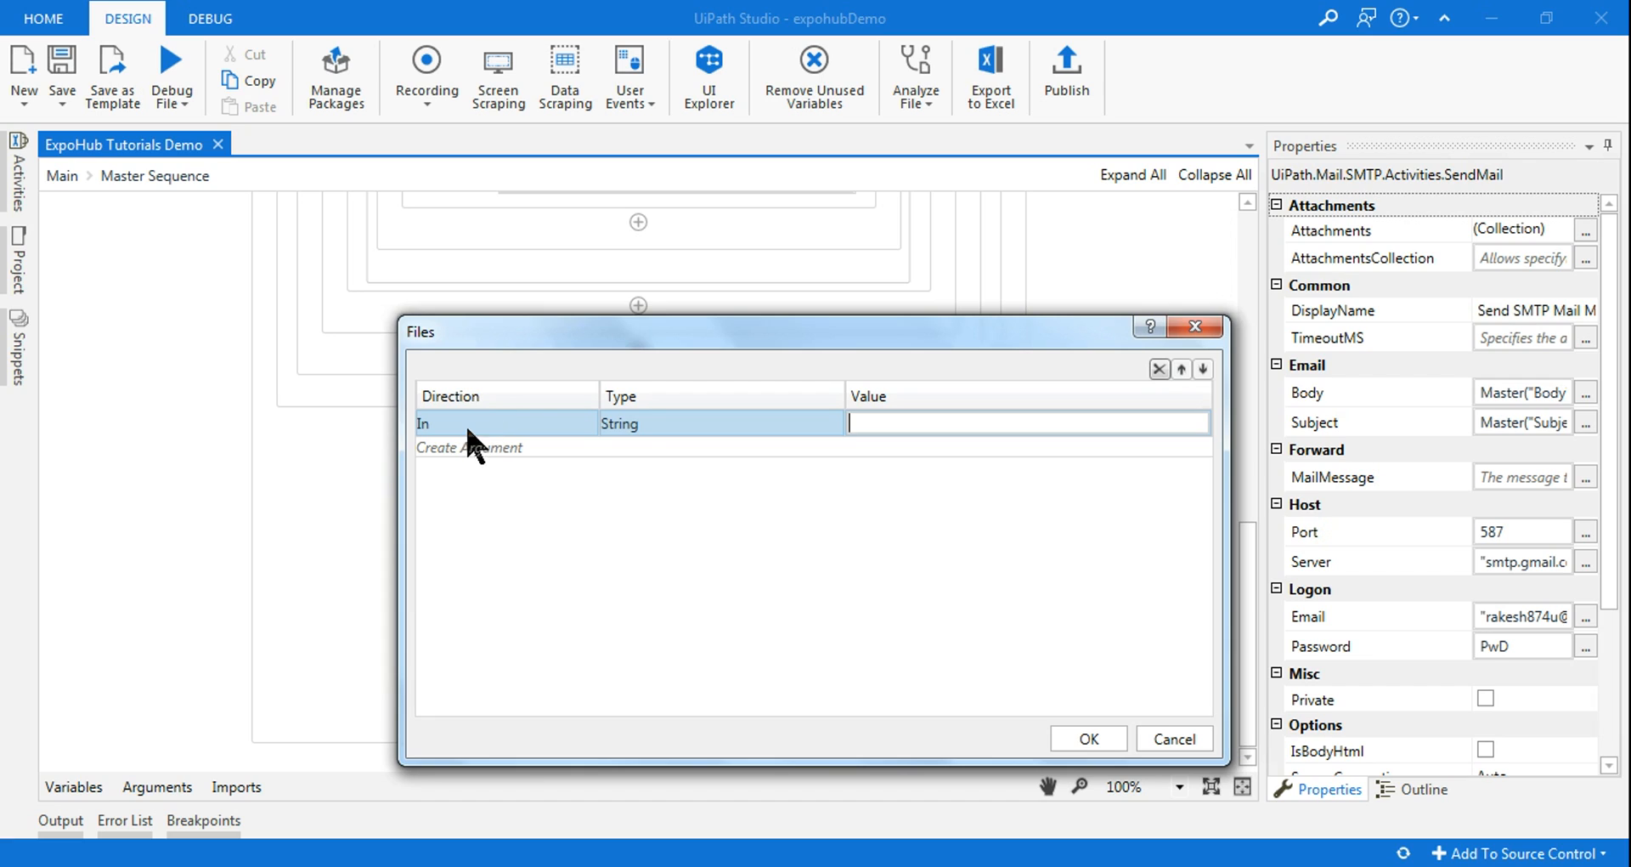
pyautogui.moveTo(476, 430)
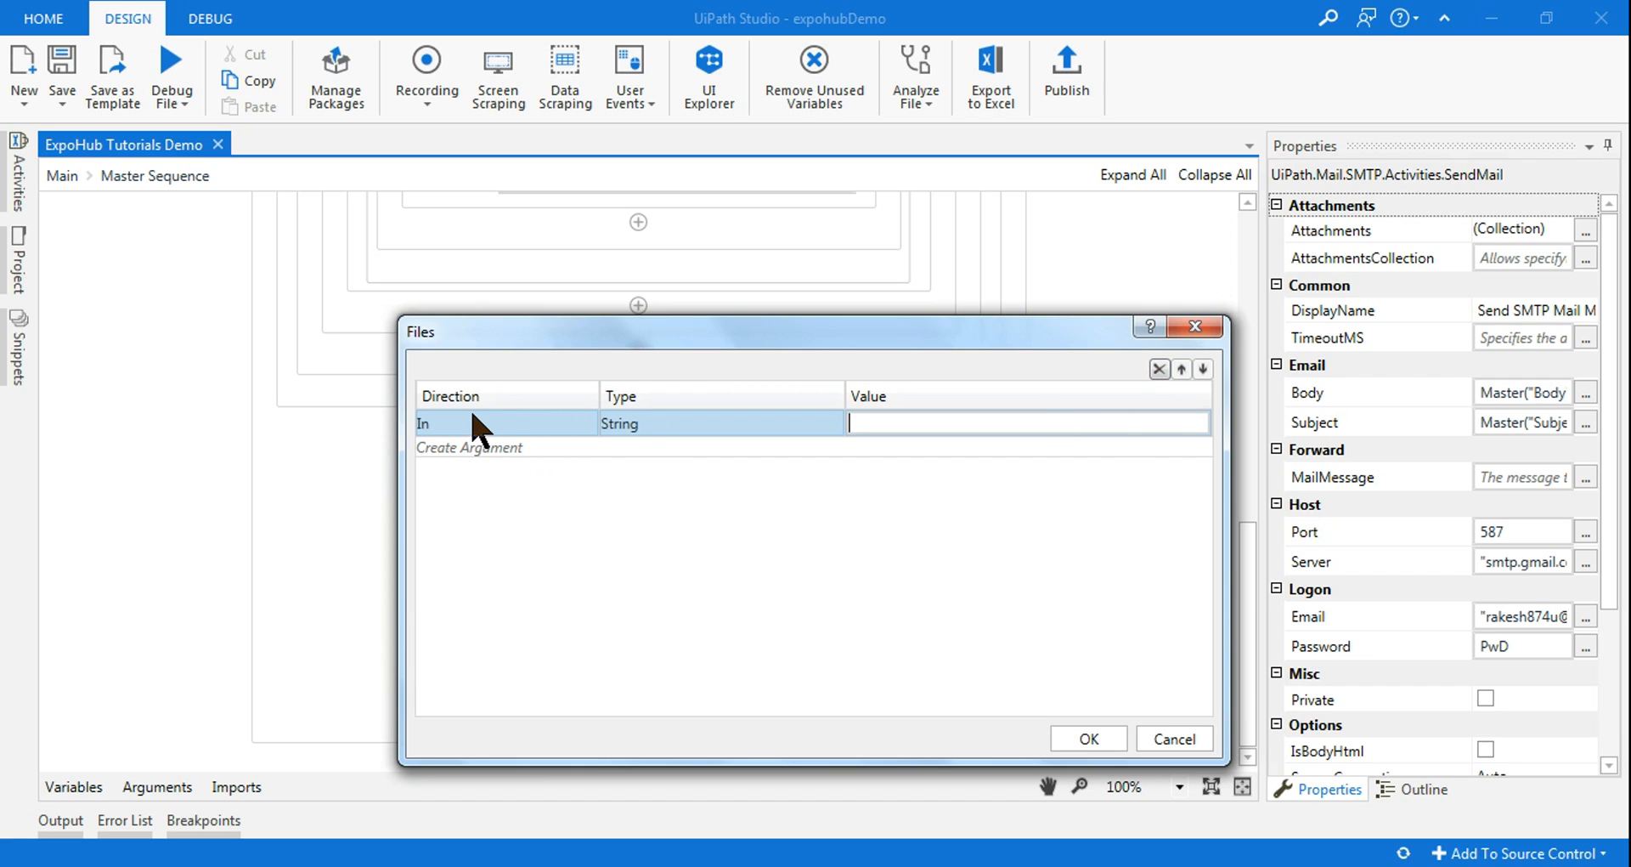
pyautogui.moveTo(471, 440)
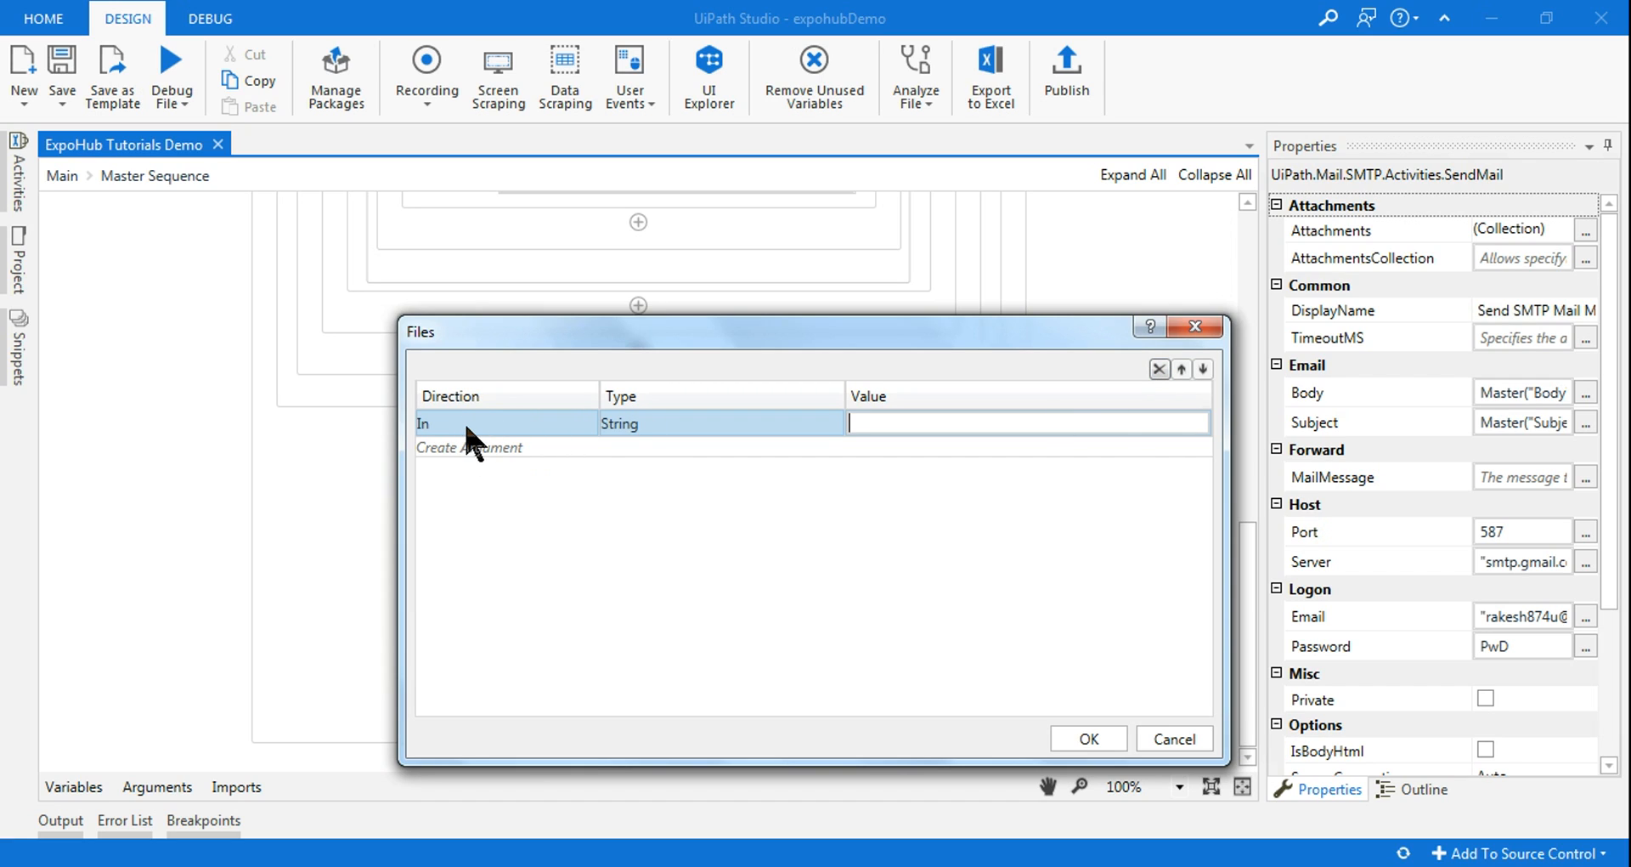
pyautogui.moveTo(481, 449)
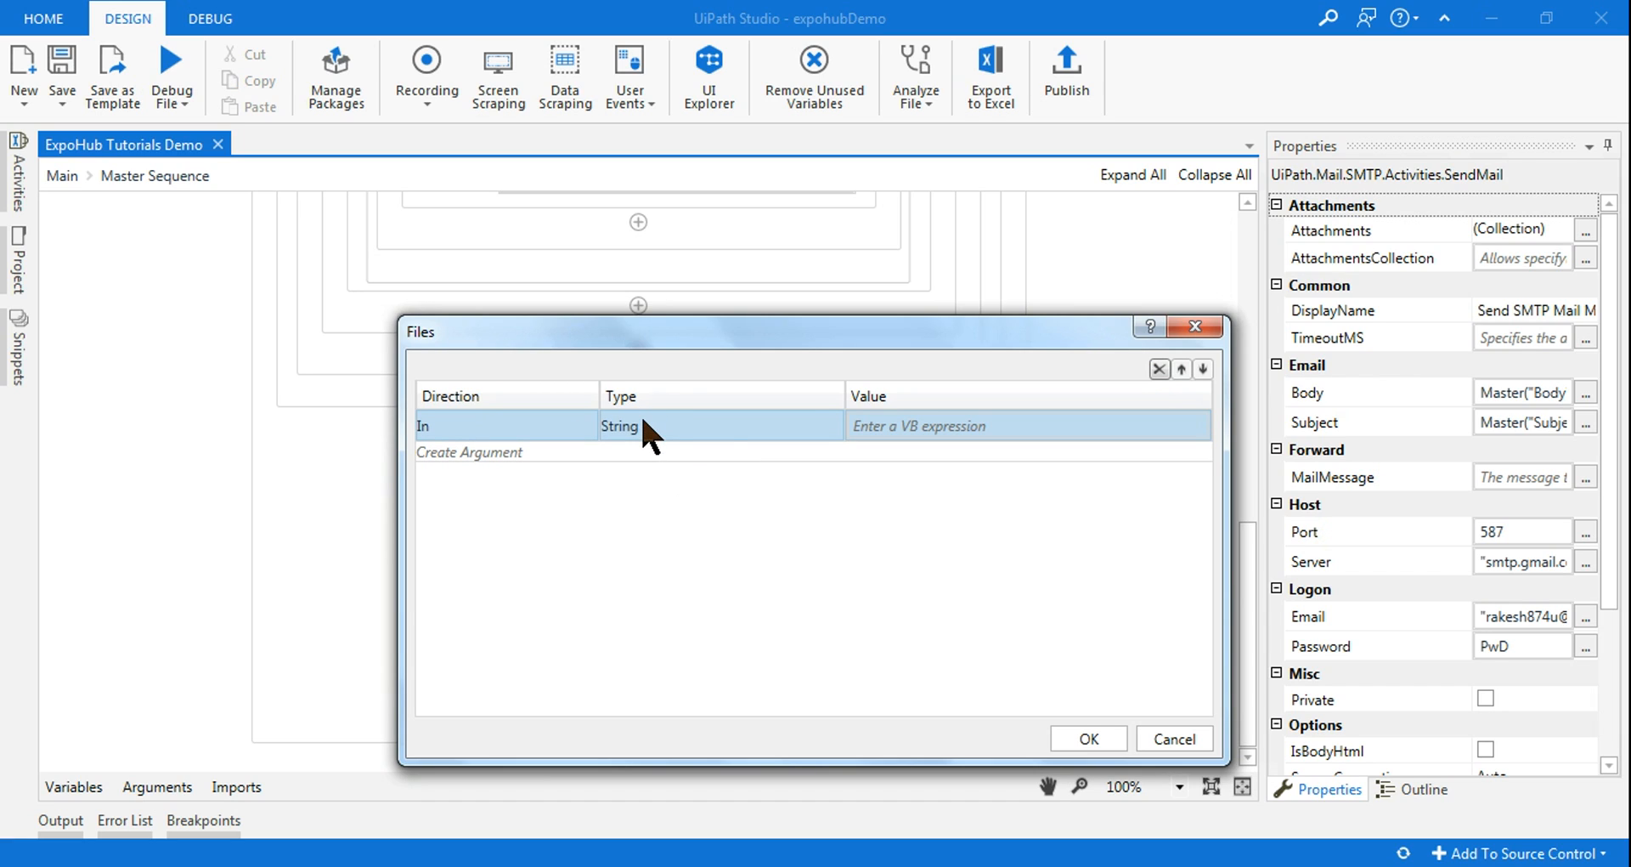
pyautogui.moveTo(601, 448)
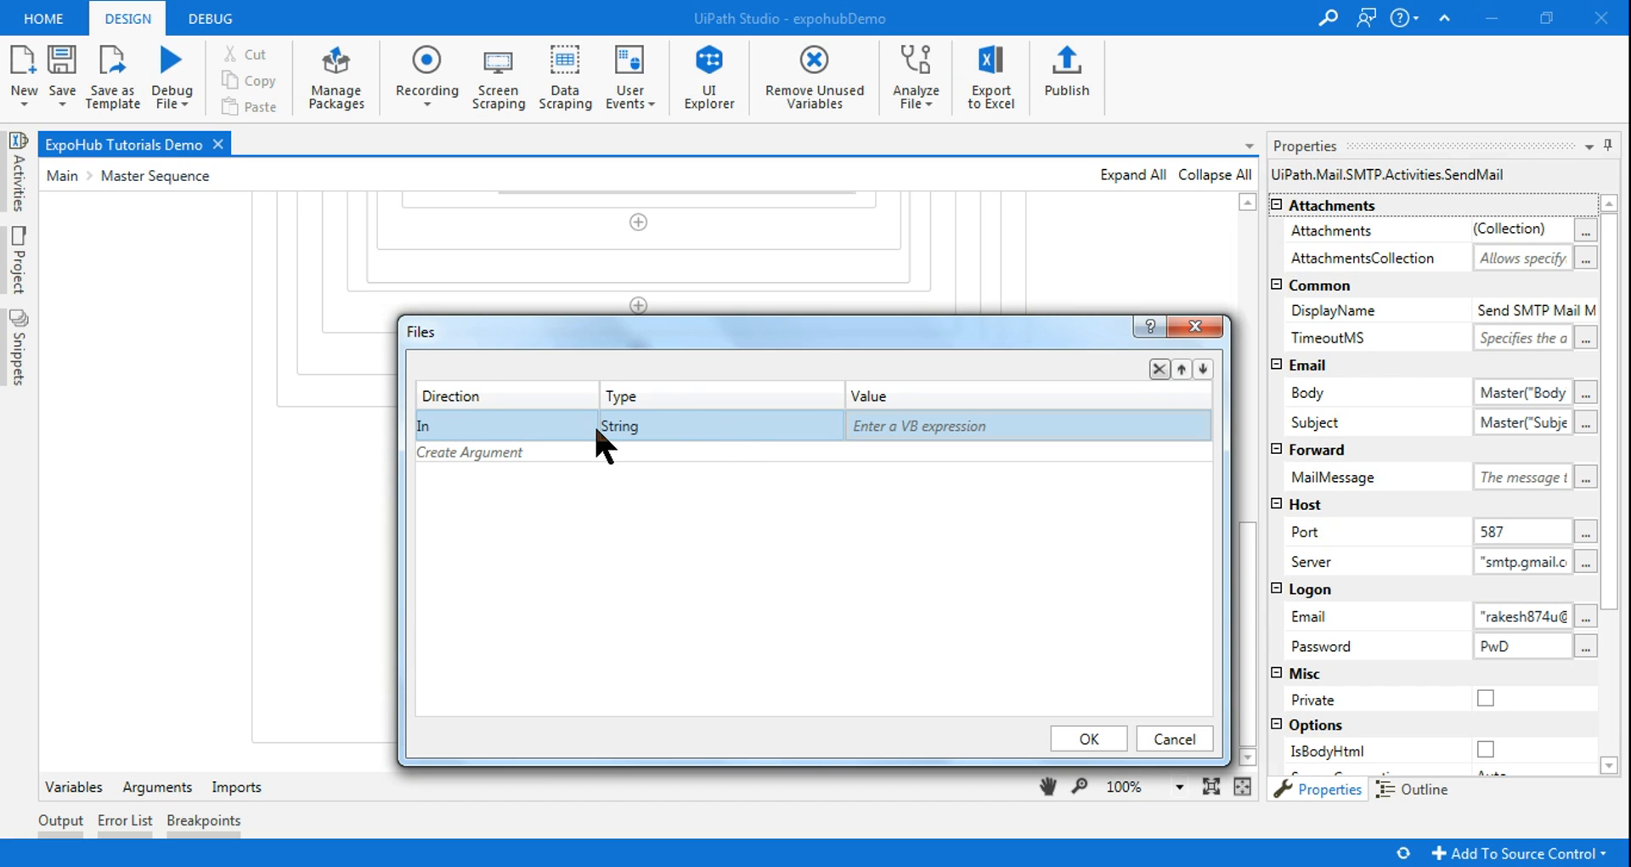
pyautogui.click(1028, 425)
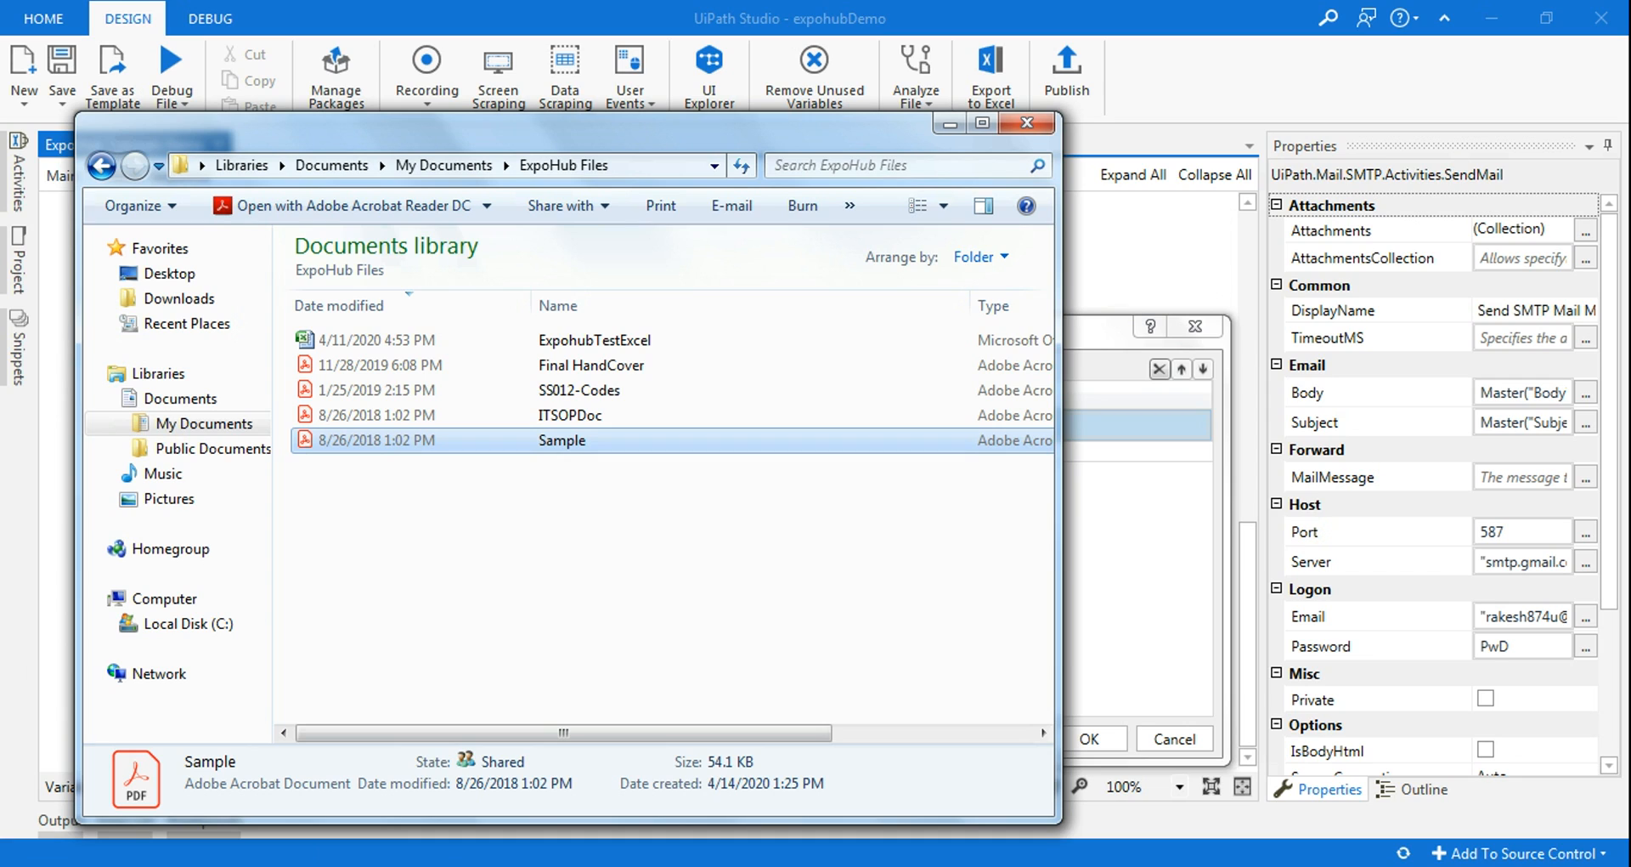
pyautogui.moveTo(424, 186)
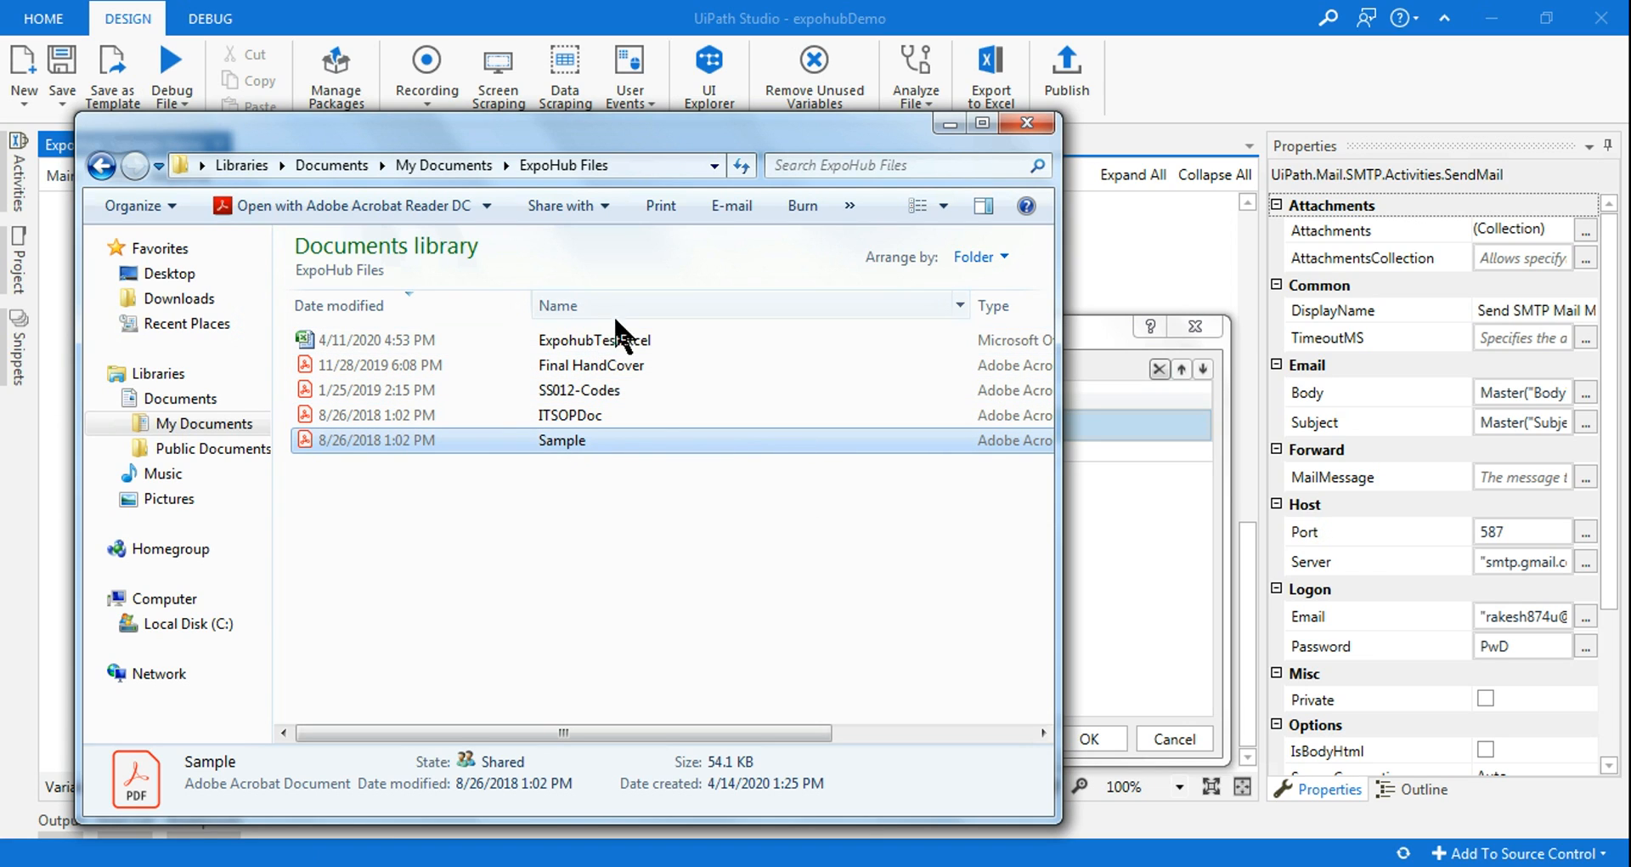
pyautogui.moveTo(583, 448)
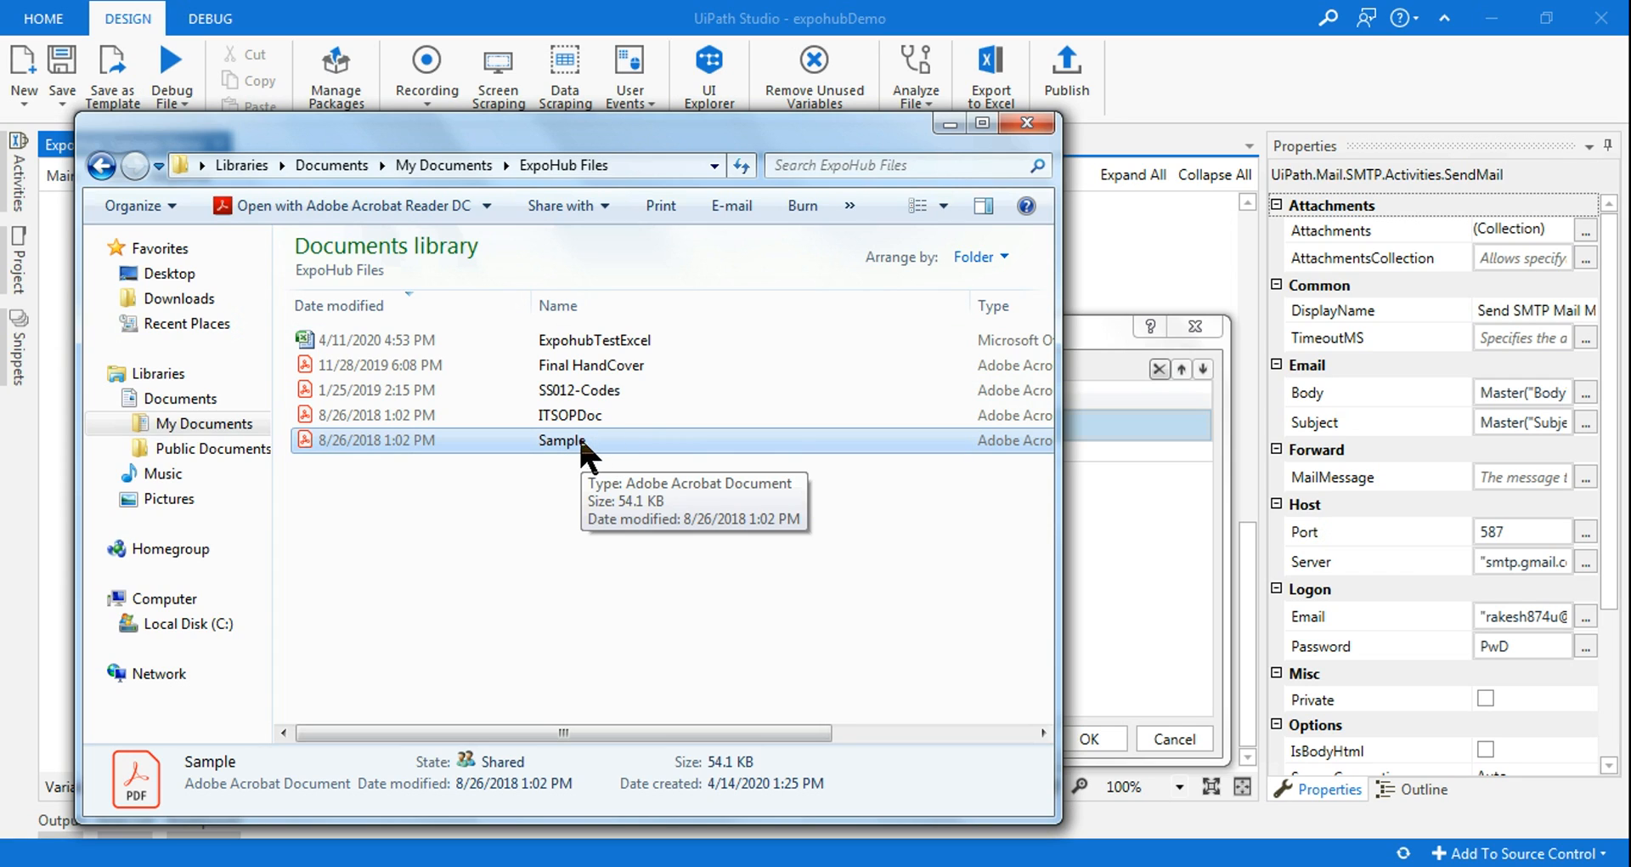
pyautogui.moveTo(608, 453)
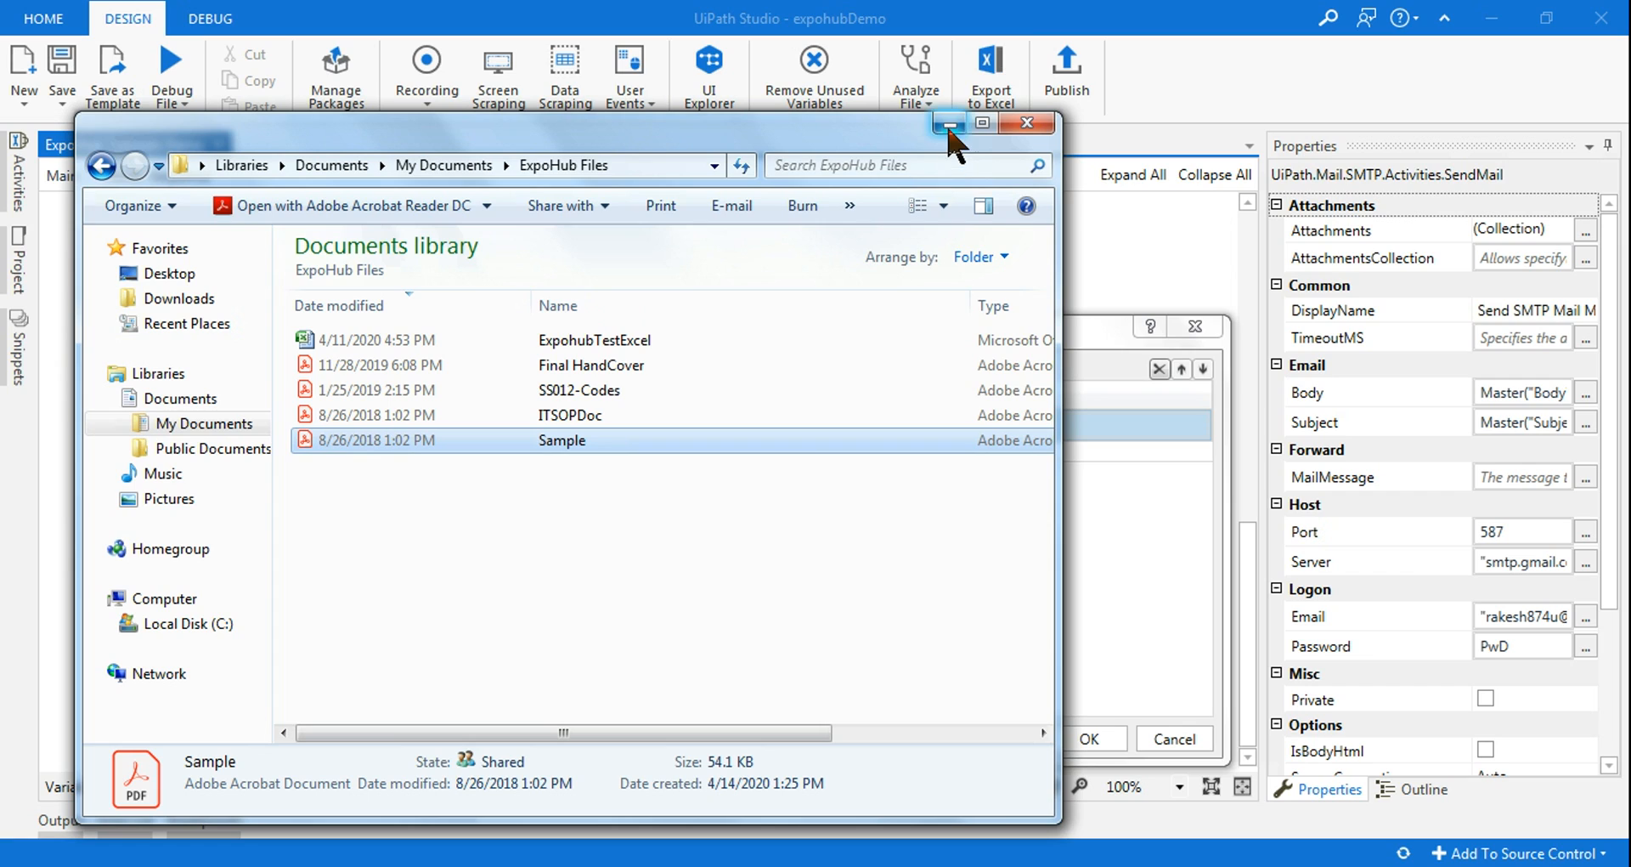
pyautogui.moveTo(948, 122)
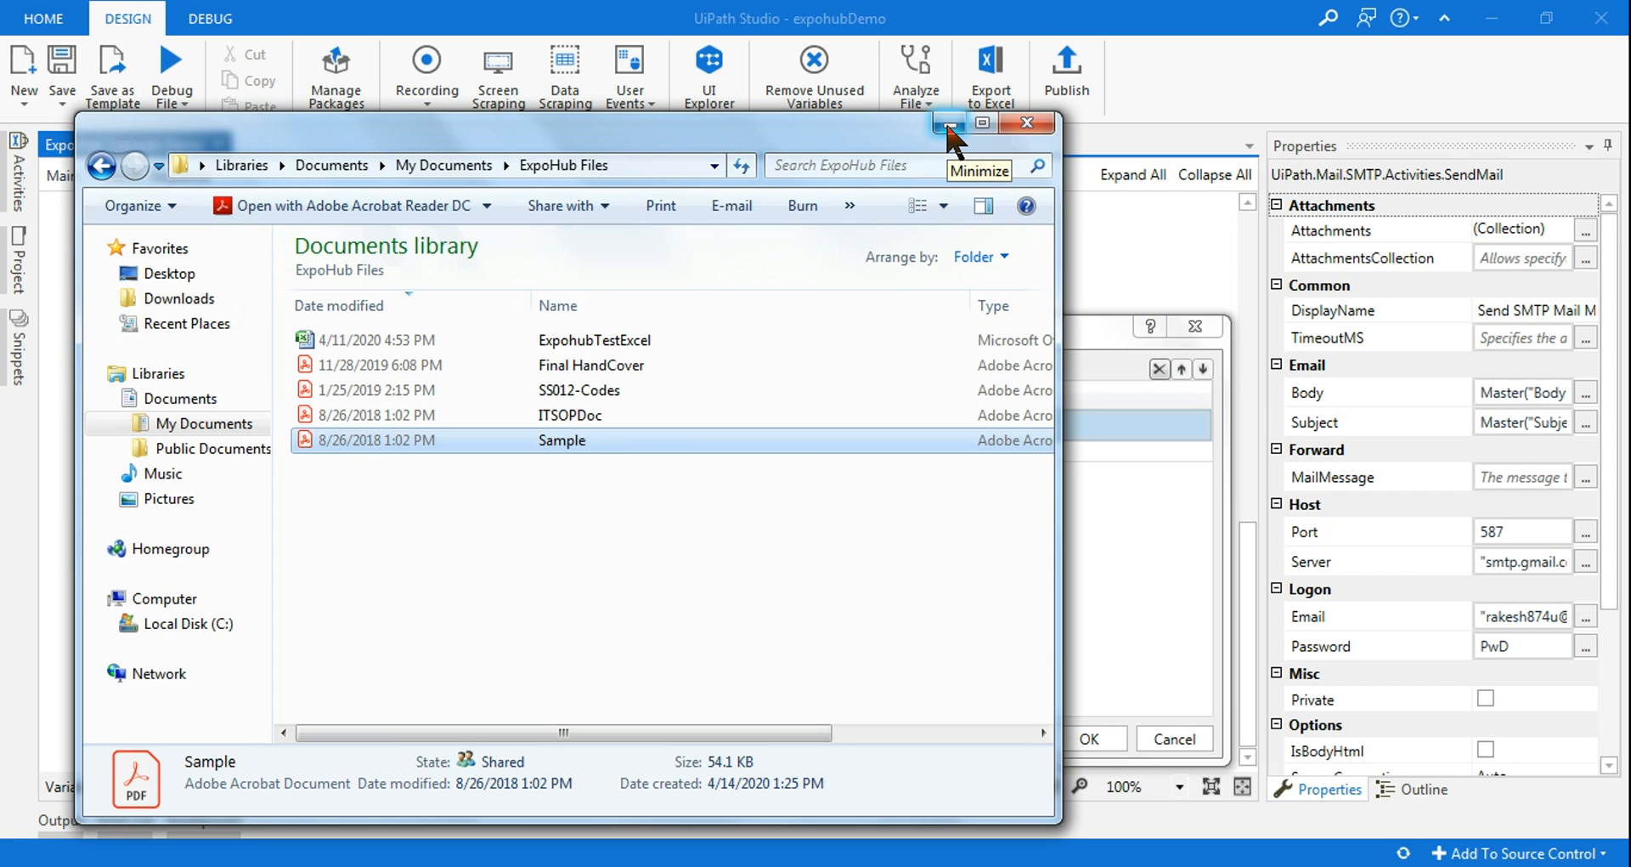
# Step: Select the full path C:\Users\user\Documents\ExpoHub Files in Explorer's address bar
pyautogui.click(416, 166)
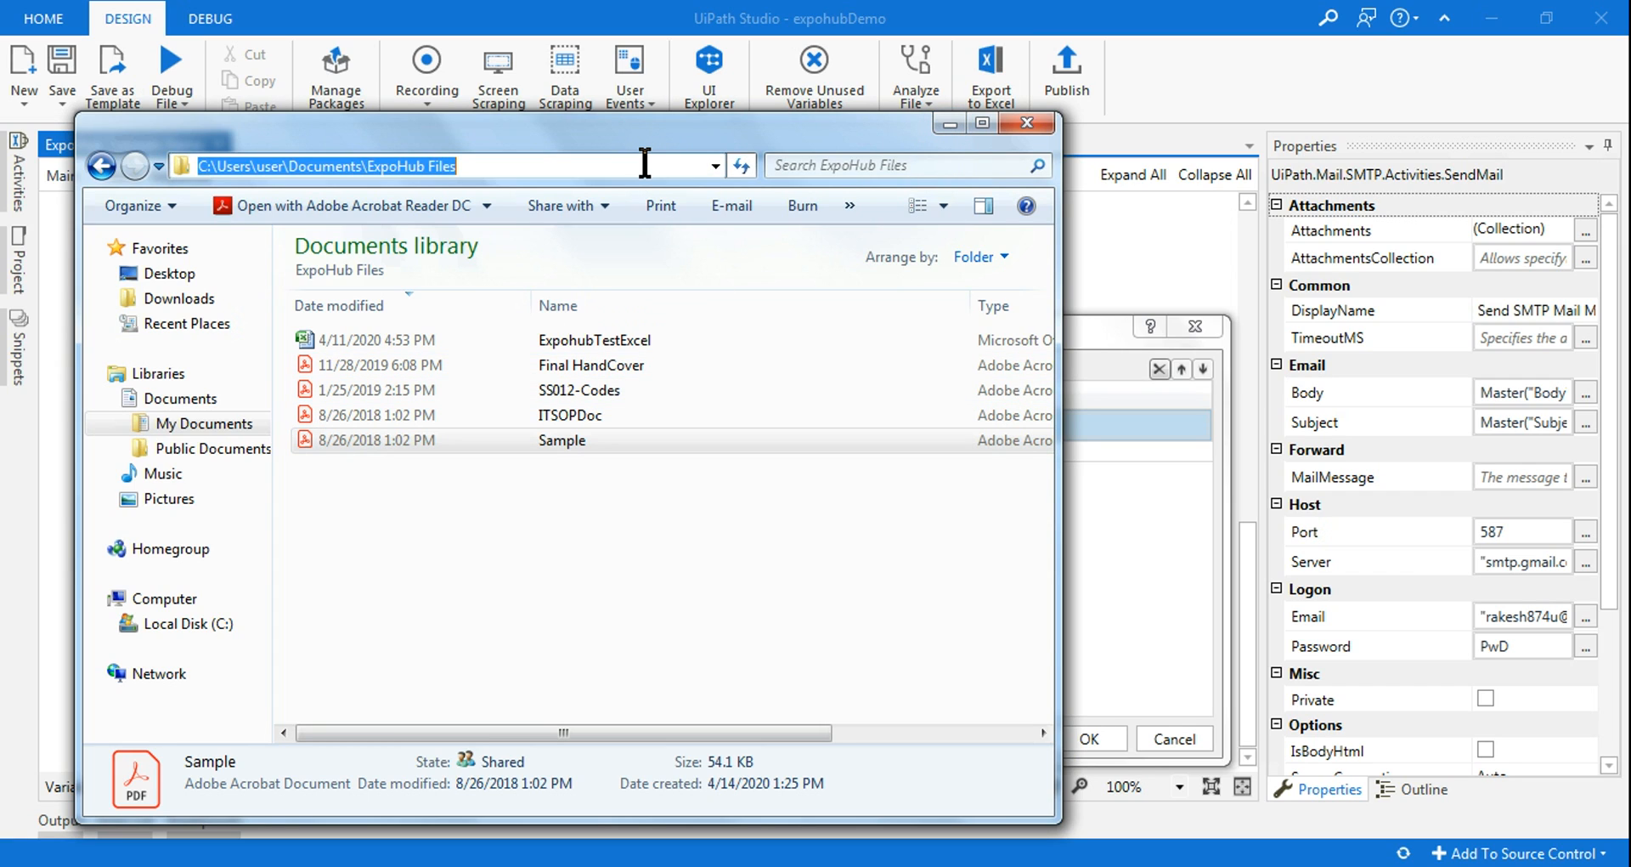
pyautogui.moveTo(827, 135)
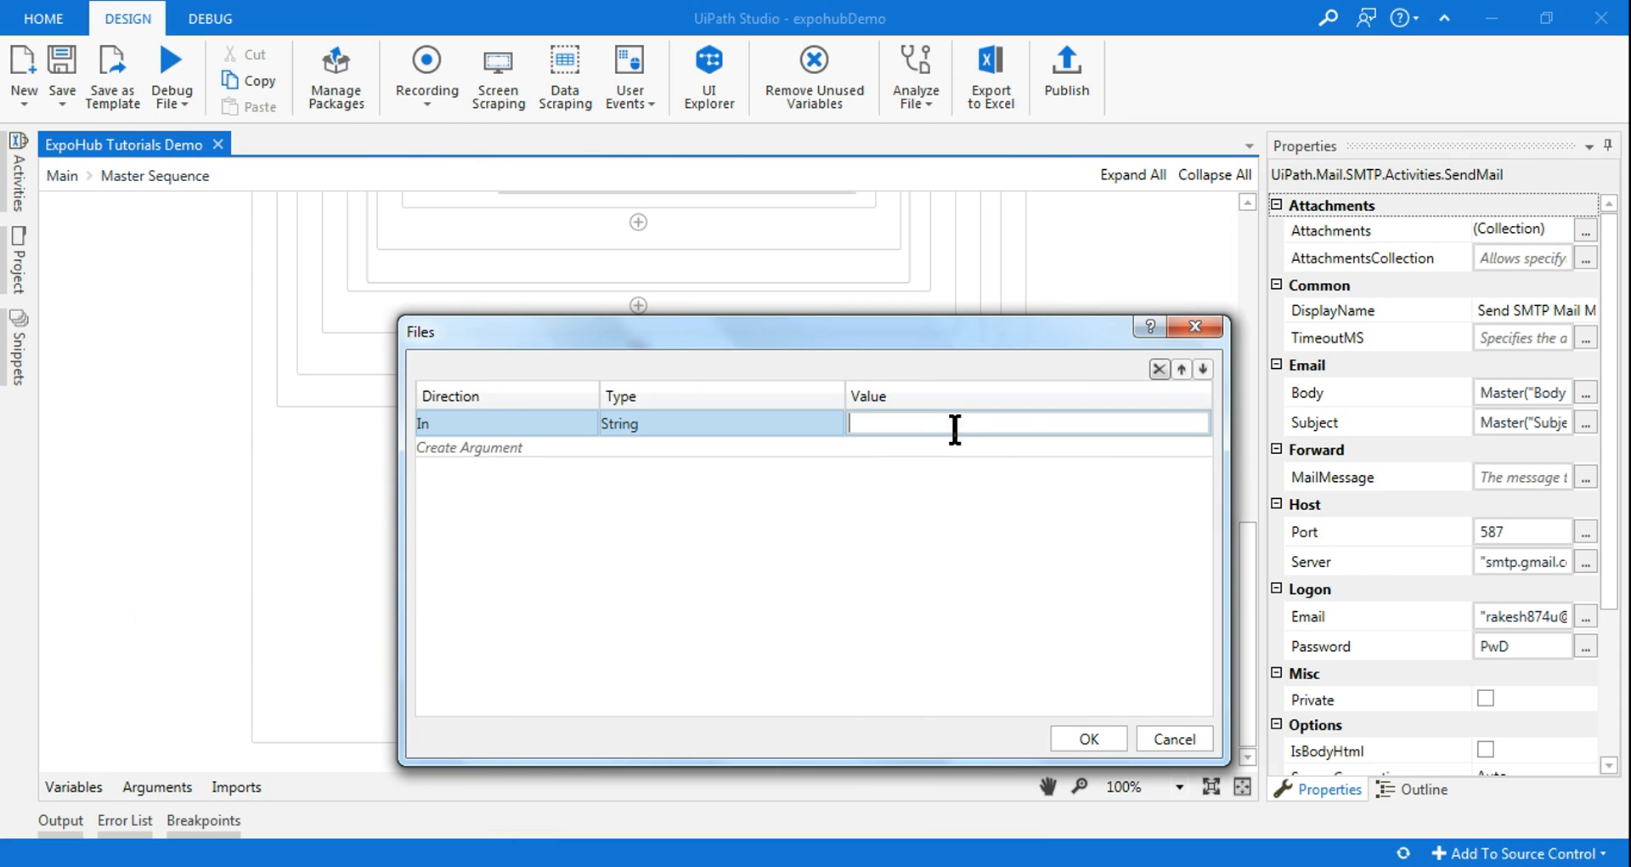
# Step: Set the attachment value to the quoted ExpoHub Files Sample.PDF path, confirm, and debug
pyautogui.write('""')
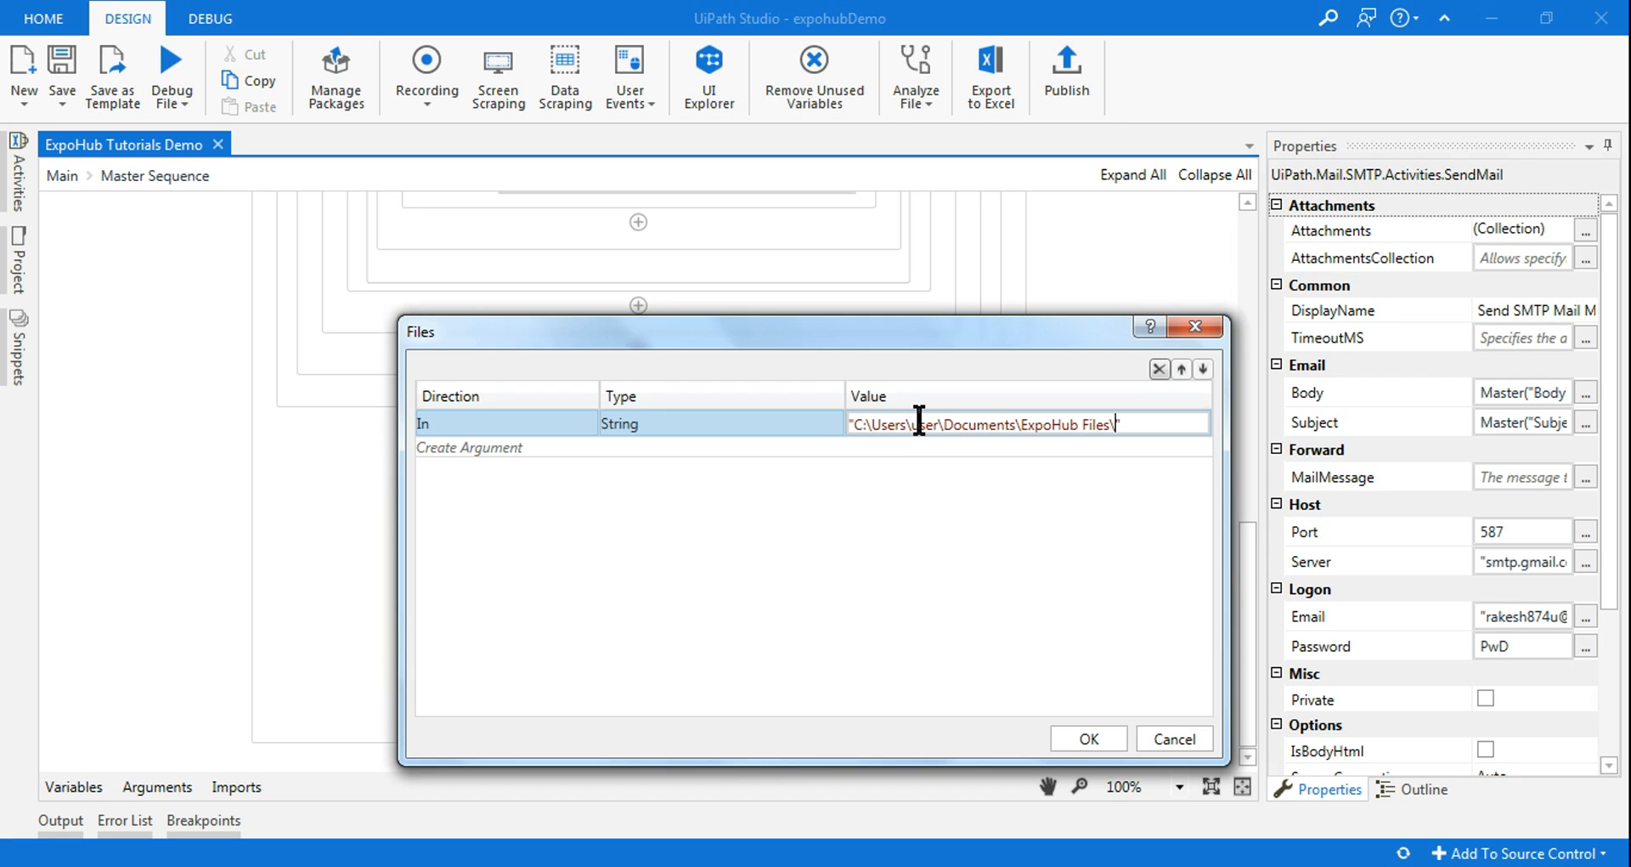
pyautogui.write('Sample')
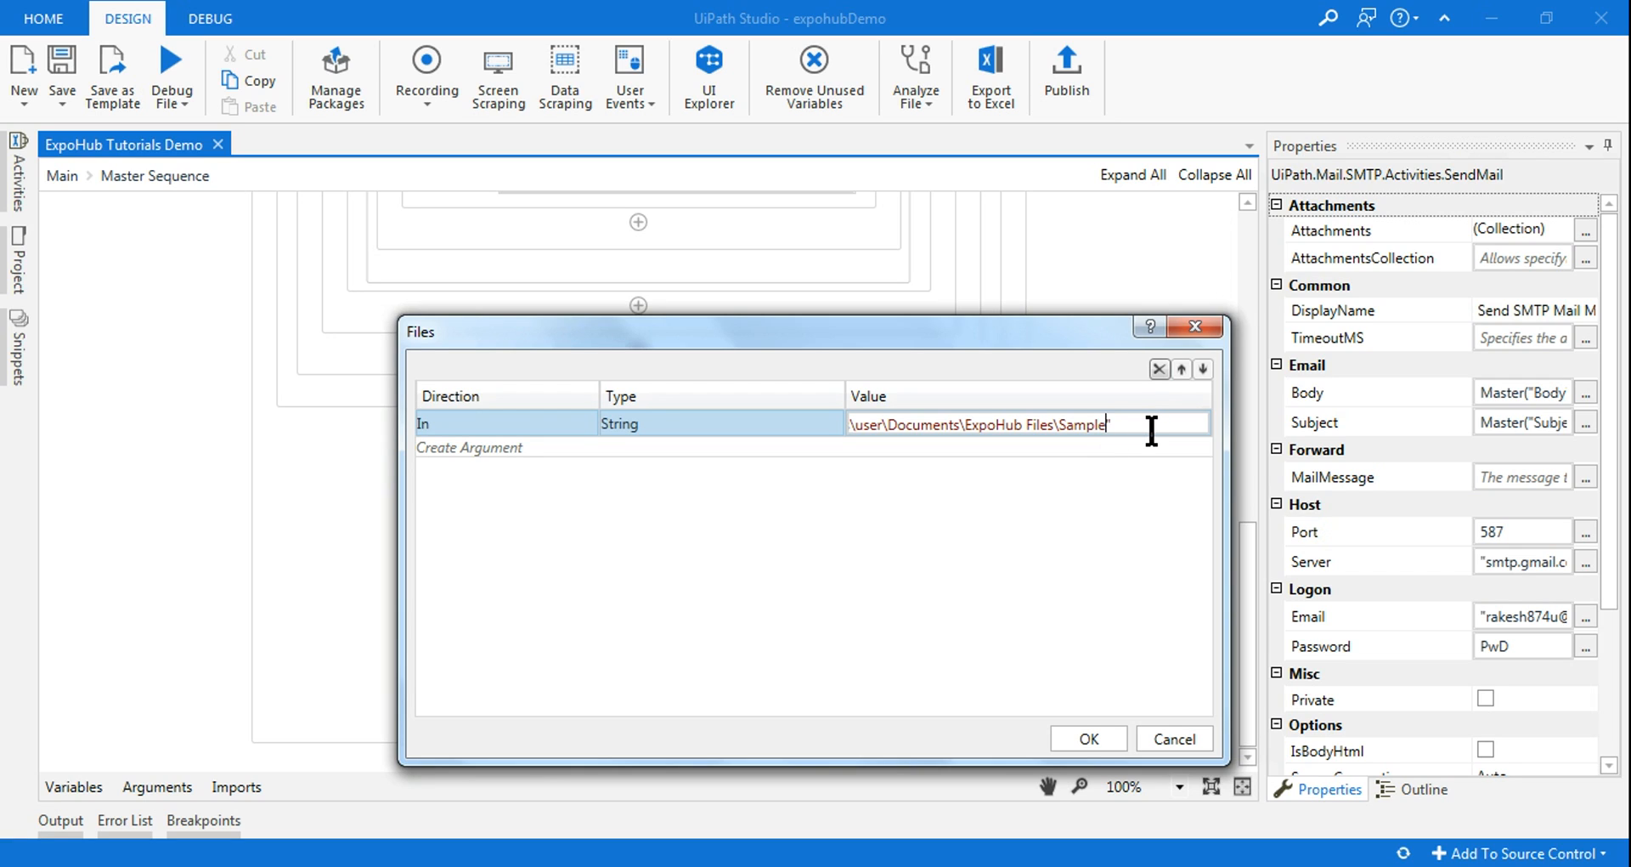
pyautogui.write('.pD"')
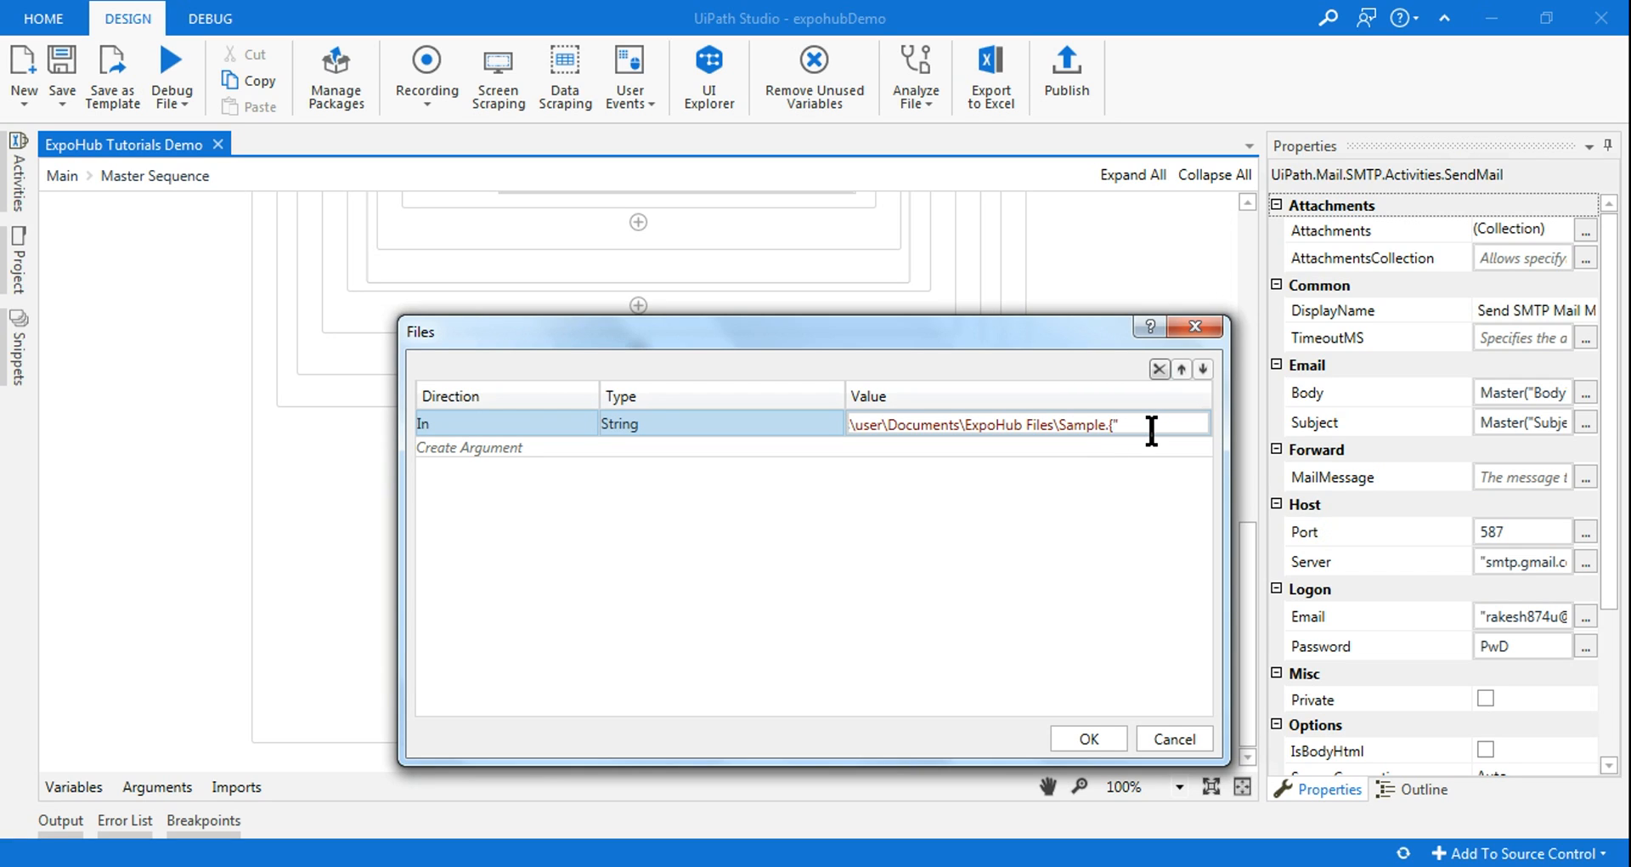
pyautogui.write('PDF')
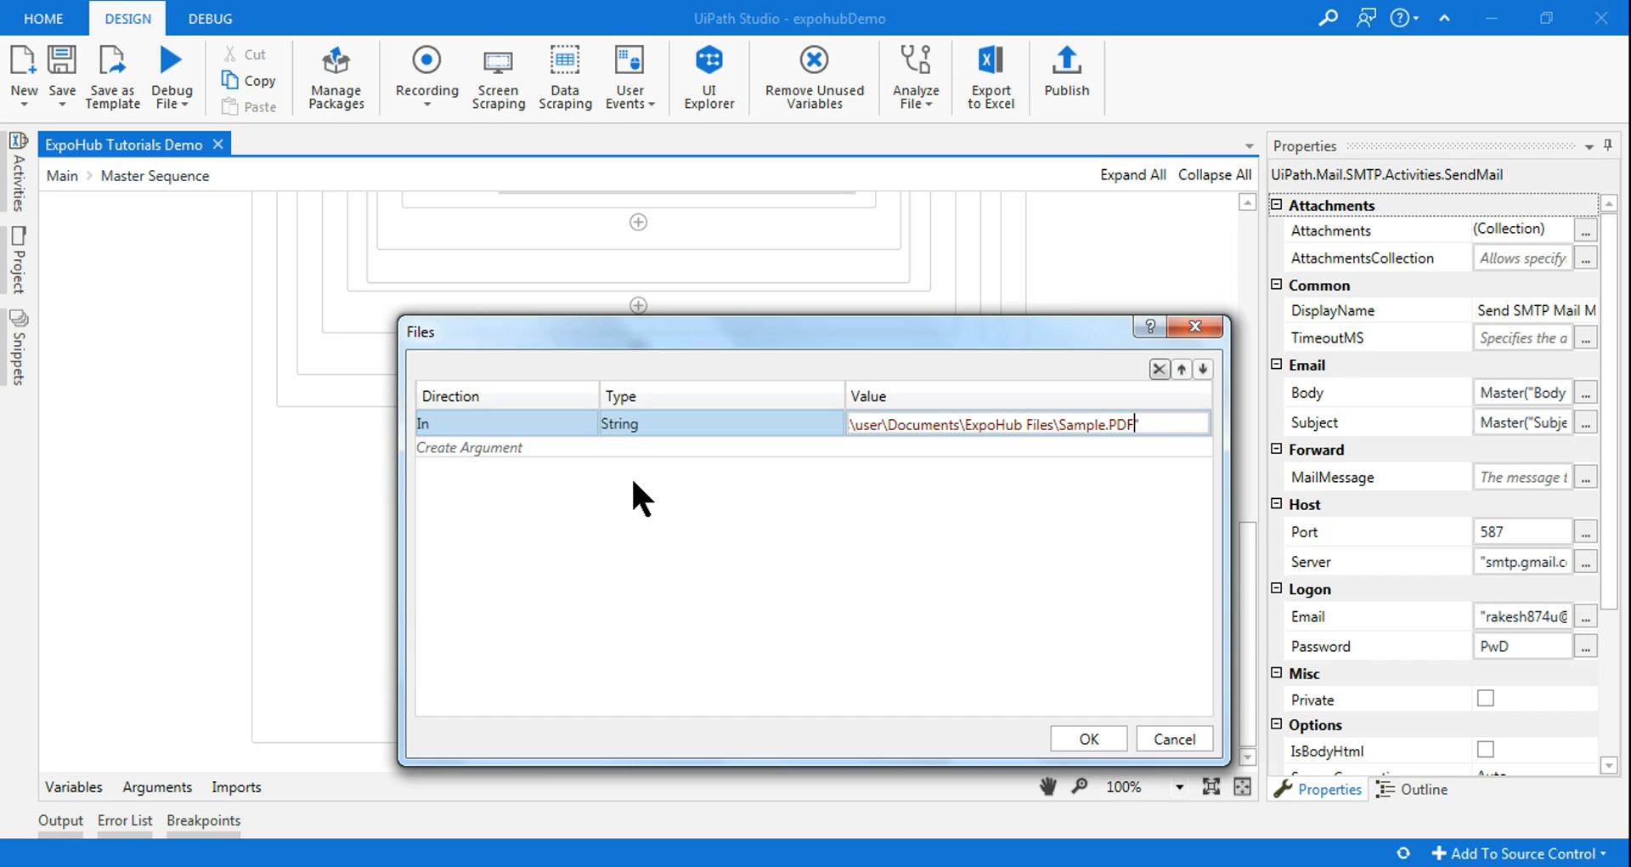
pyautogui.click(1088, 737)
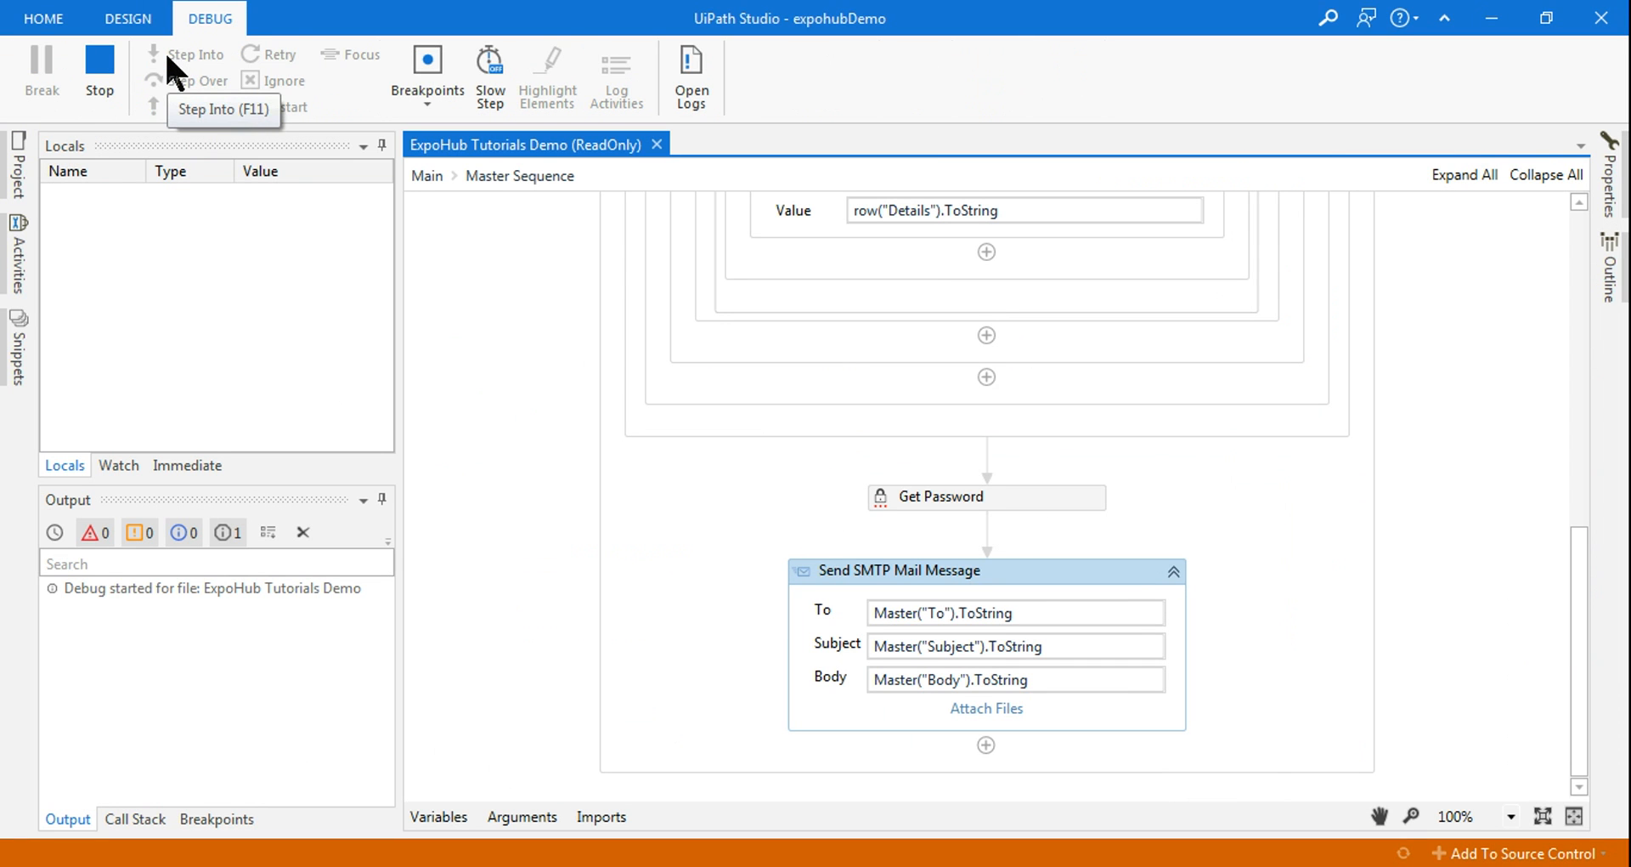
pyautogui.click(195, 54)
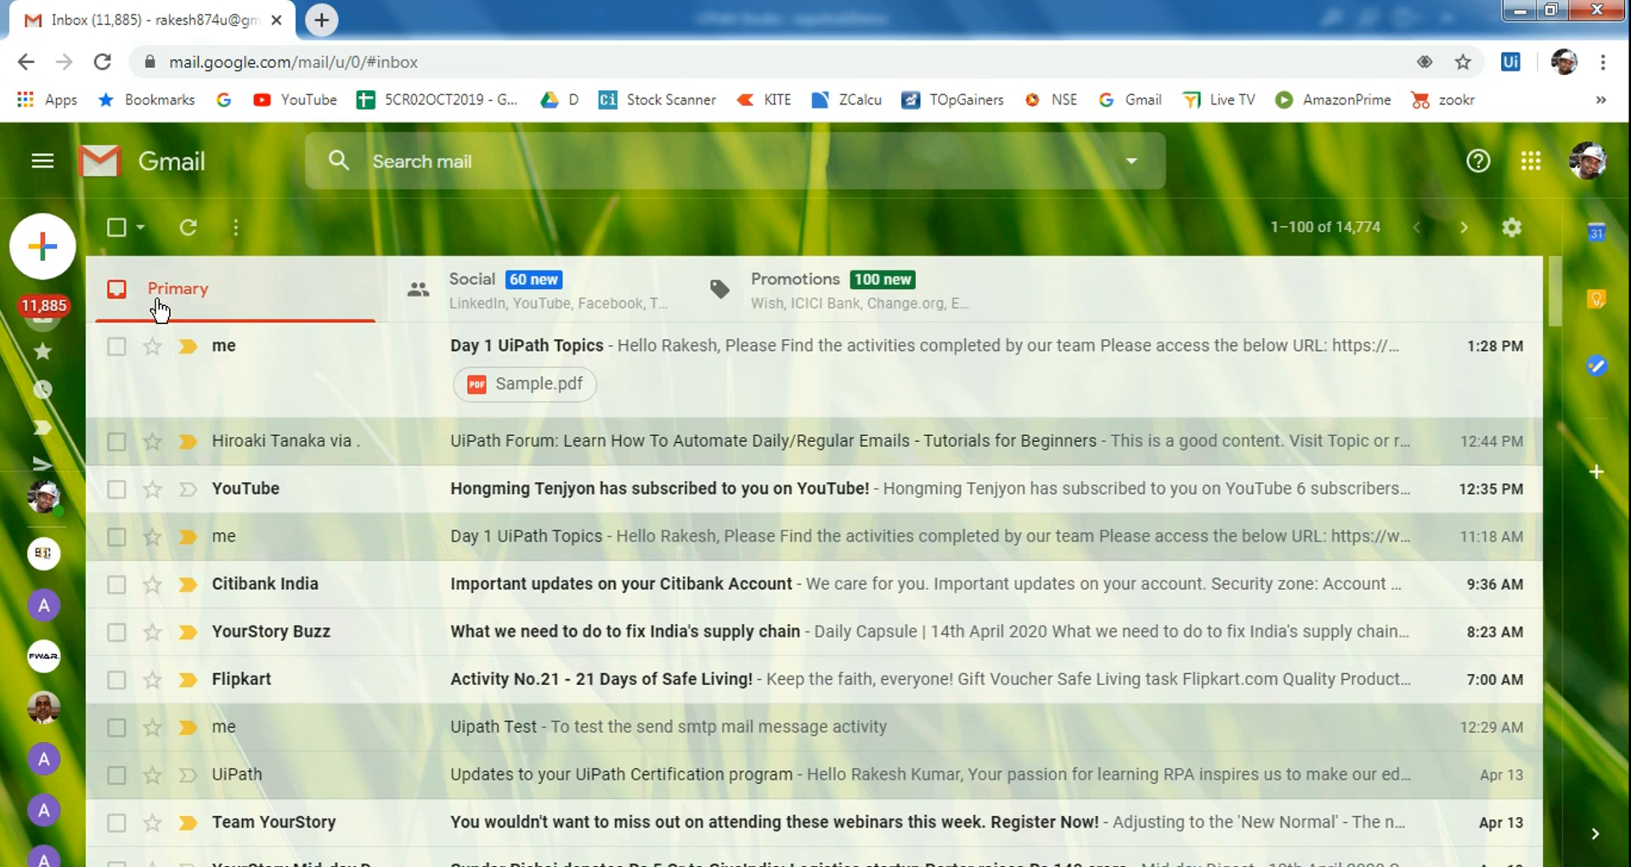
pyautogui.moveTo(526, 359)
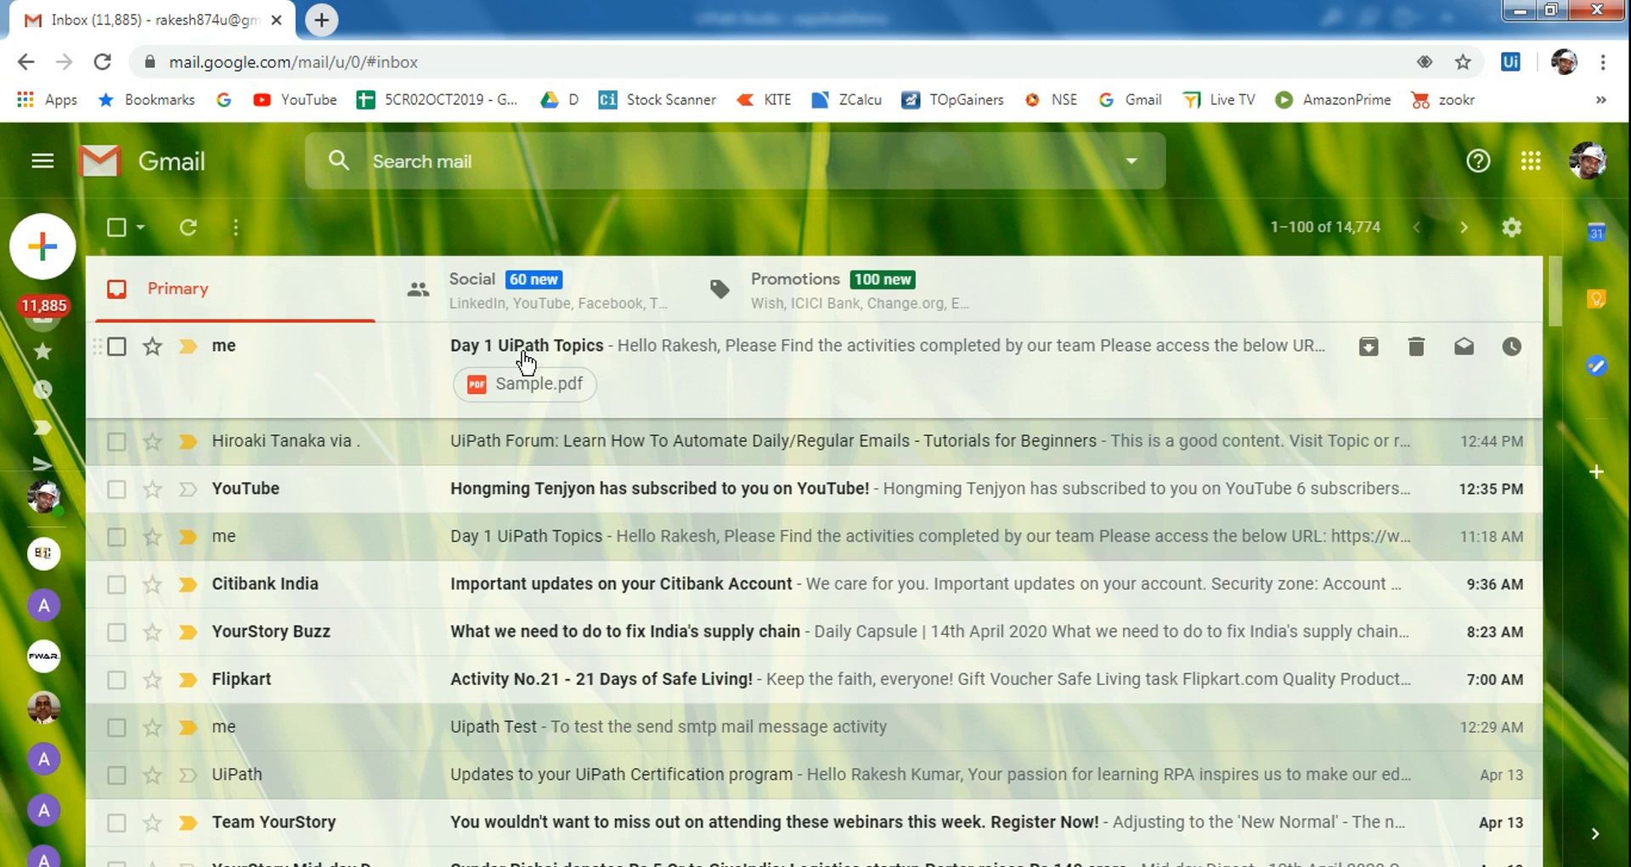
pyautogui.moveTo(908, 374)
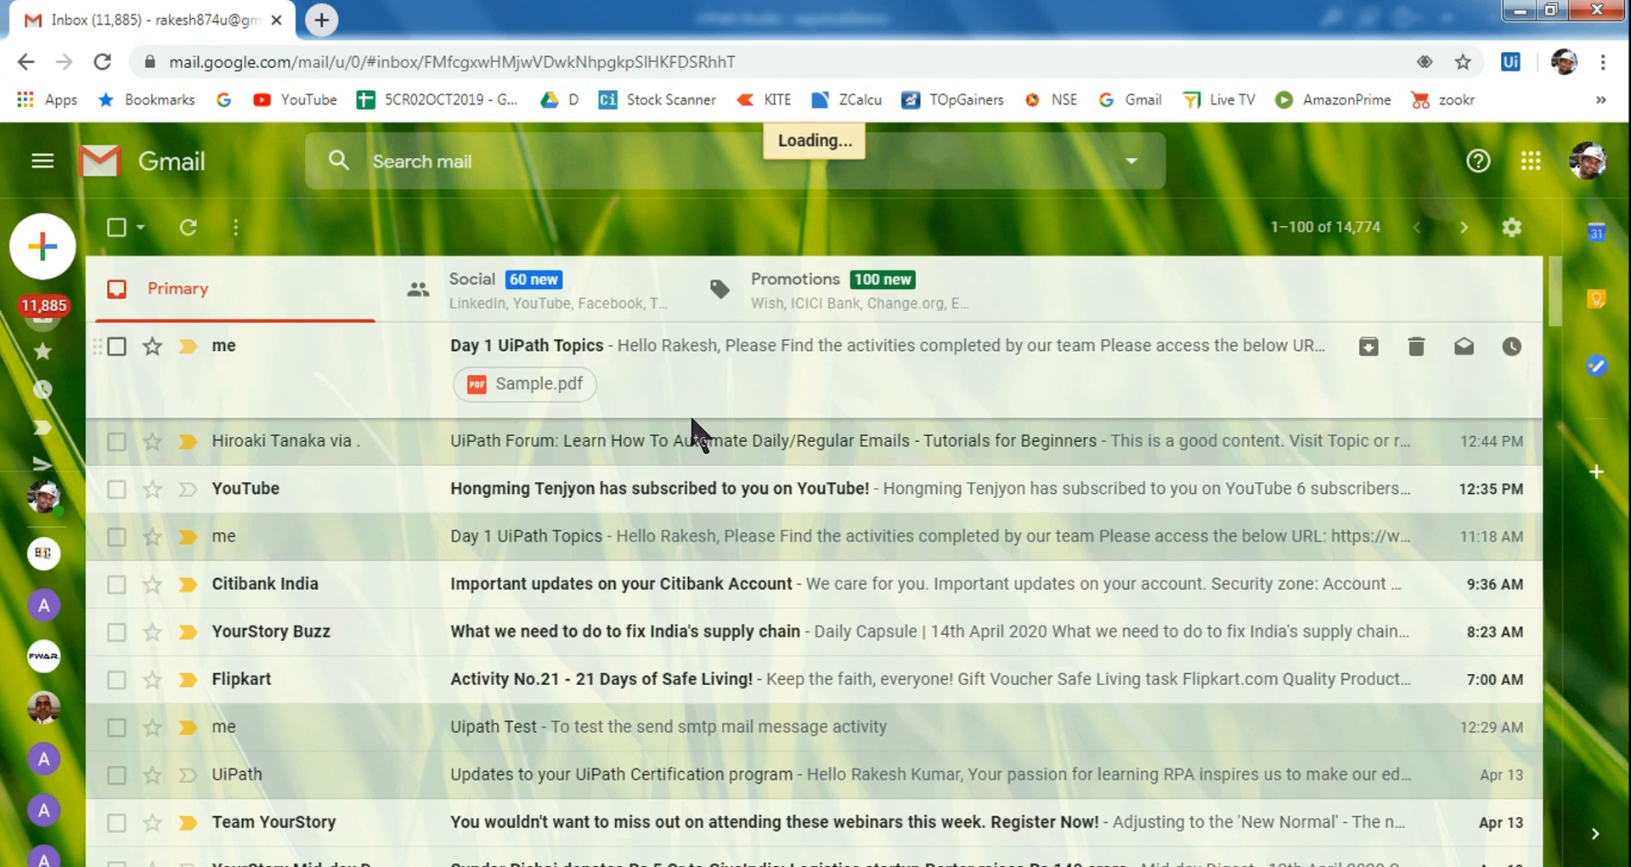
# Step: Open the top Day 1 UiPath Topics email to view its Sample.pdf attachment
pyautogui.click(525, 346)
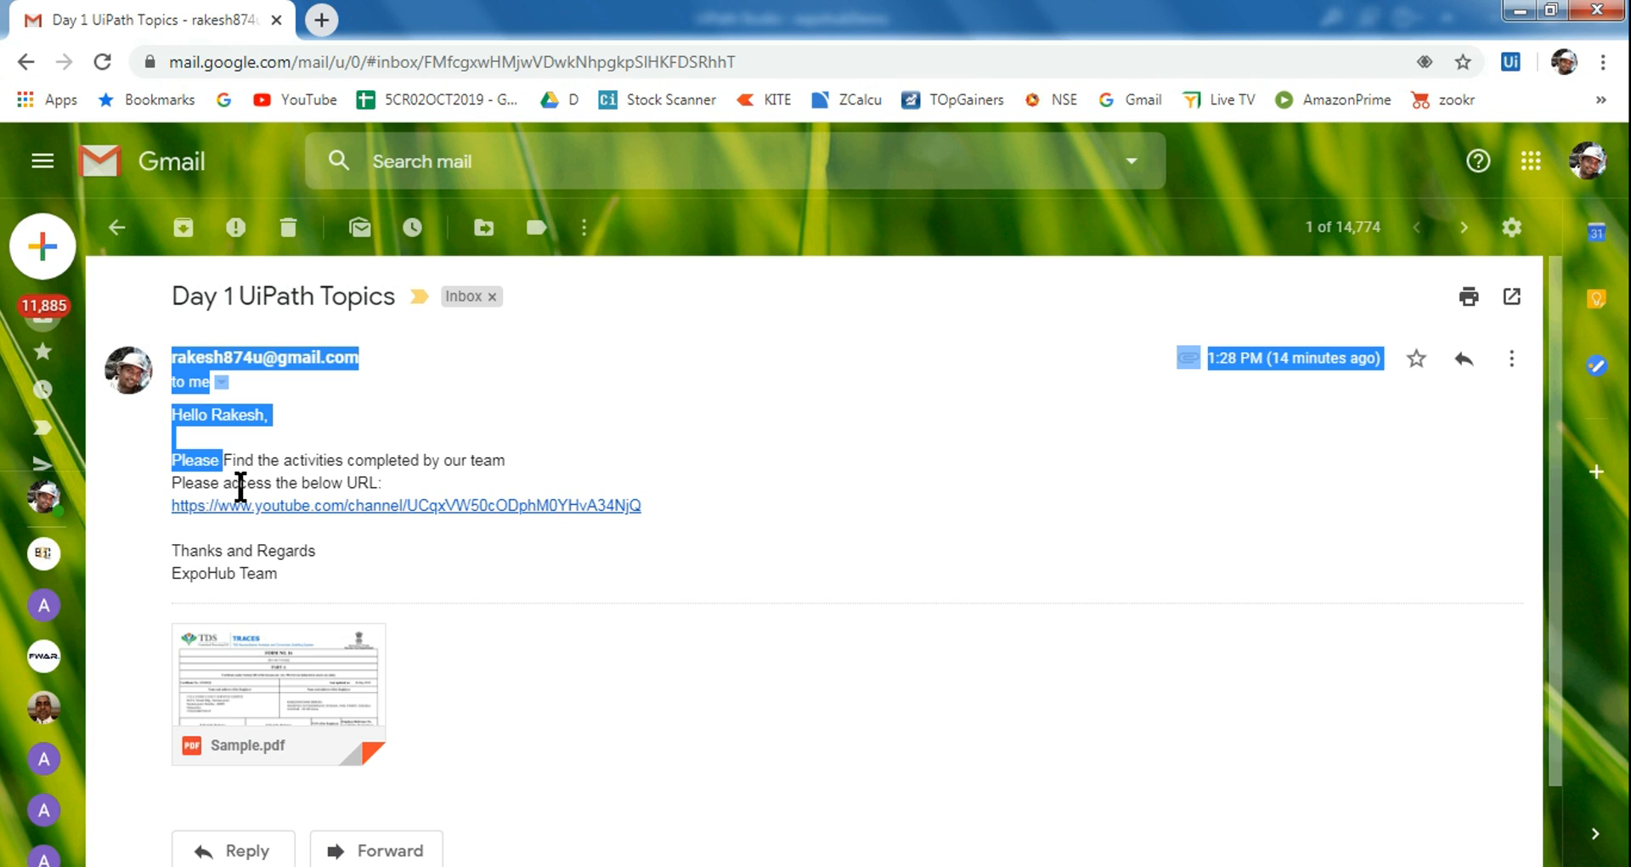
pyautogui.click(182, 459)
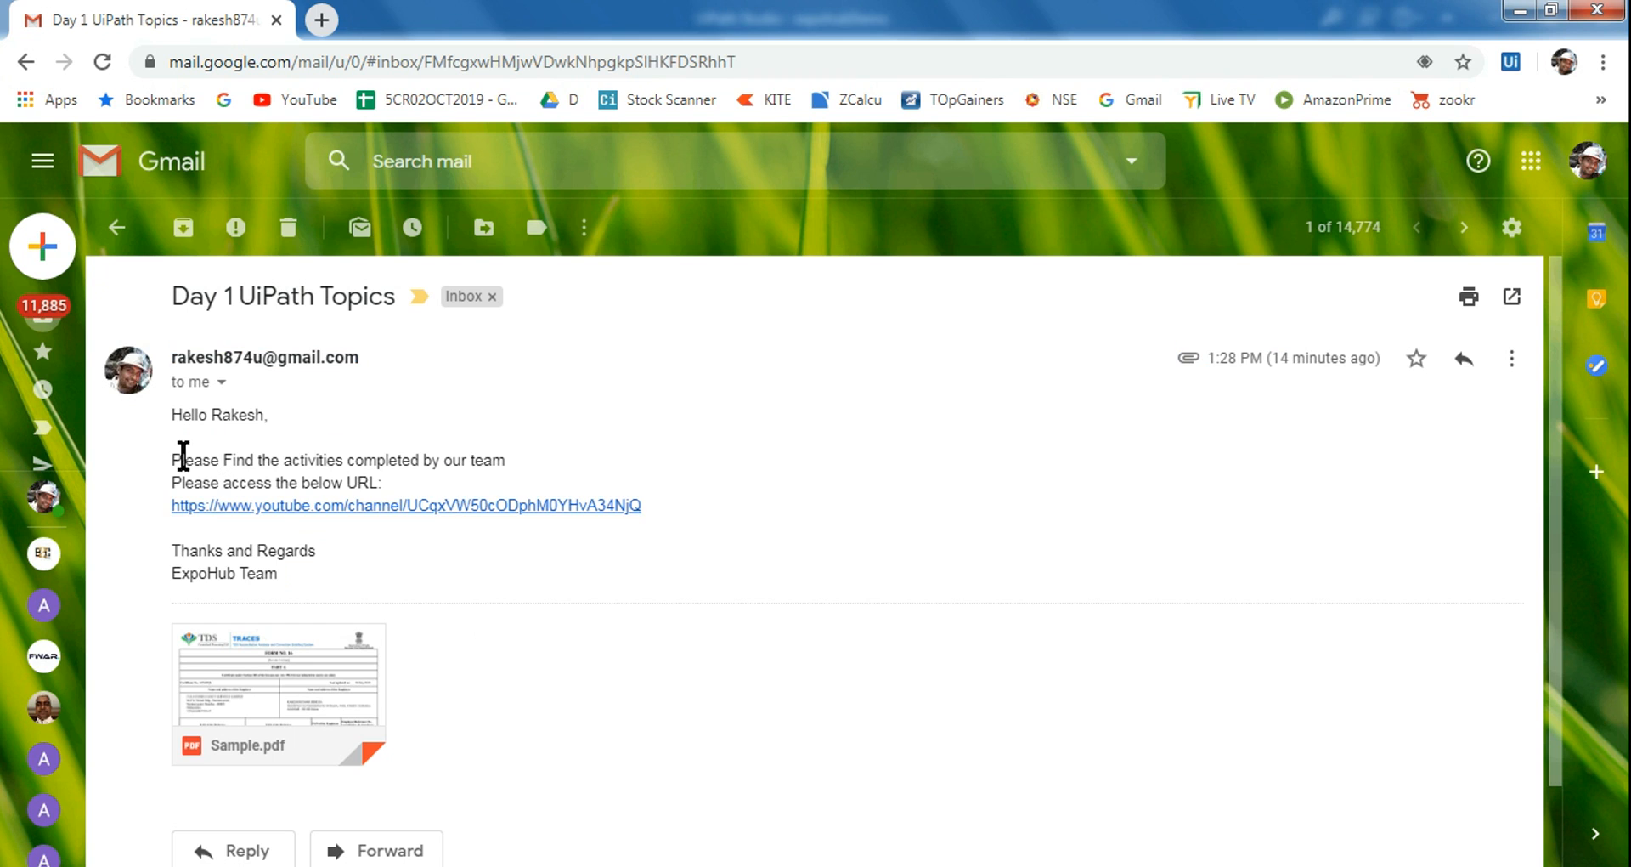
pyautogui.moveTo(278, 687)
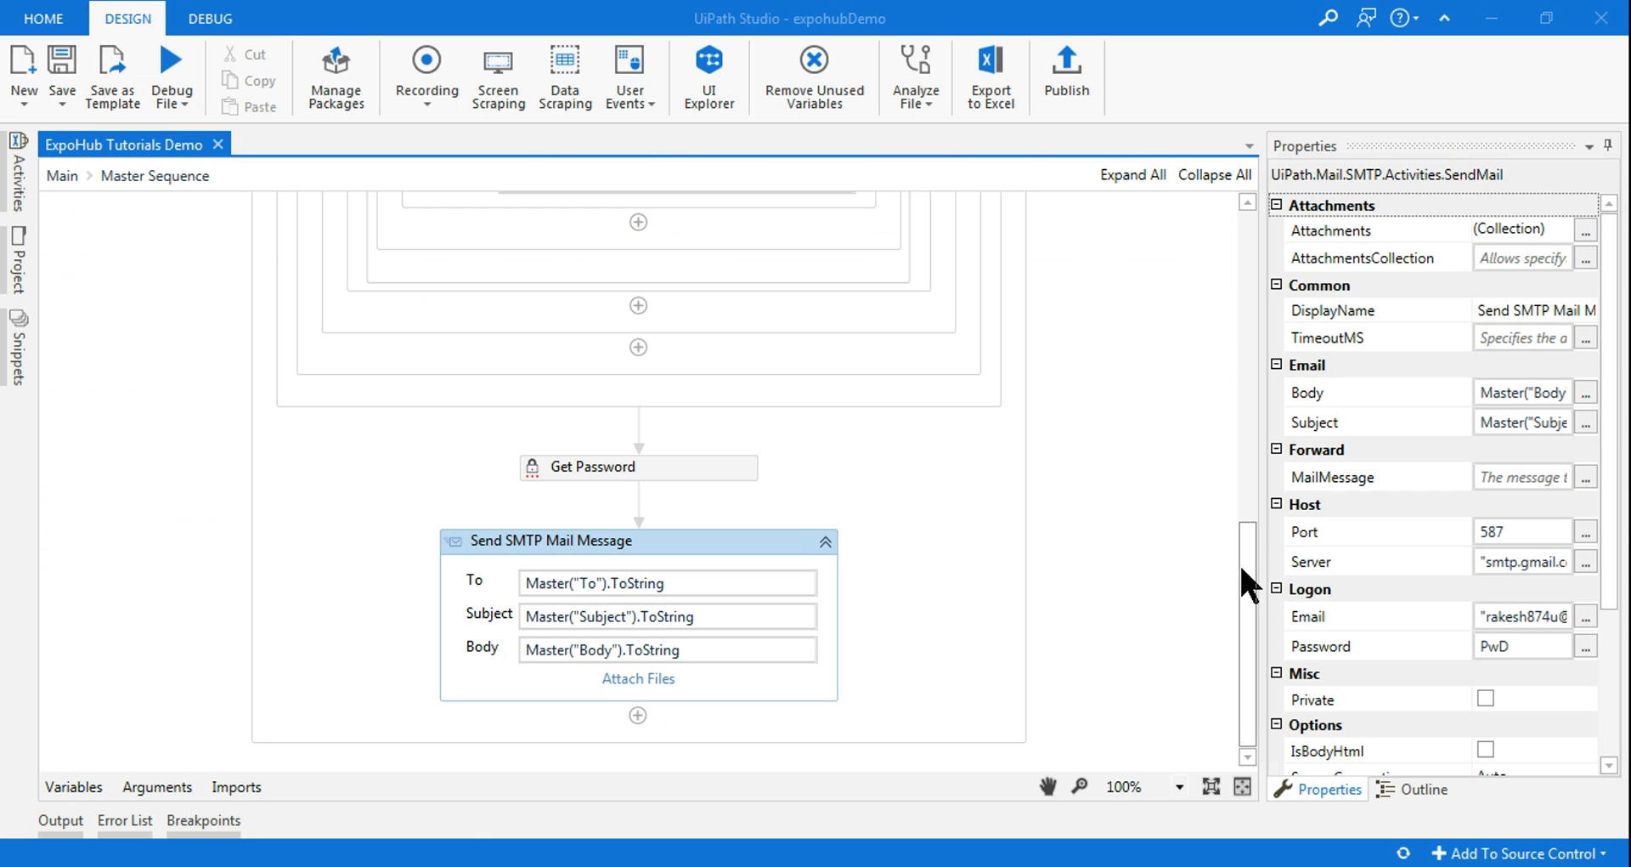
# Step: Add a second attachment row and set the first to C:\Users\user\Documents\ExpoHub Files\Sample.PDF
pyautogui.click(638, 677)
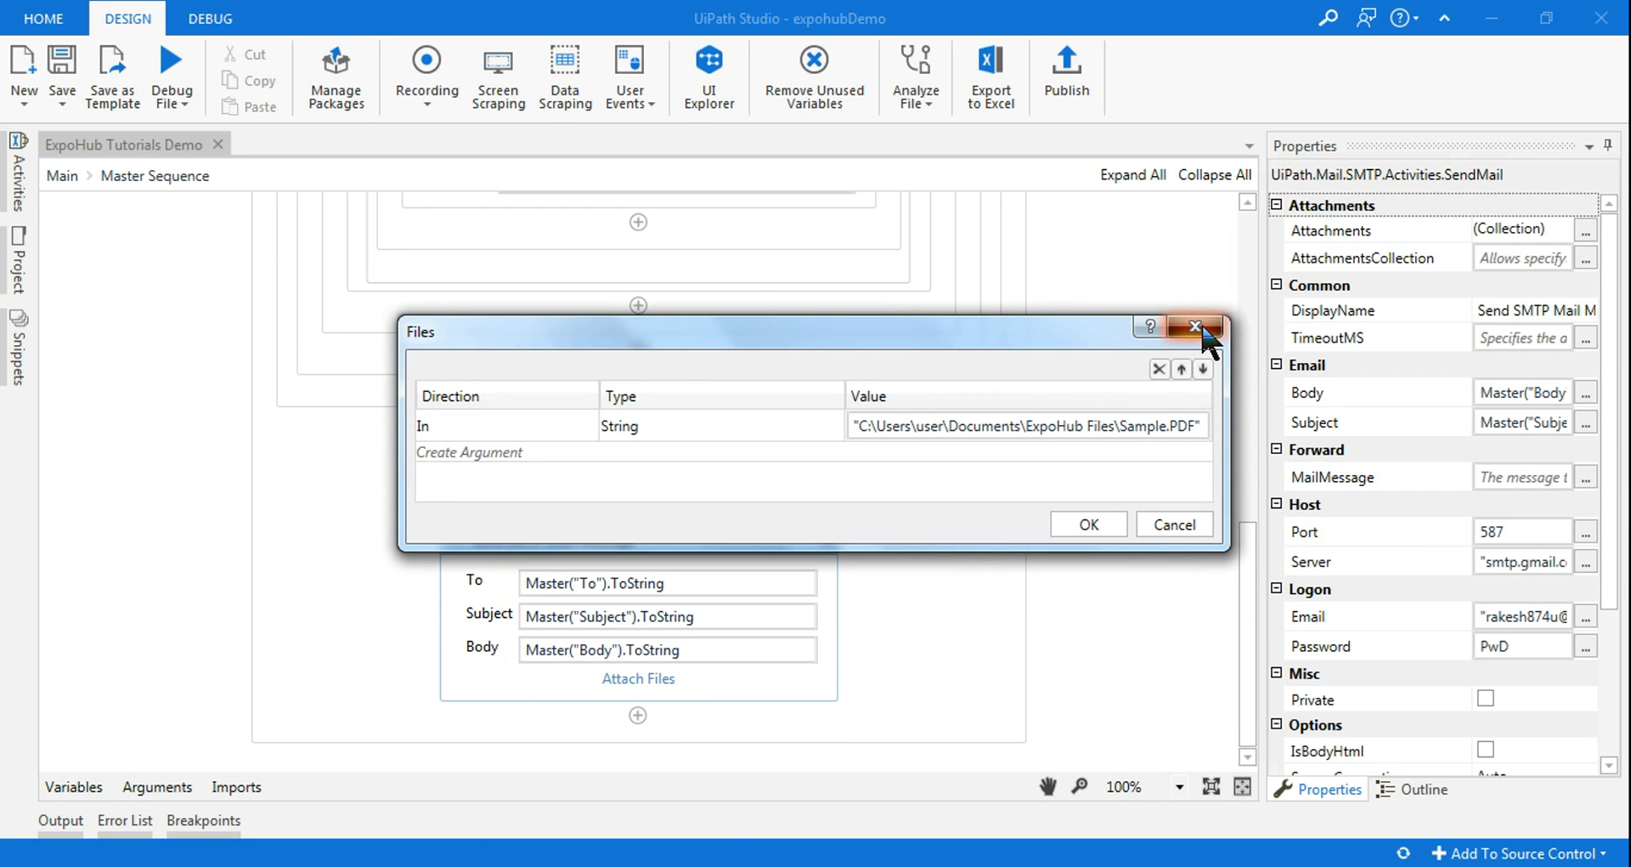
pyautogui.click(1195, 326)
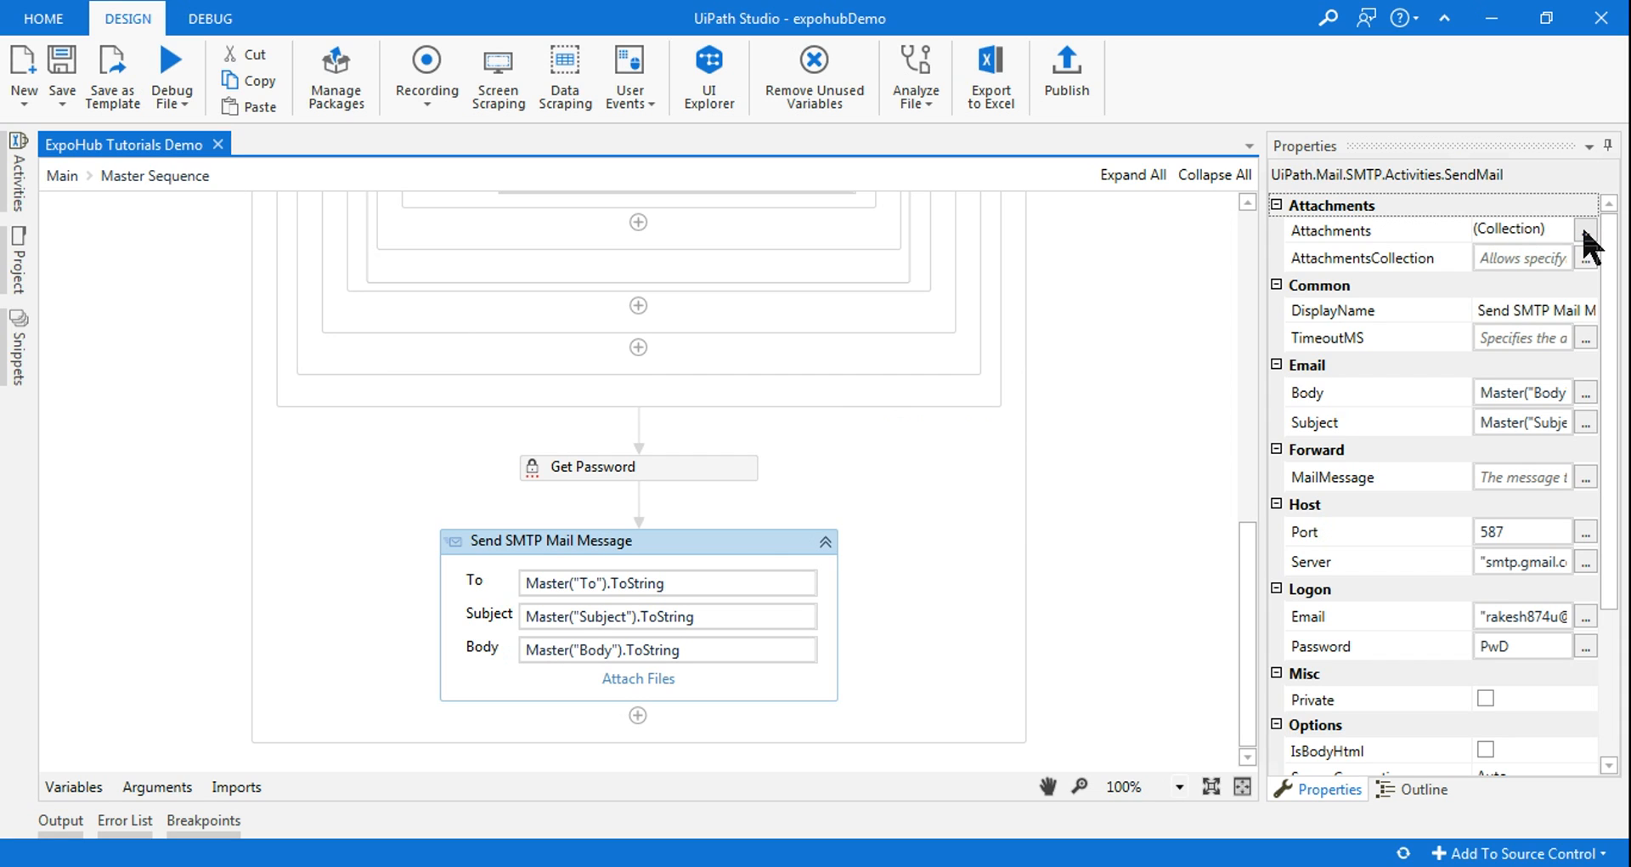
pyautogui.click(1589, 230)
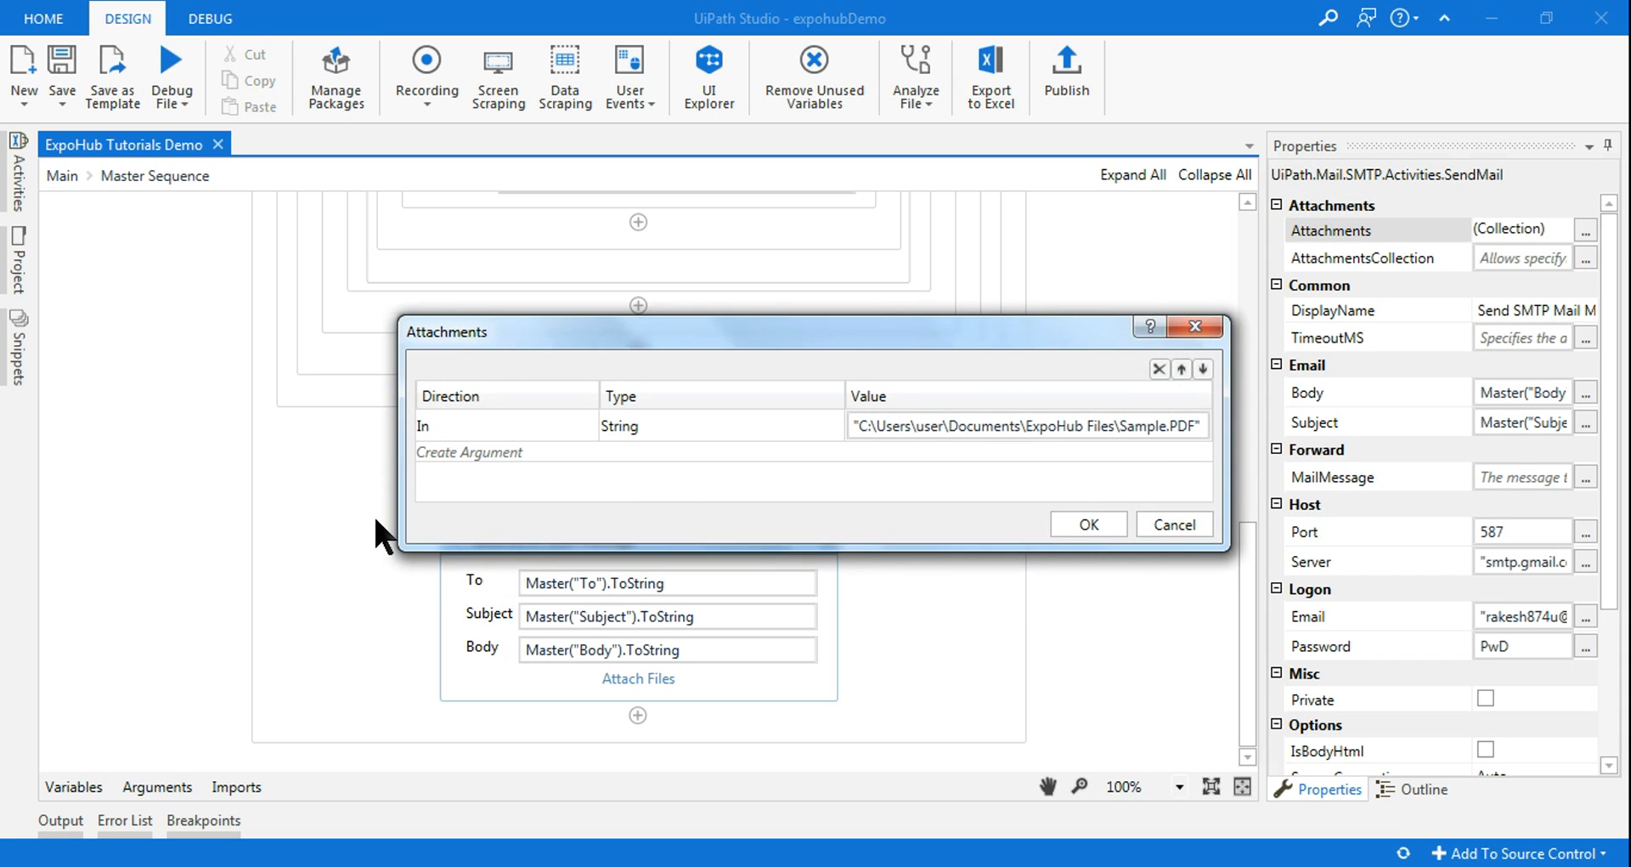
pyautogui.click(468, 451)
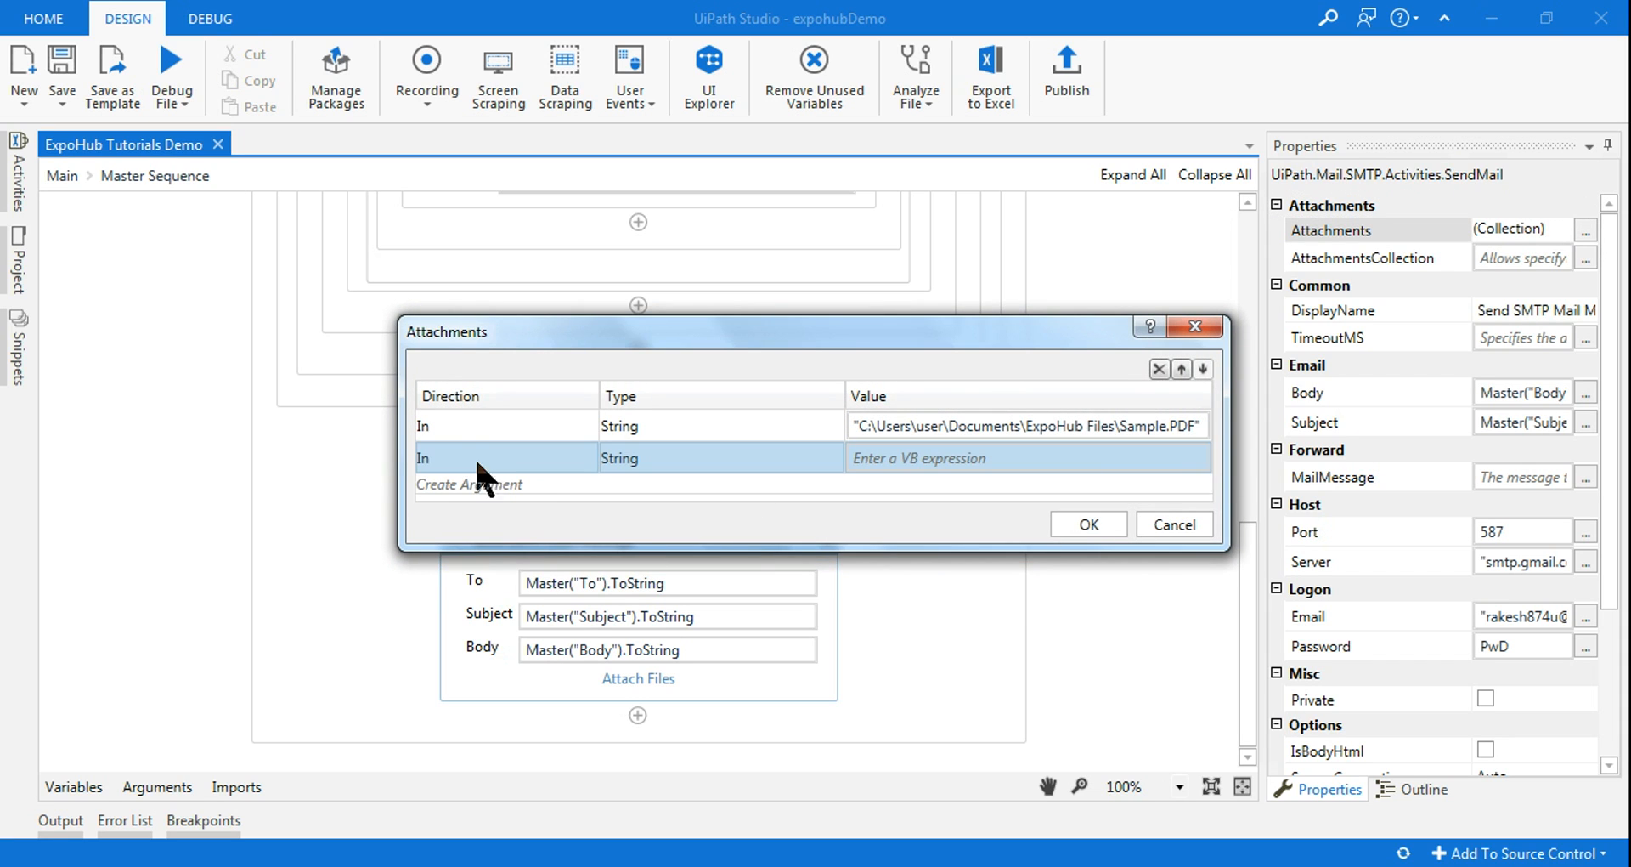
pyautogui.click(1028, 457)
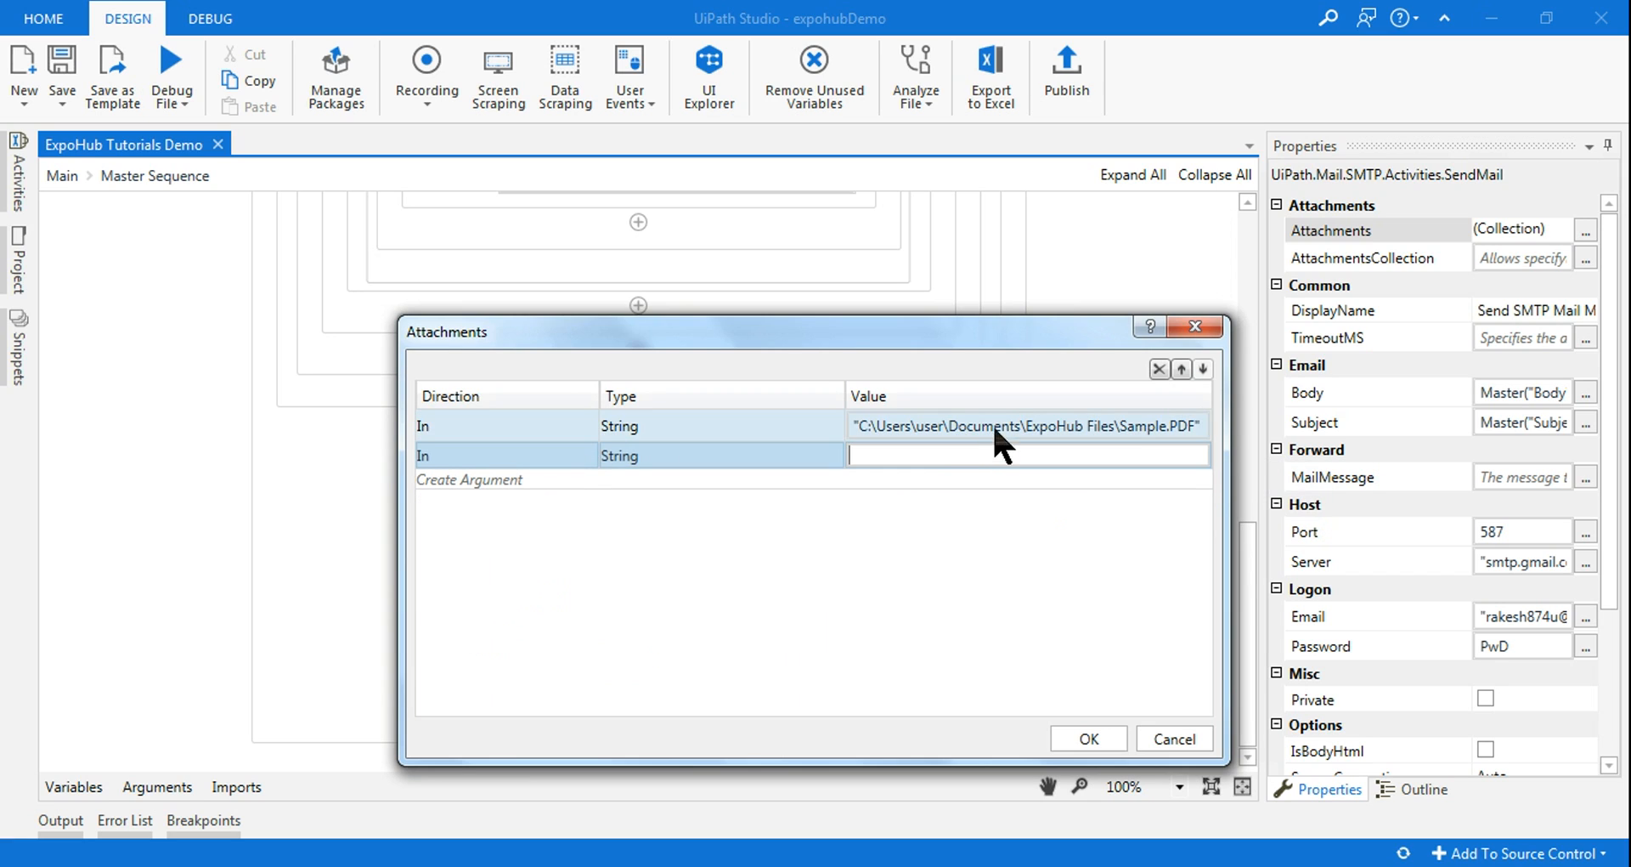
pyautogui.click(1028, 423)
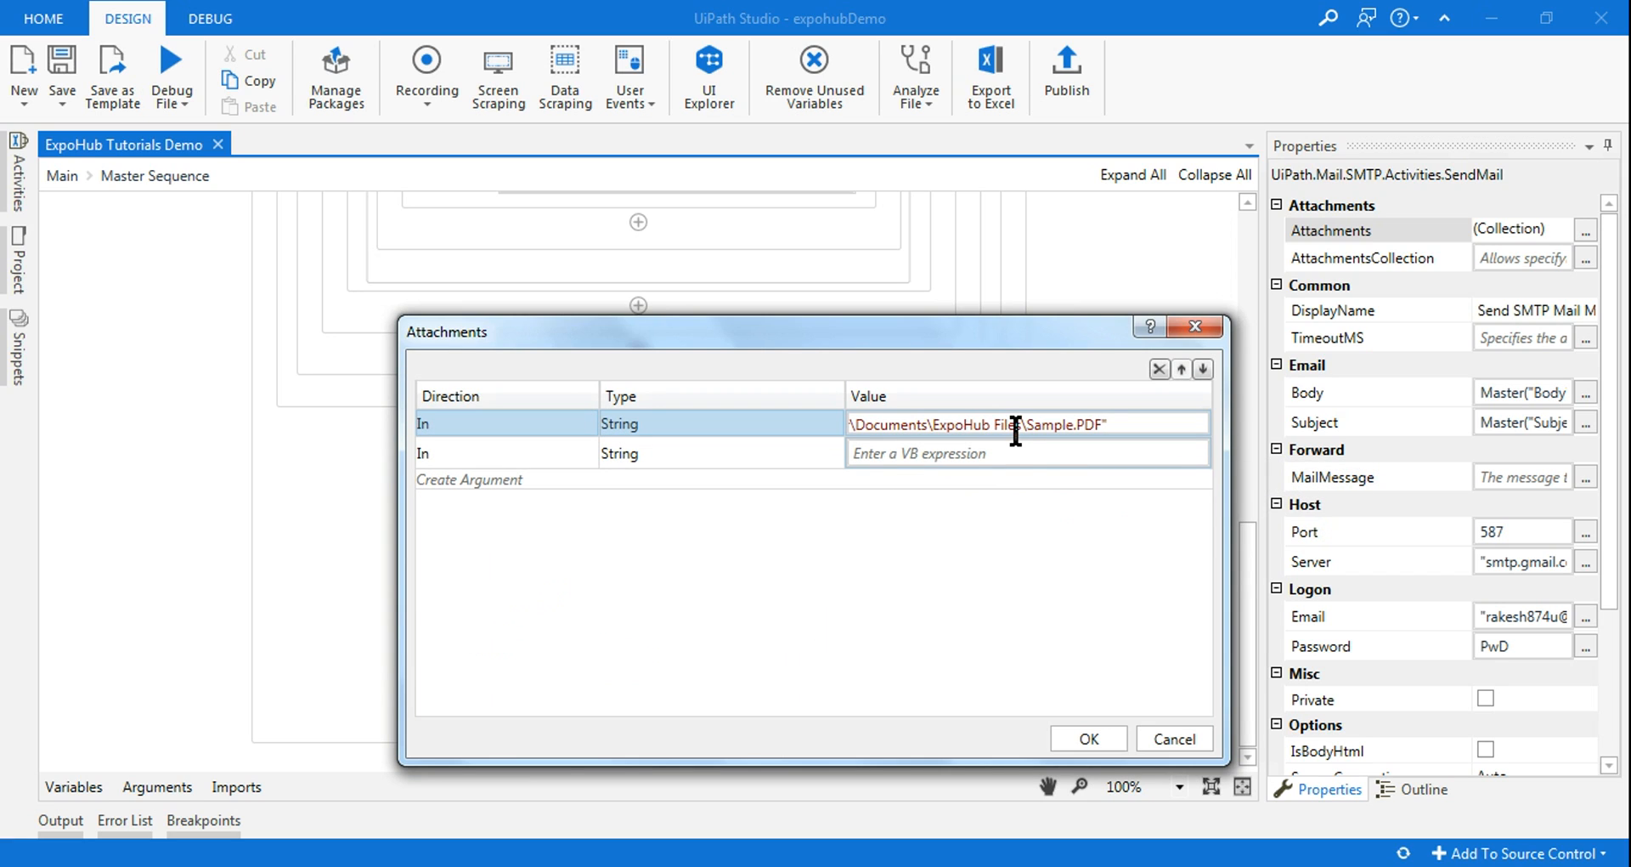
pyautogui.click(1028, 458)
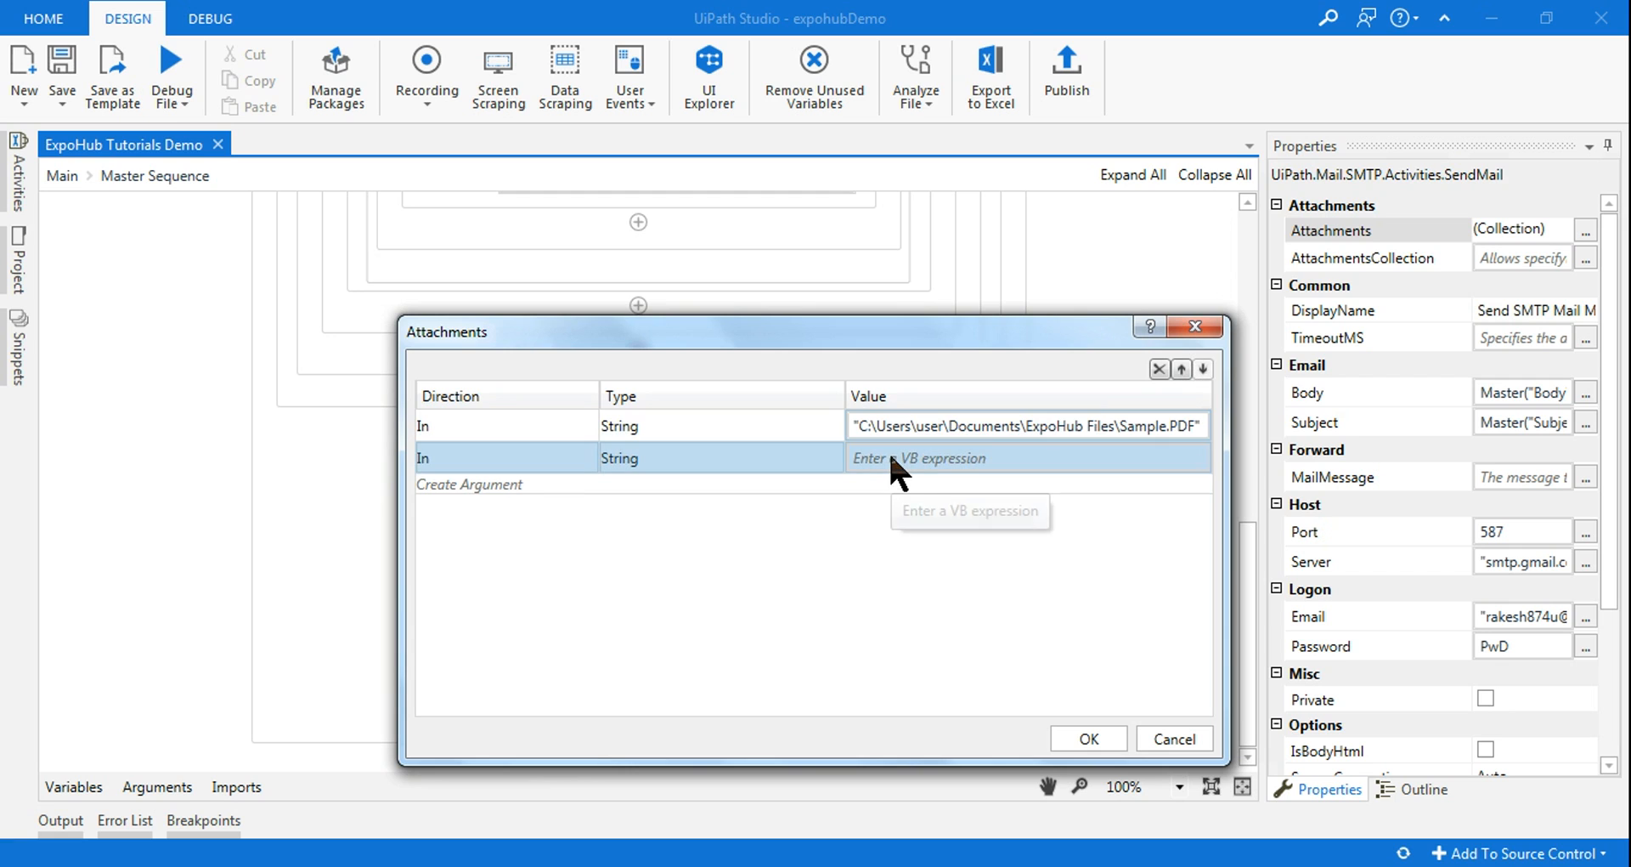
pyautogui.write('"C:\\Users\\user\\Documents\\ExpoHub Files\\Sample.PDF"')
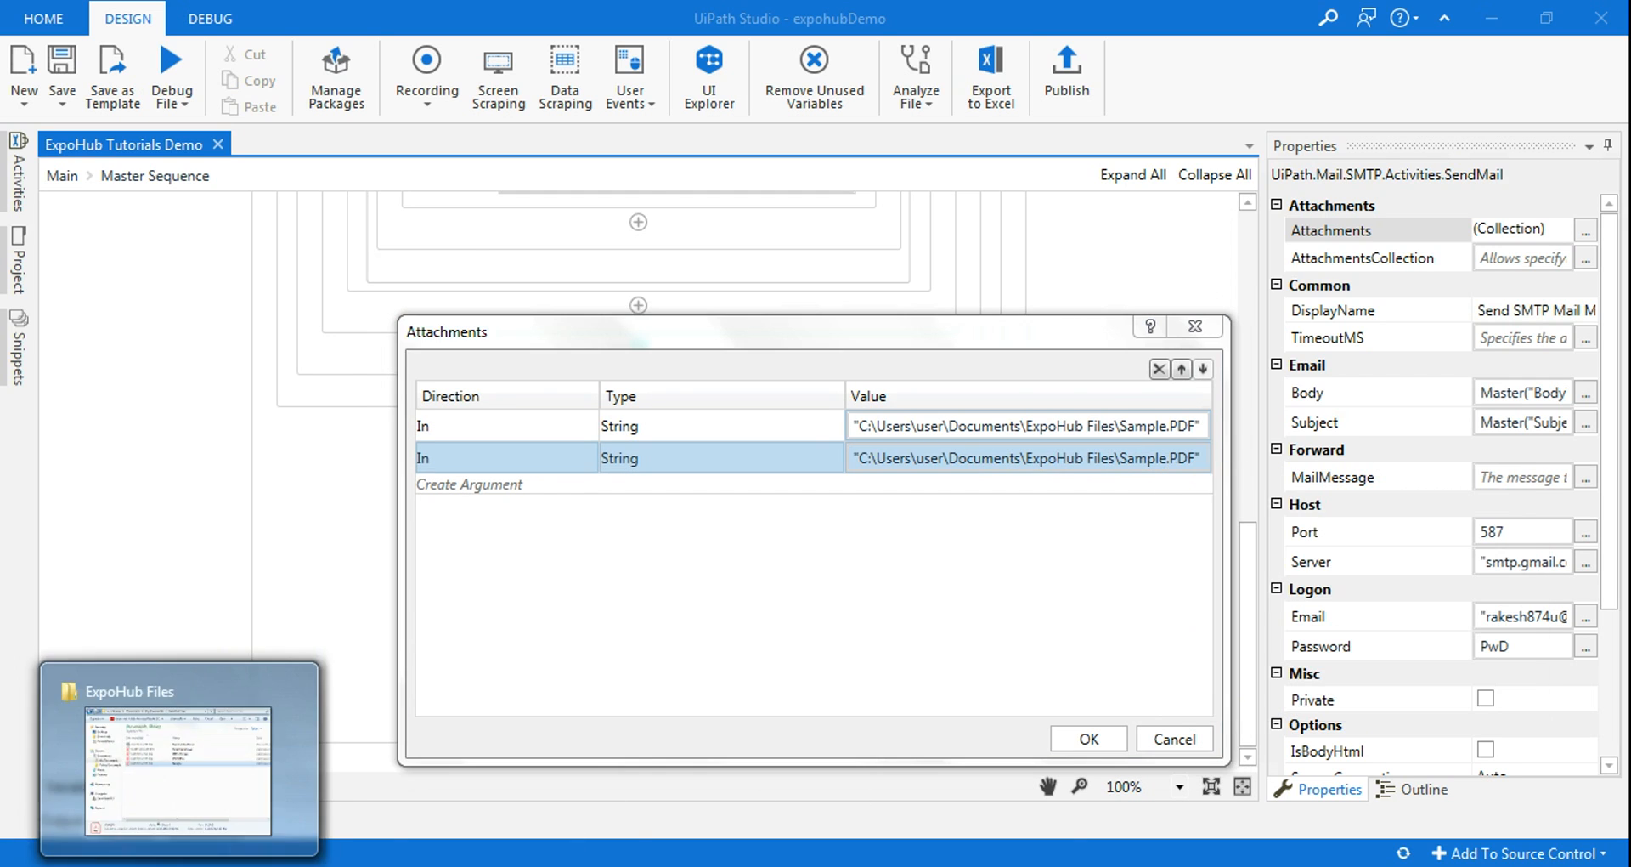
# Step: Change the second attachment's file name to ITSOPDoc.pdf
pyautogui.click(177, 759)
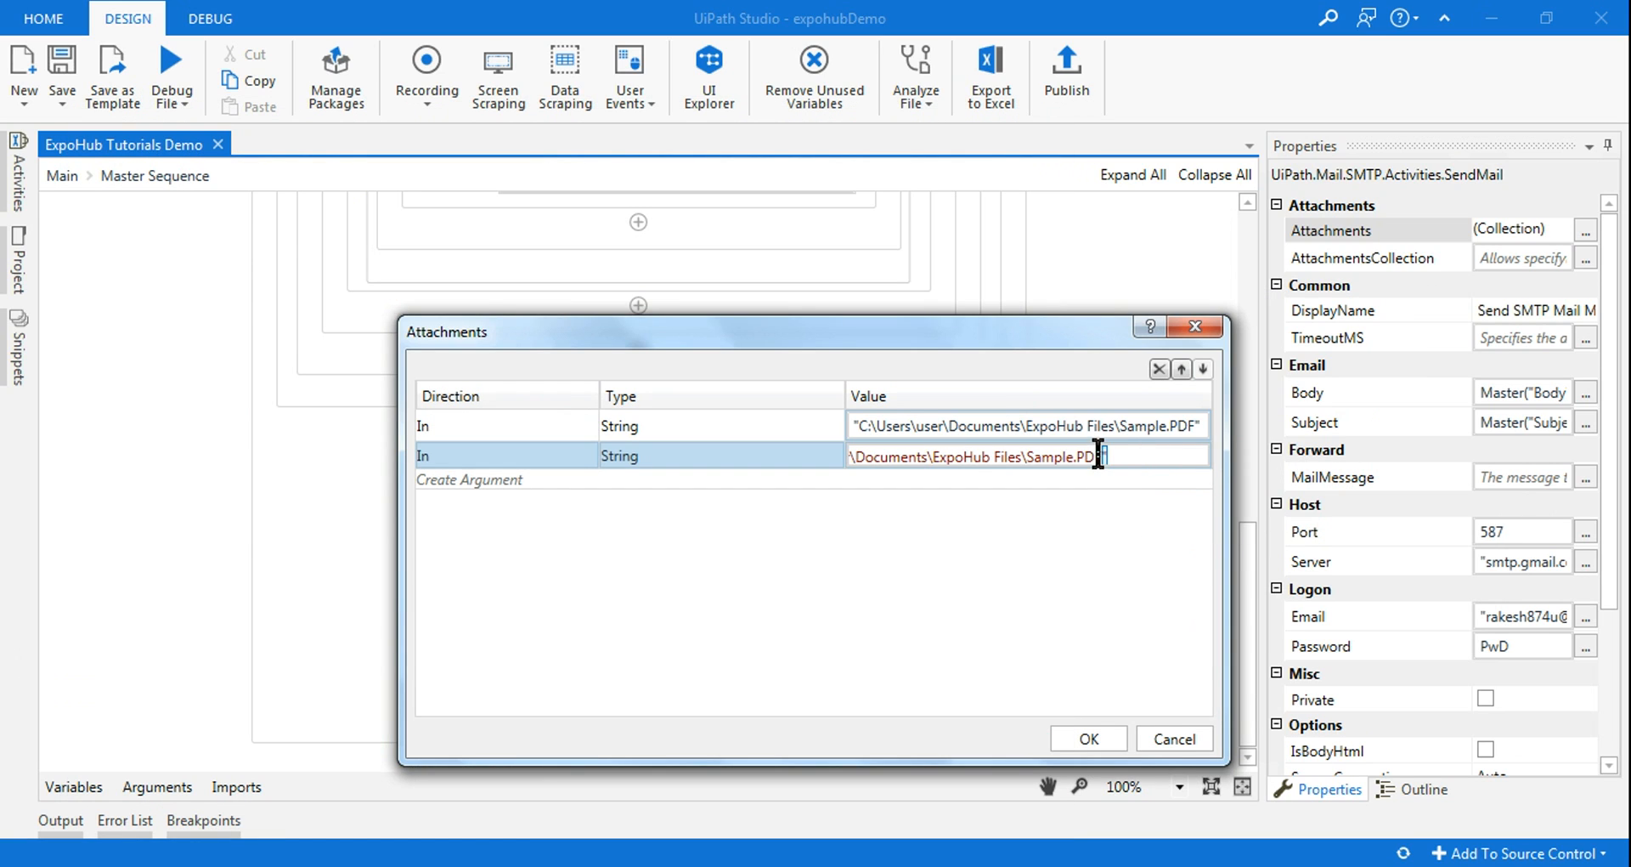
pyautogui.press('Backspace')
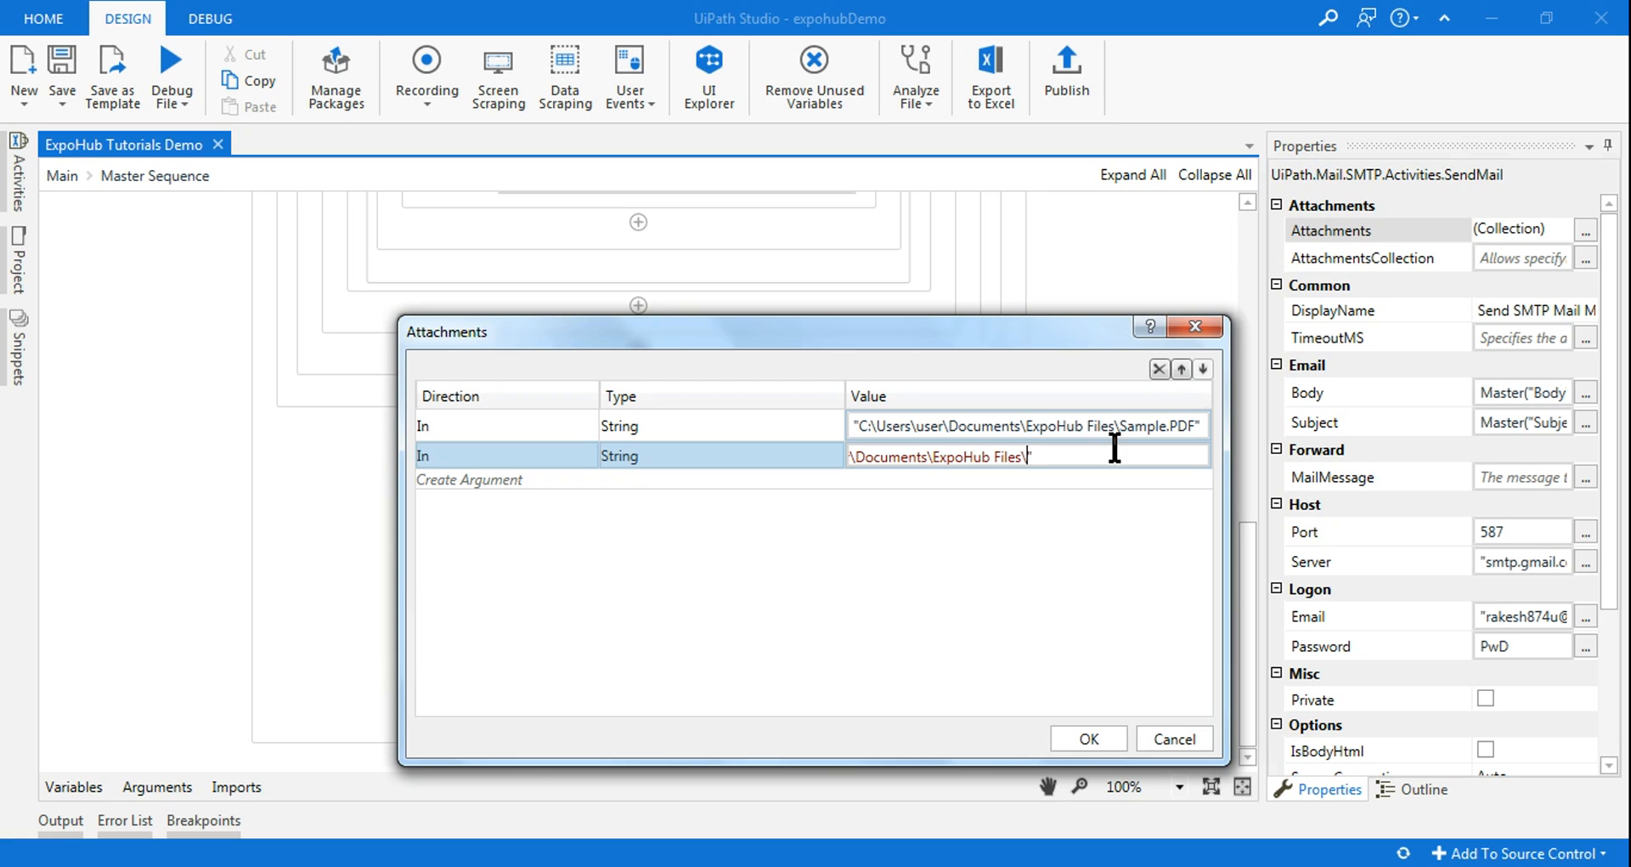
pyautogui.write('ITSOPD')
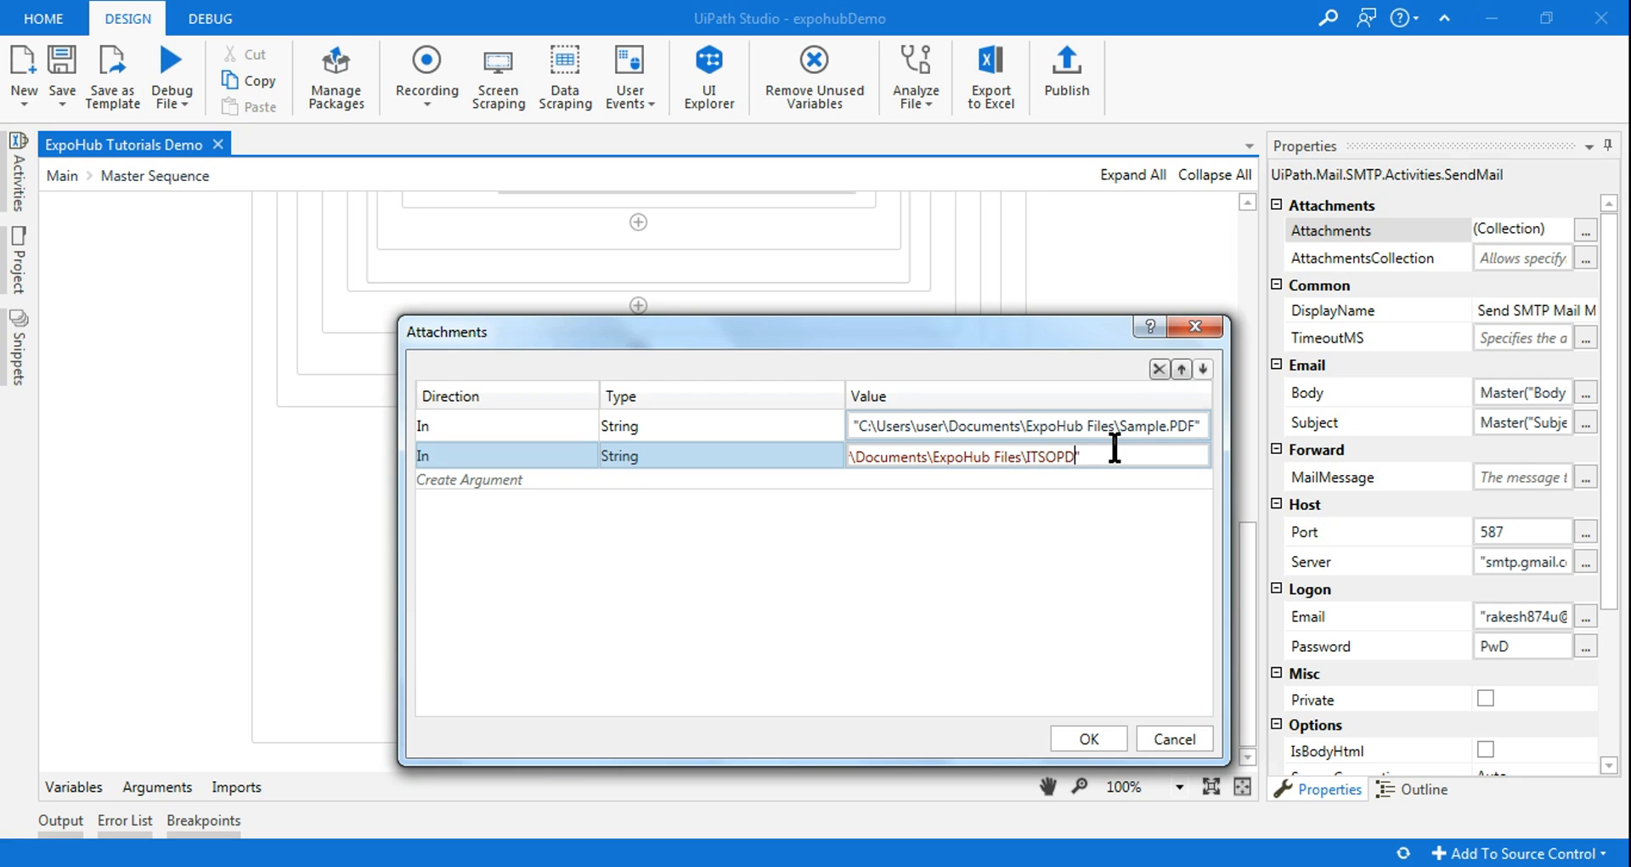
pyautogui.write('oc.pdf')
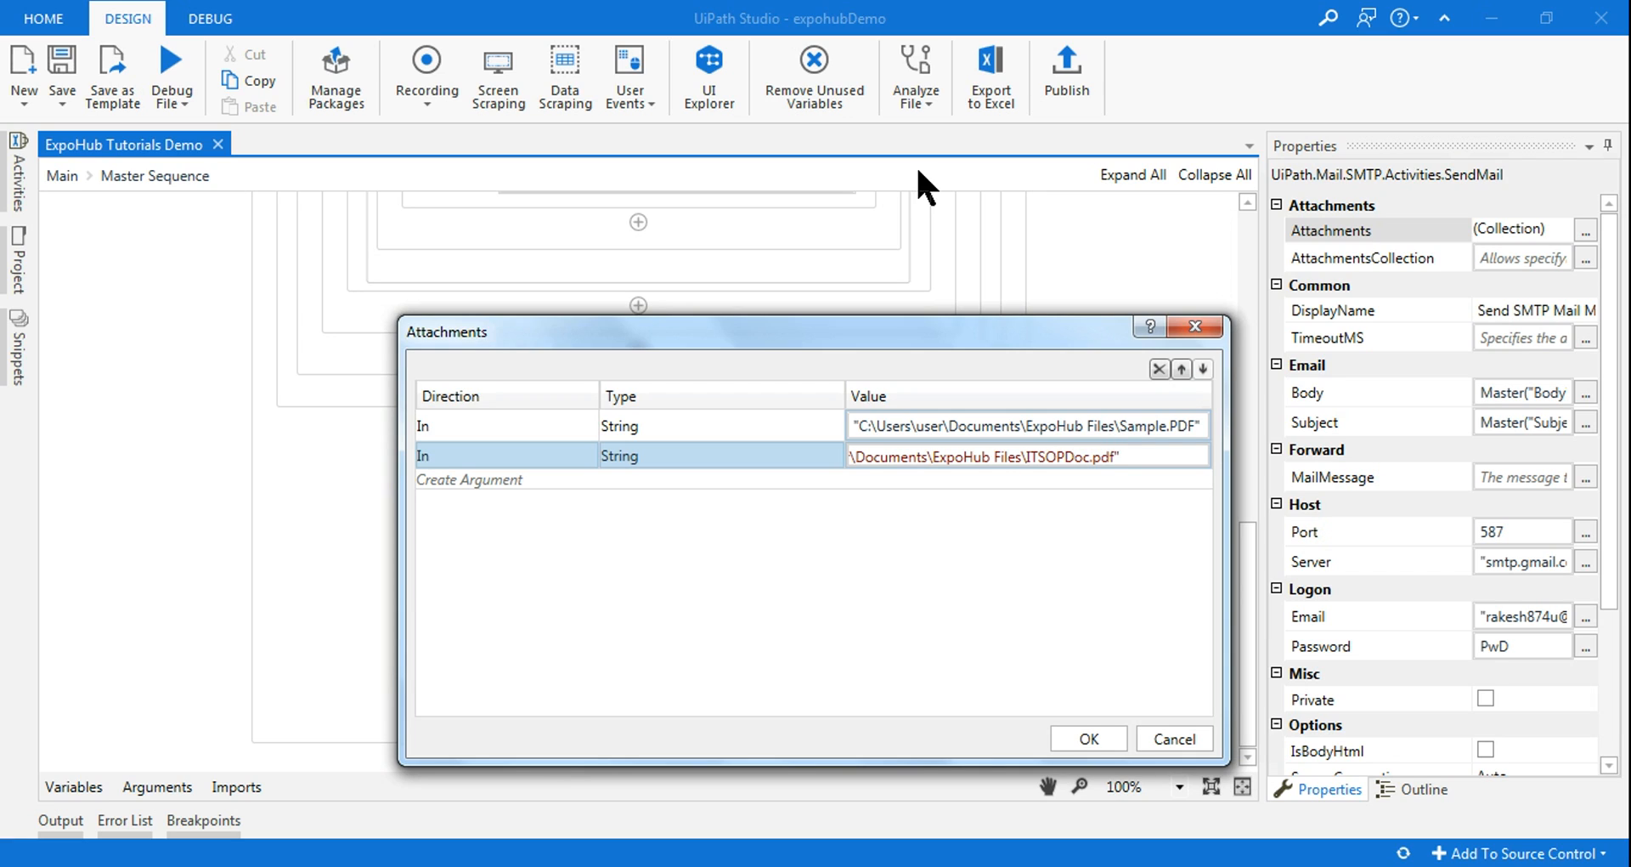
pyautogui.moveTo(910, 518)
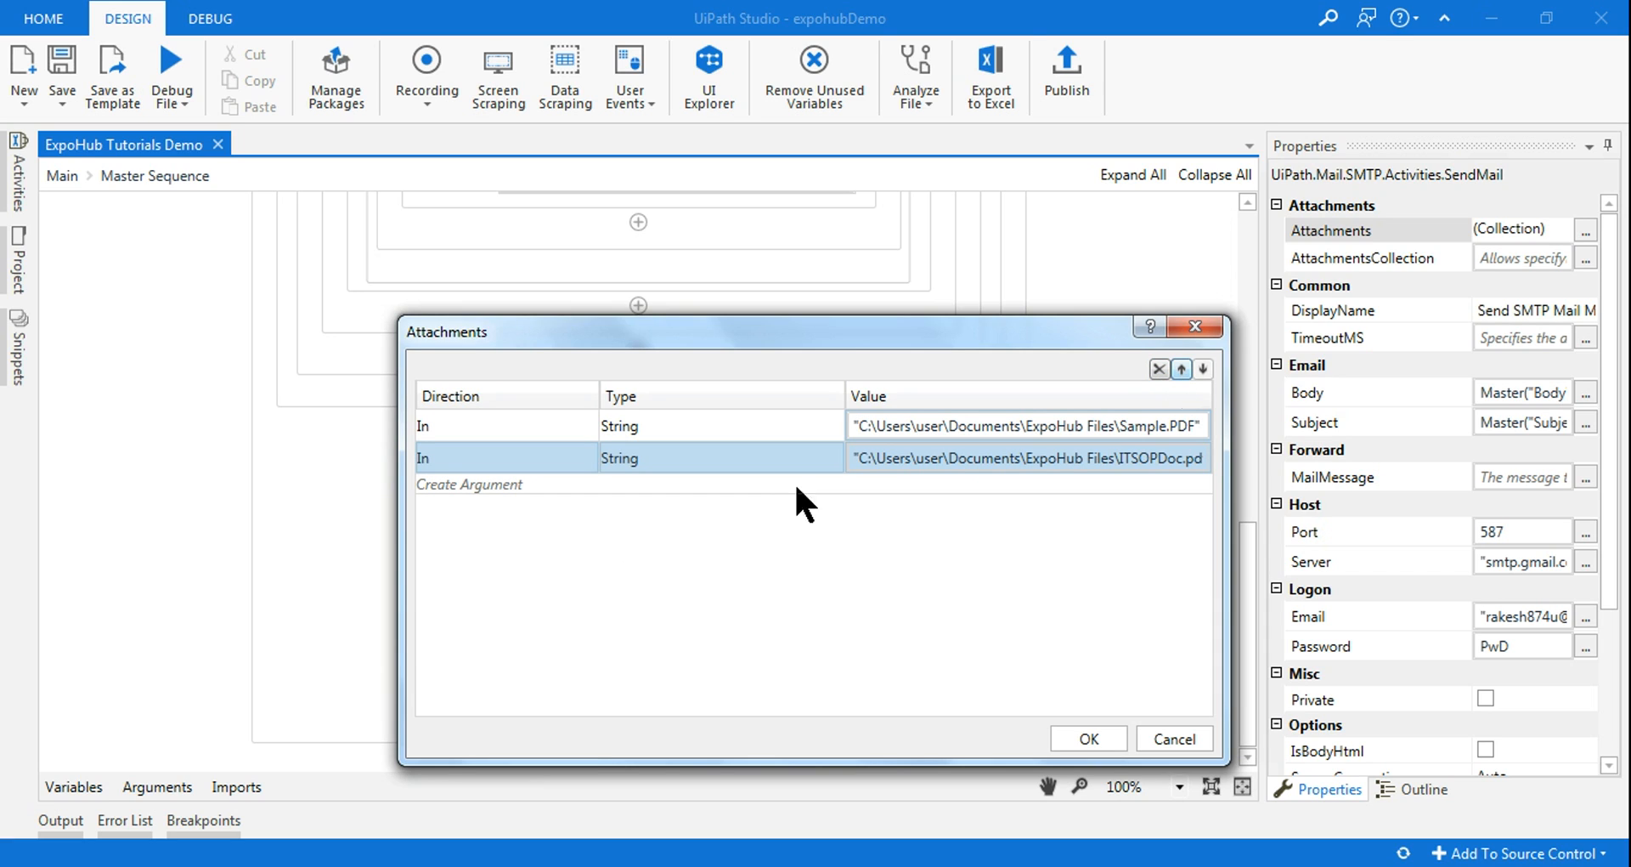
pyautogui.click(469, 483)
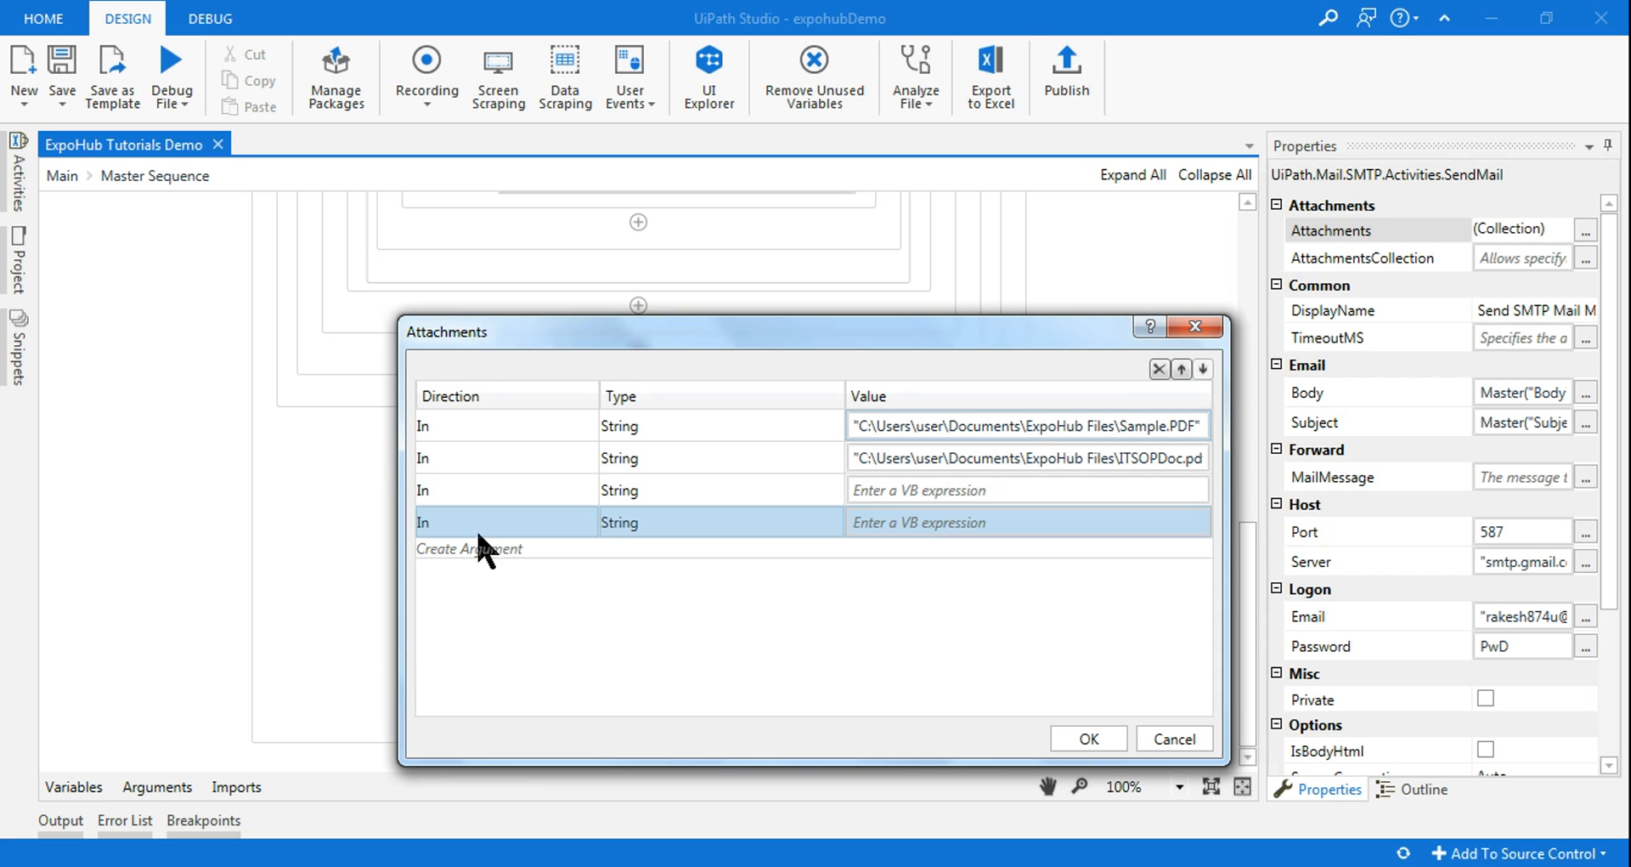
pyautogui.moveTo(1193, 403)
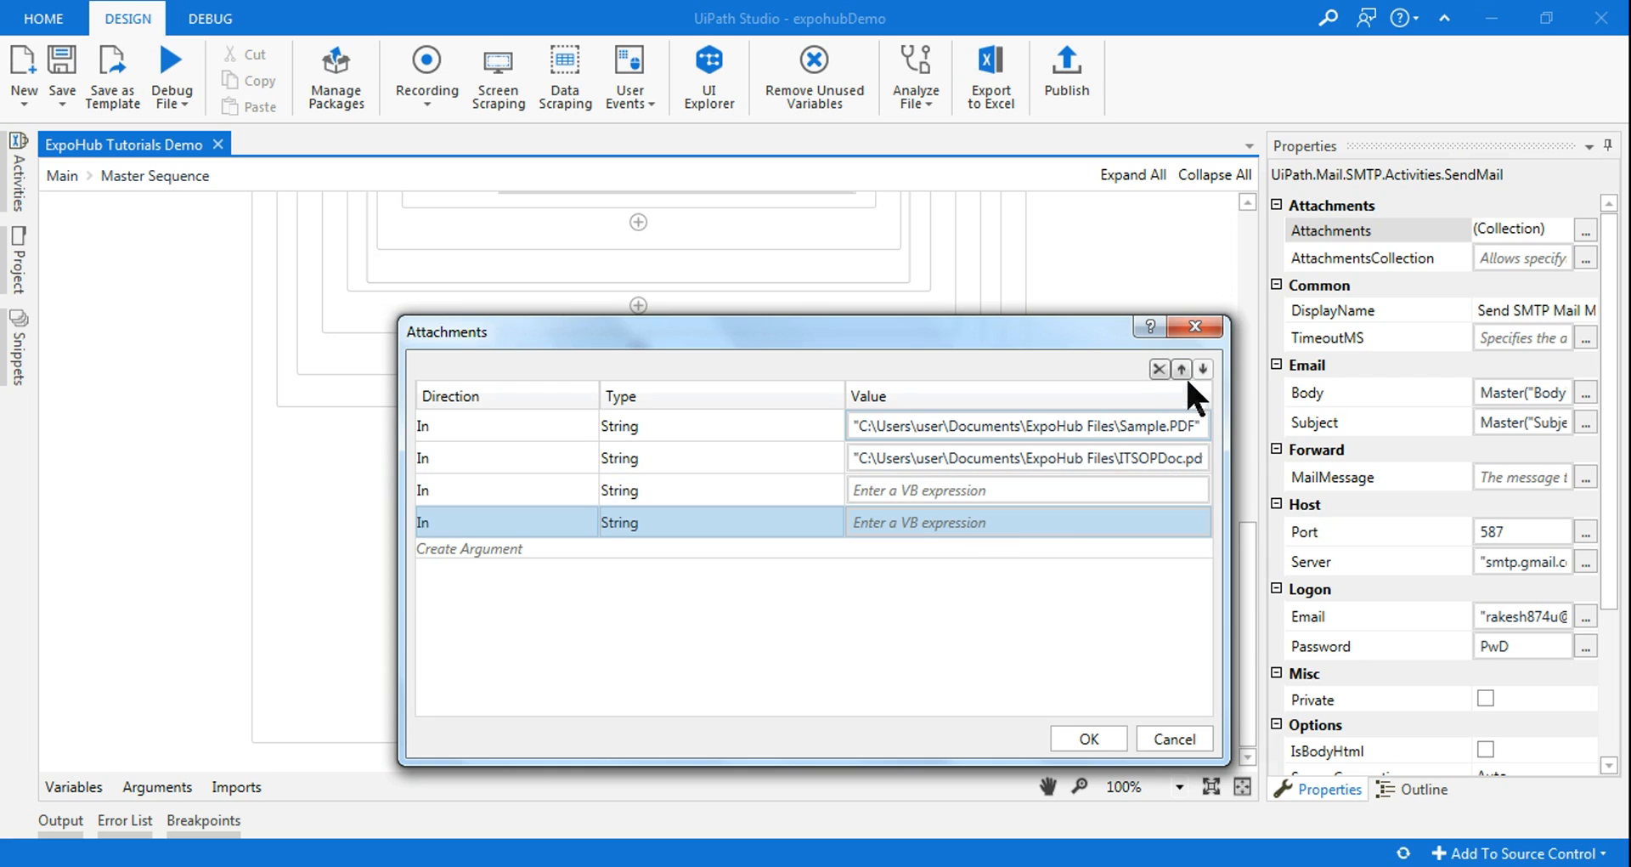
pyautogui.click(1158, 369)
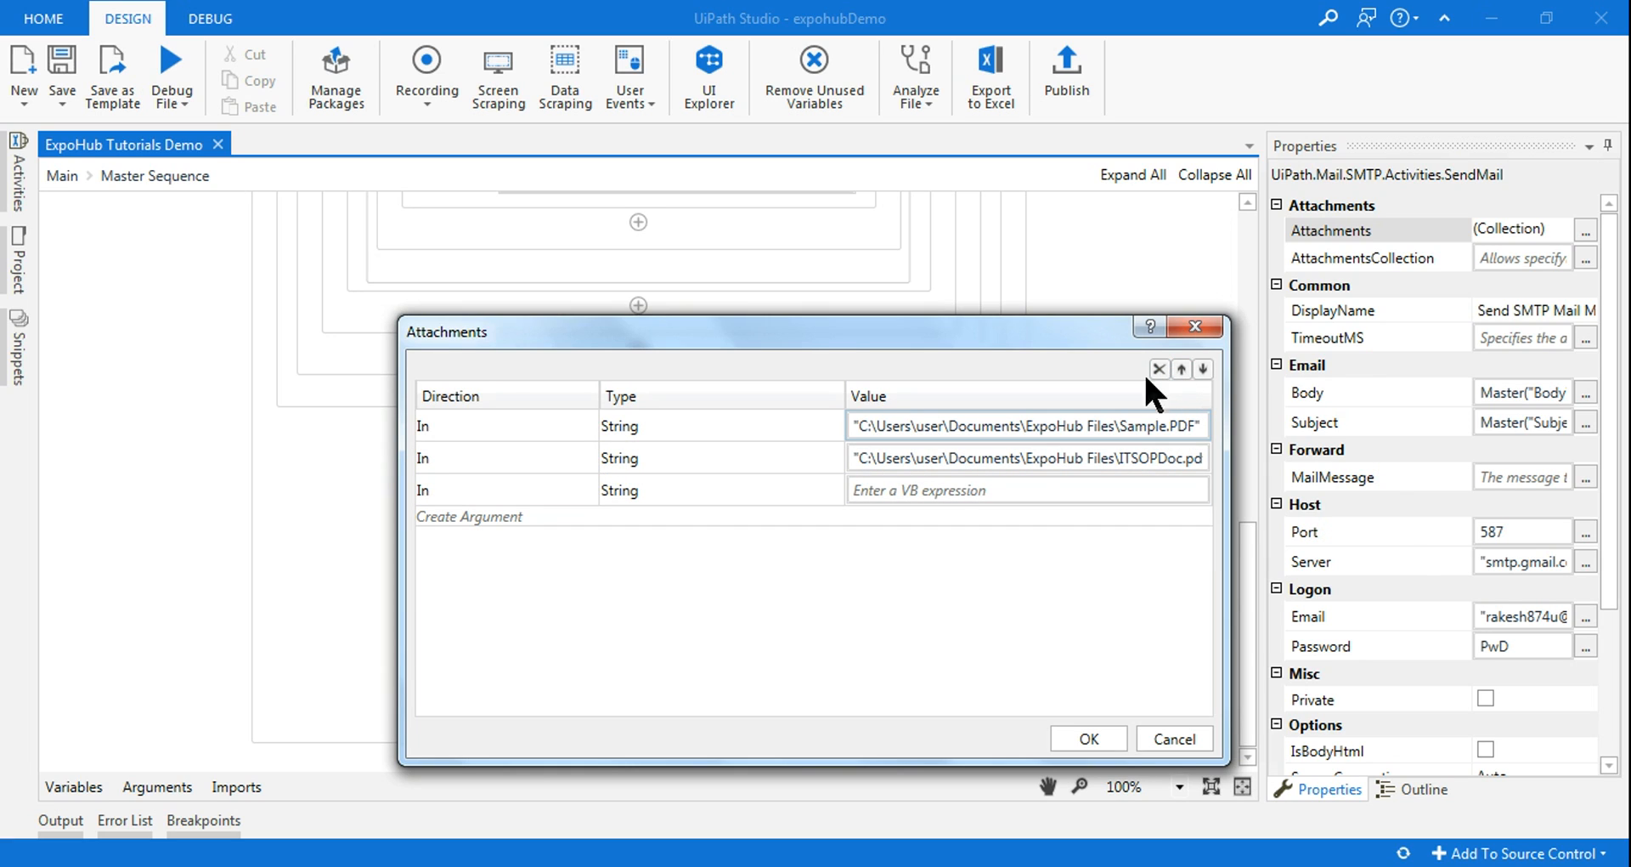
pyautogui.click(729, 490)
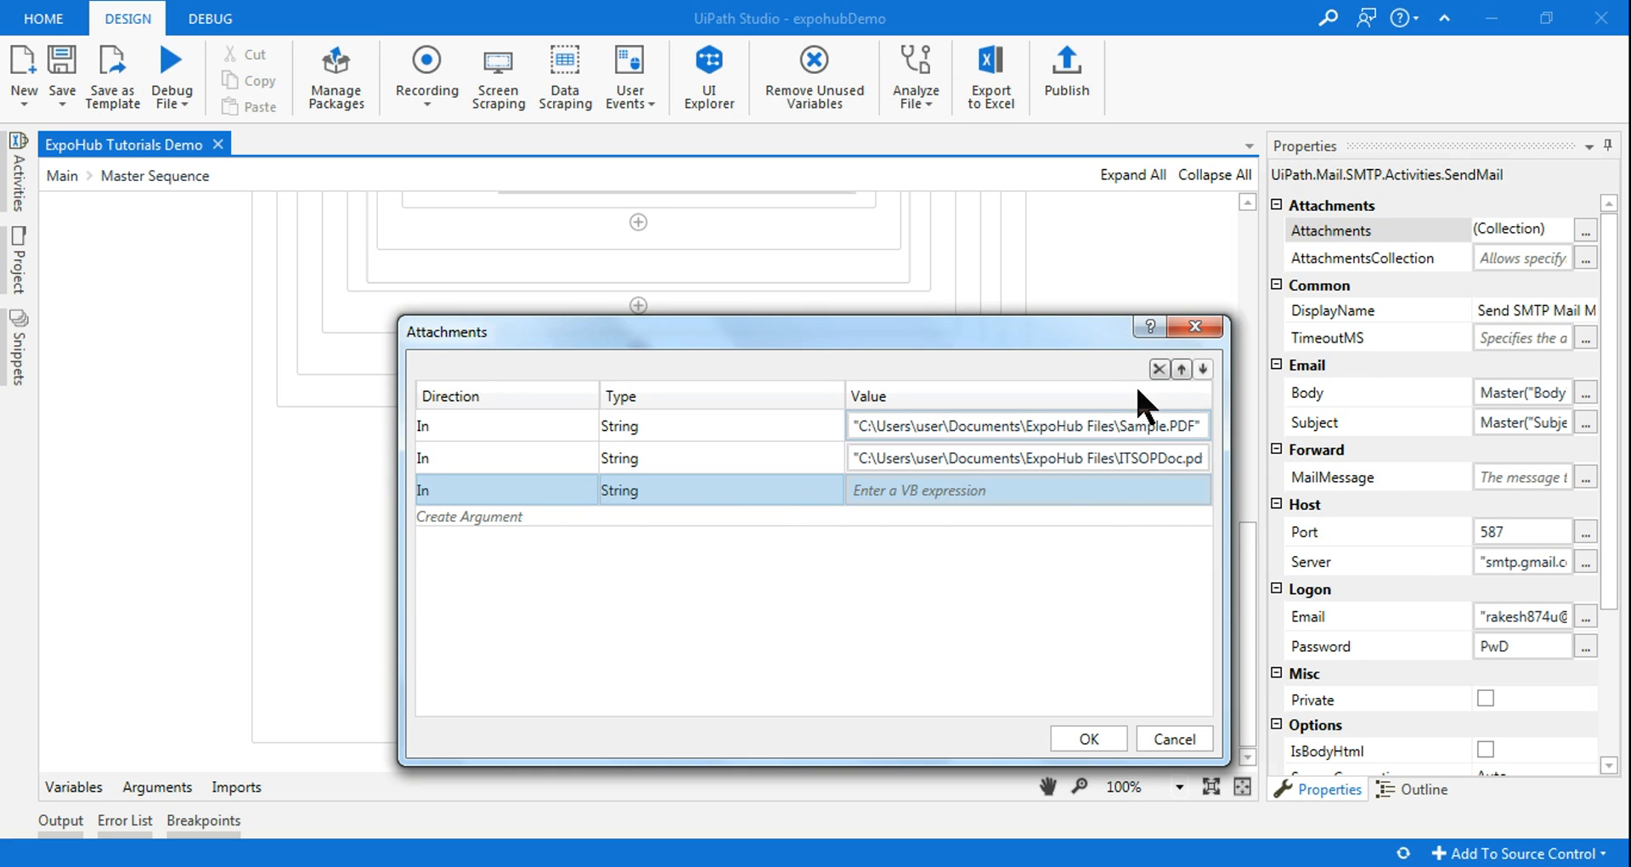
pyautogui.click(1158, 369)
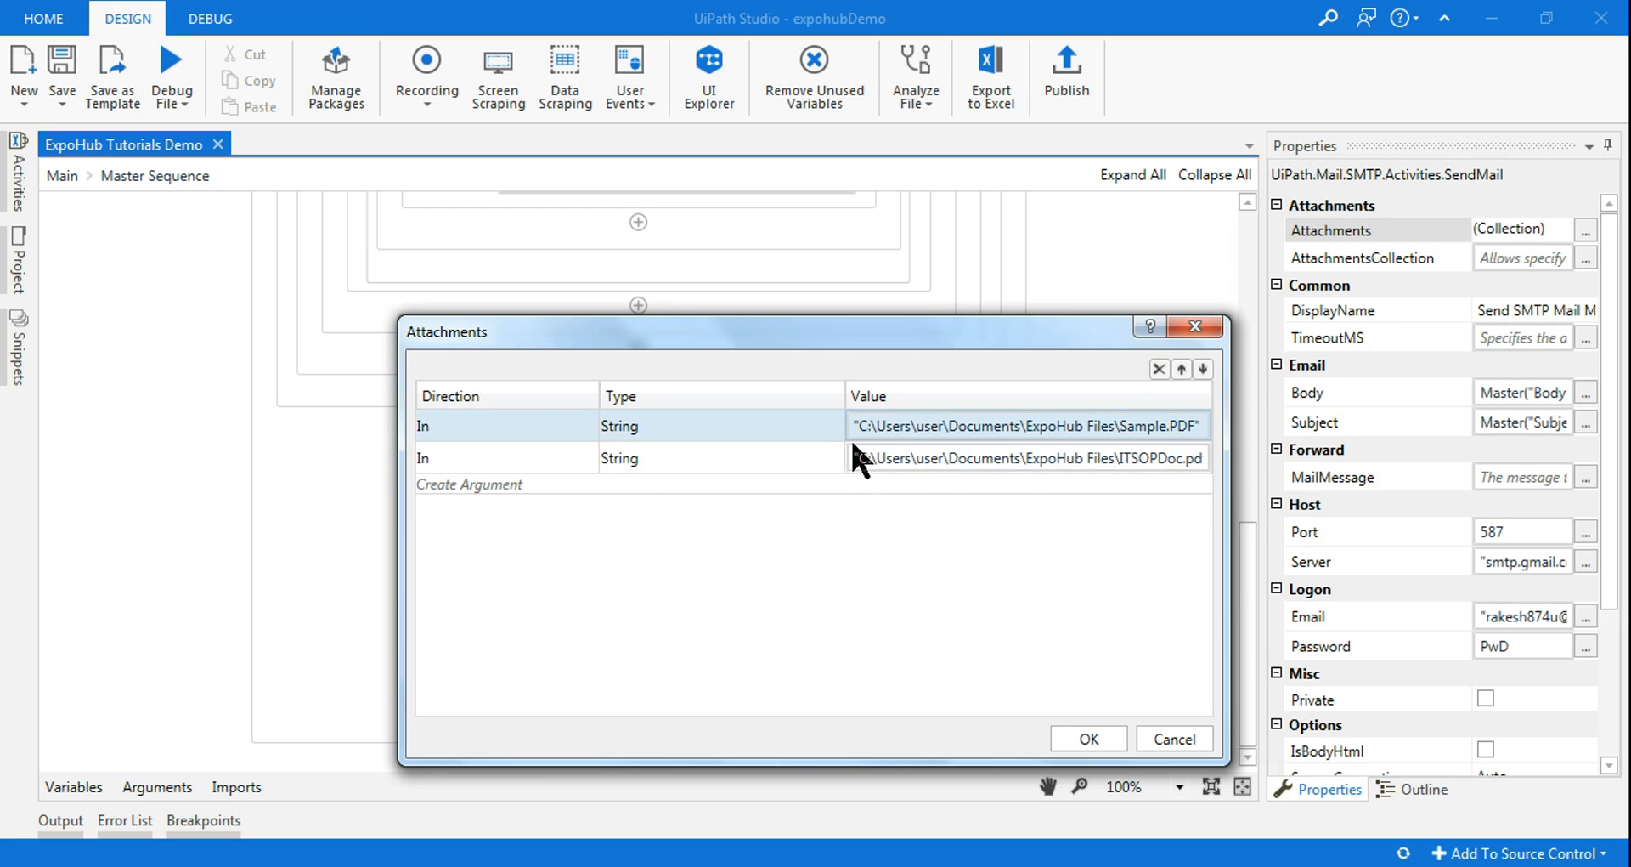
pyautogui.click(1088, 737)
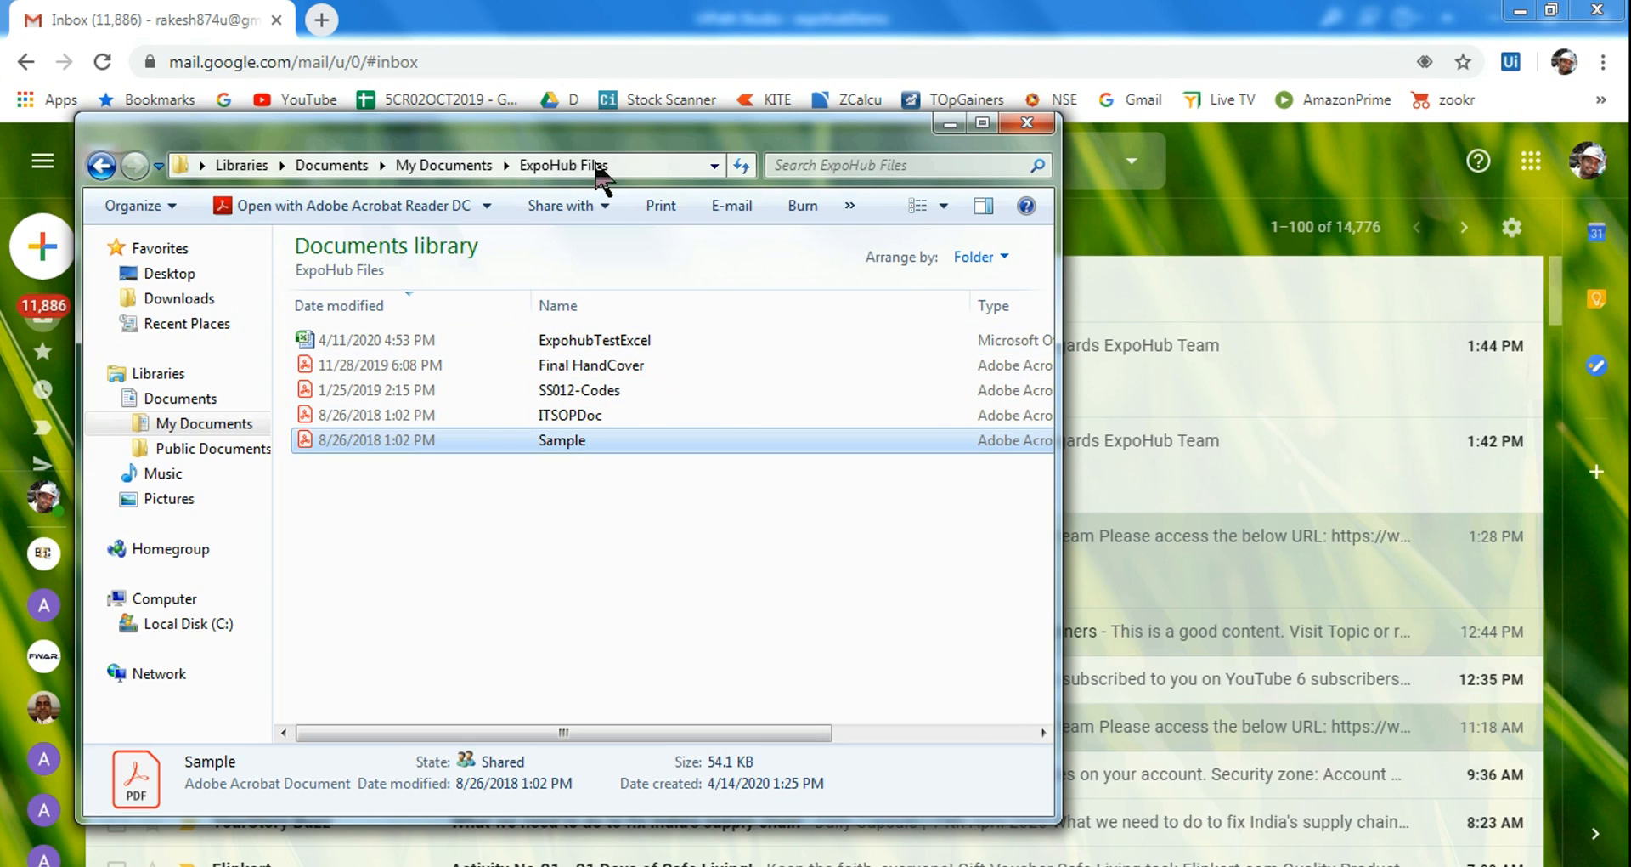
# Step: Reveal the ExpoHub Files folder path in Explorer's address bar
pyautogui.click(437, 164)
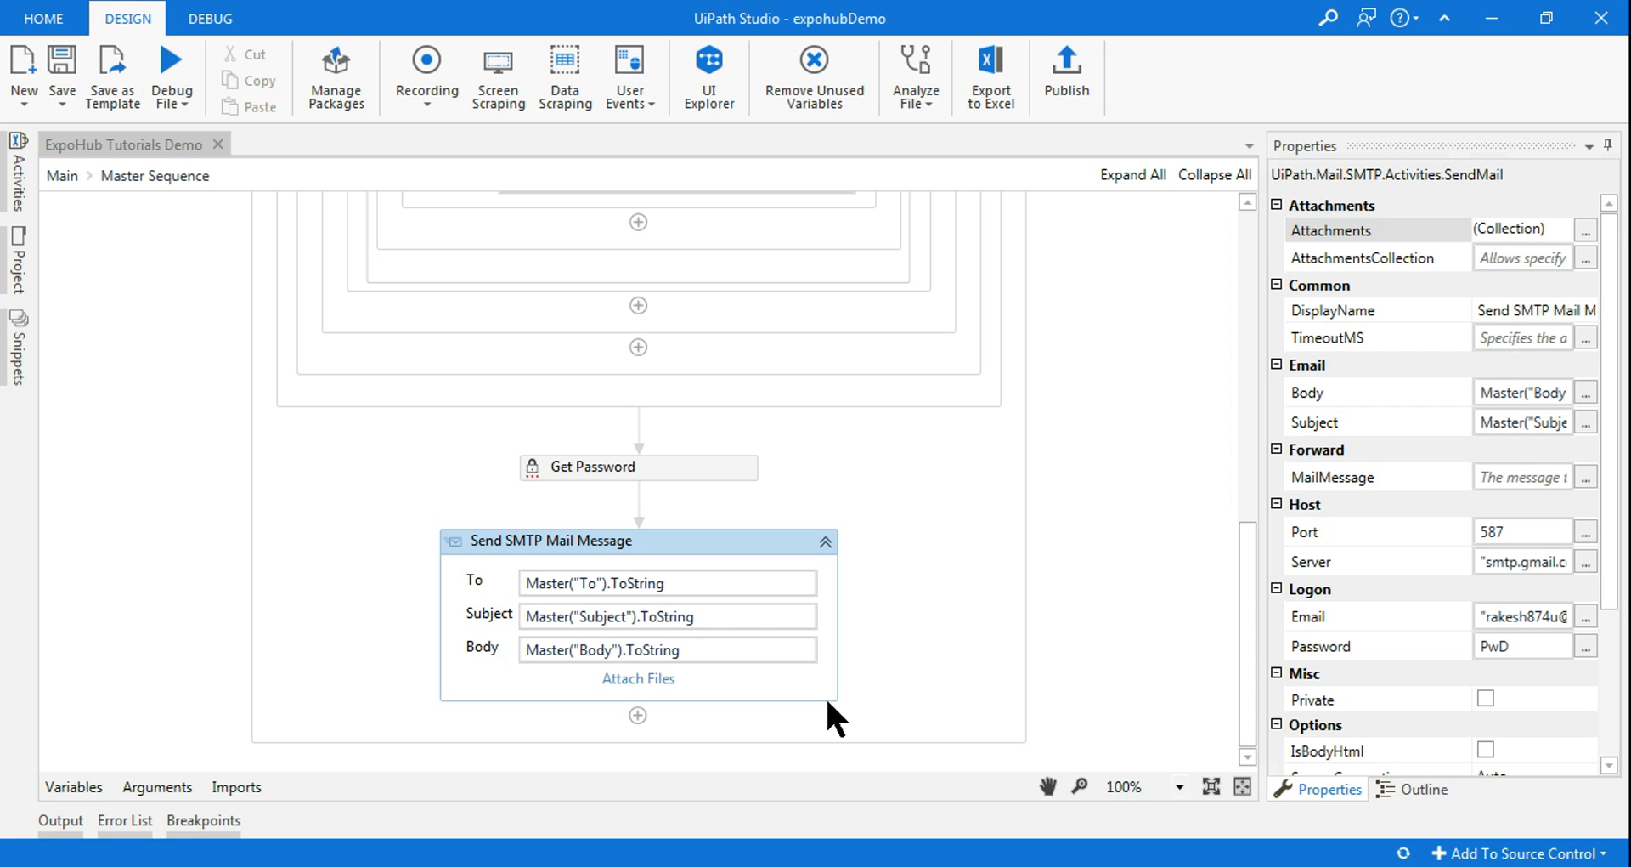
# Step: Delete the second attachment, keep only the ExpoHub Files folder path, and debug the workflow
pyautogui.click(639, 677)
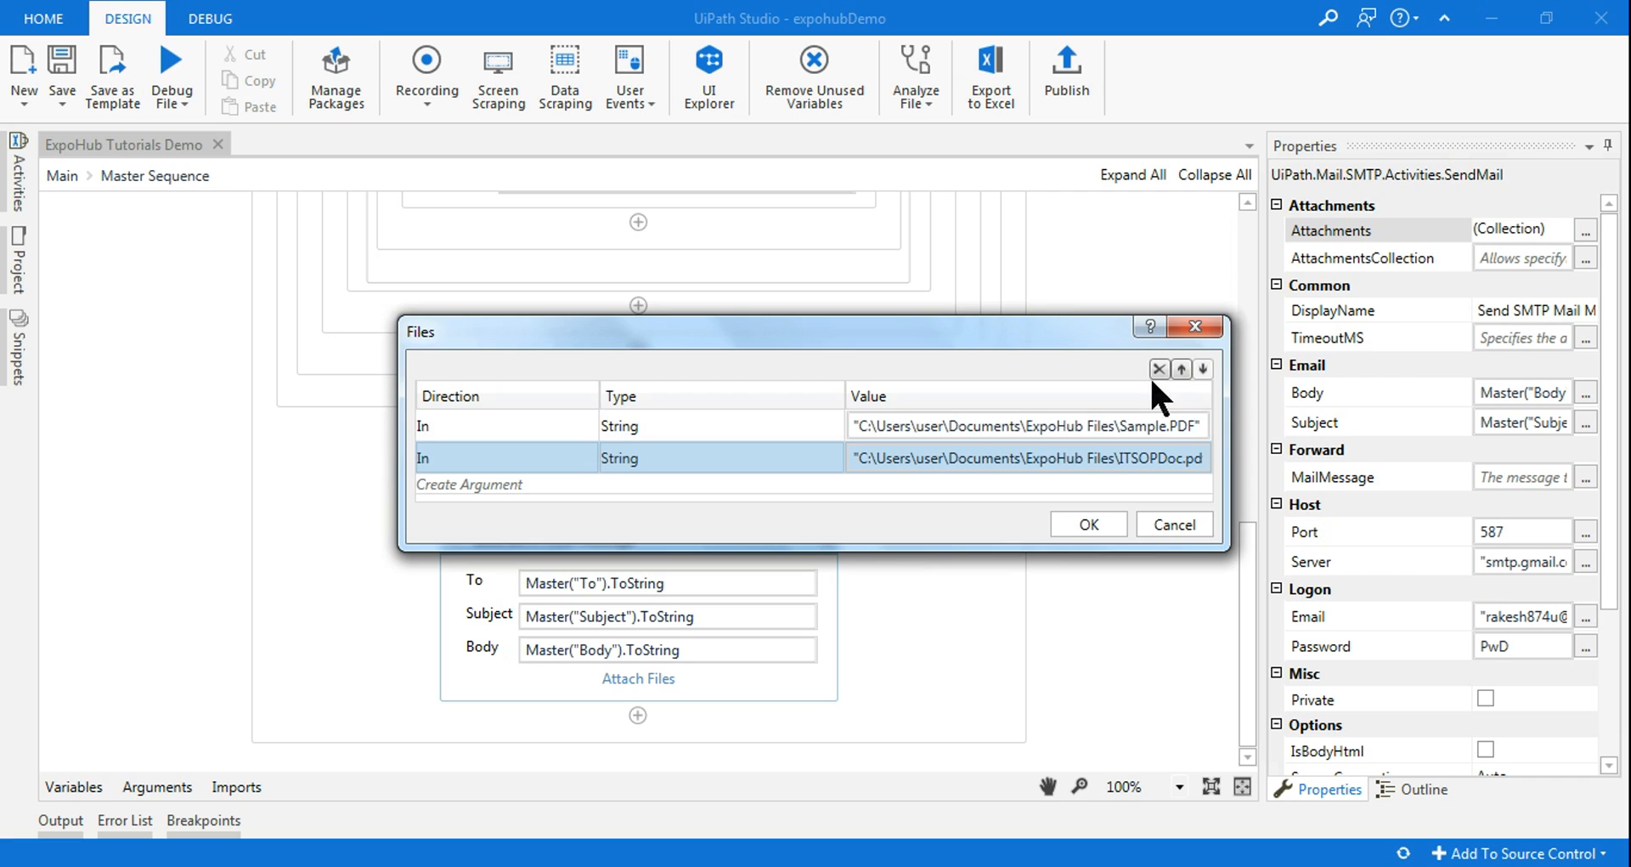
pyautogui.click(1158, 370)
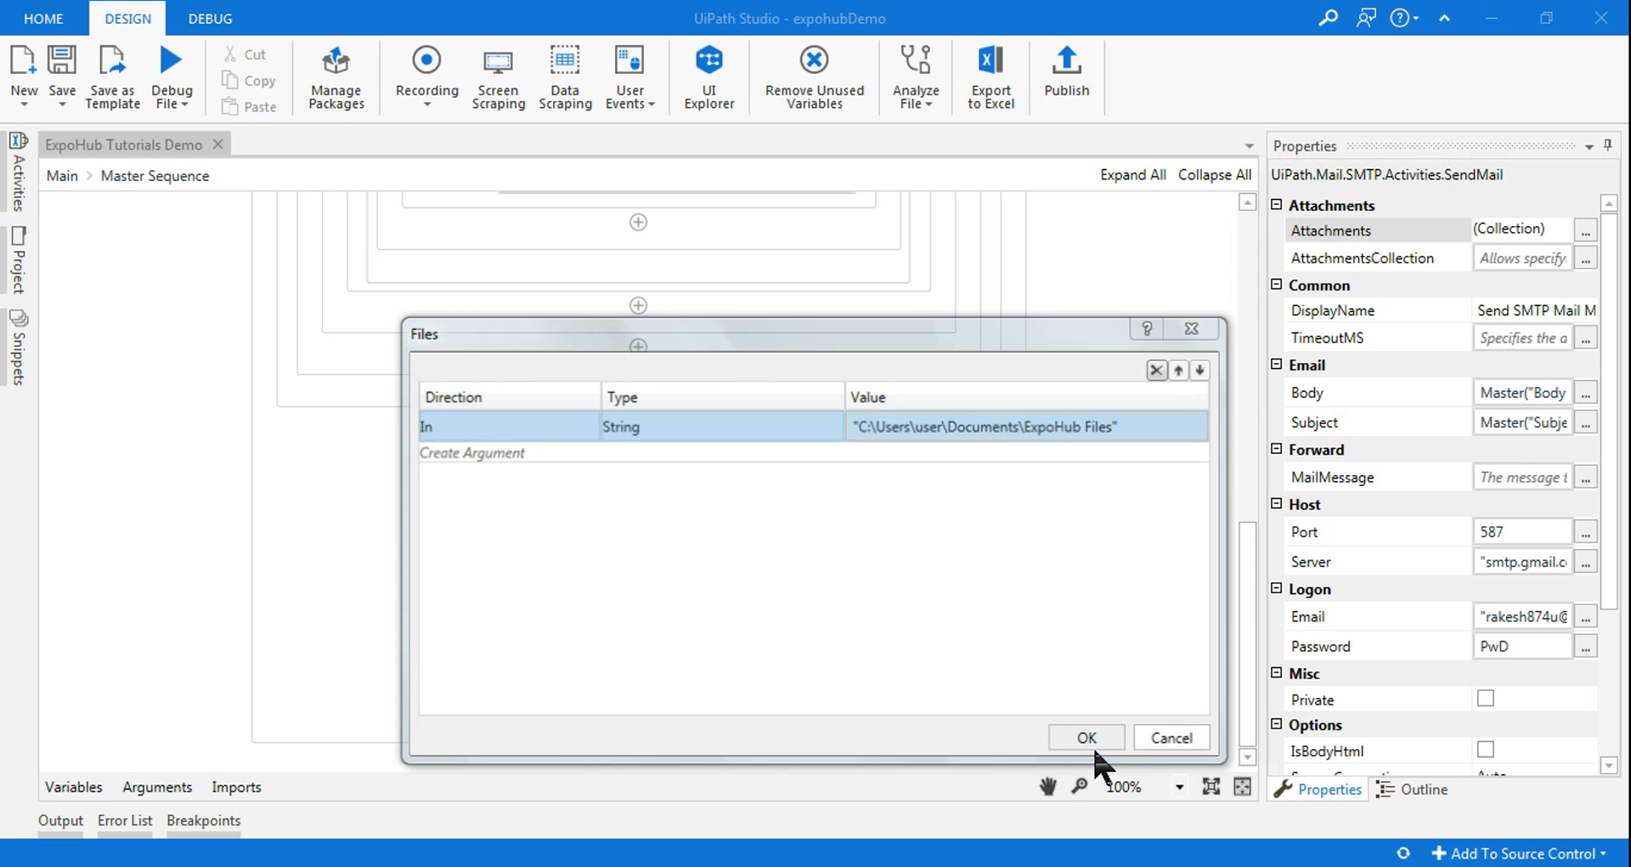
pyautogui.click(1085, 736)
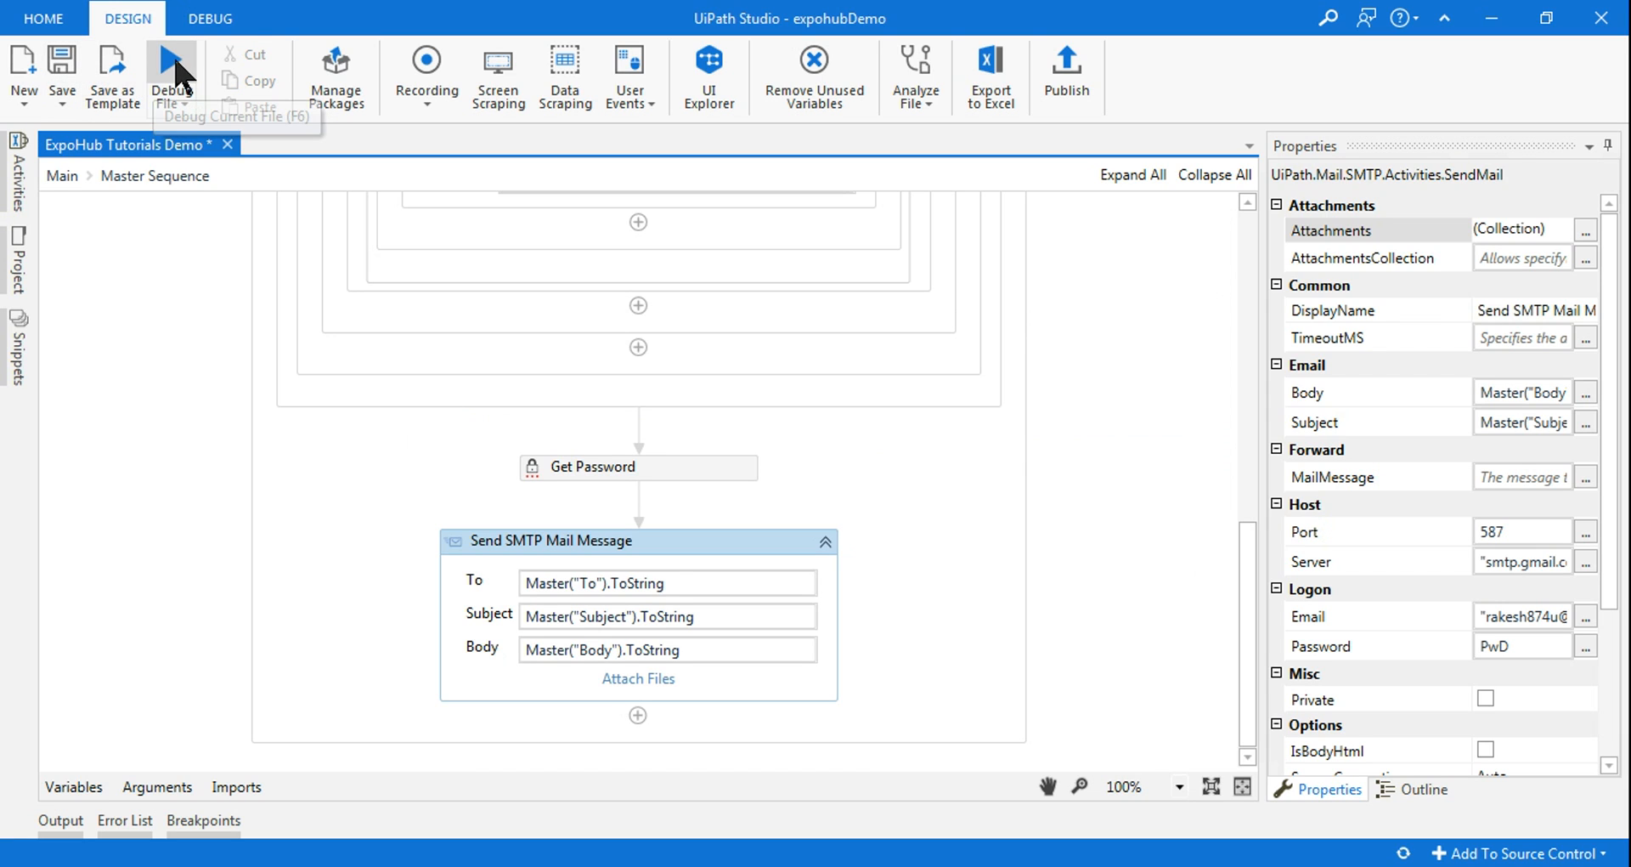
pyautogui.click(169, 64)
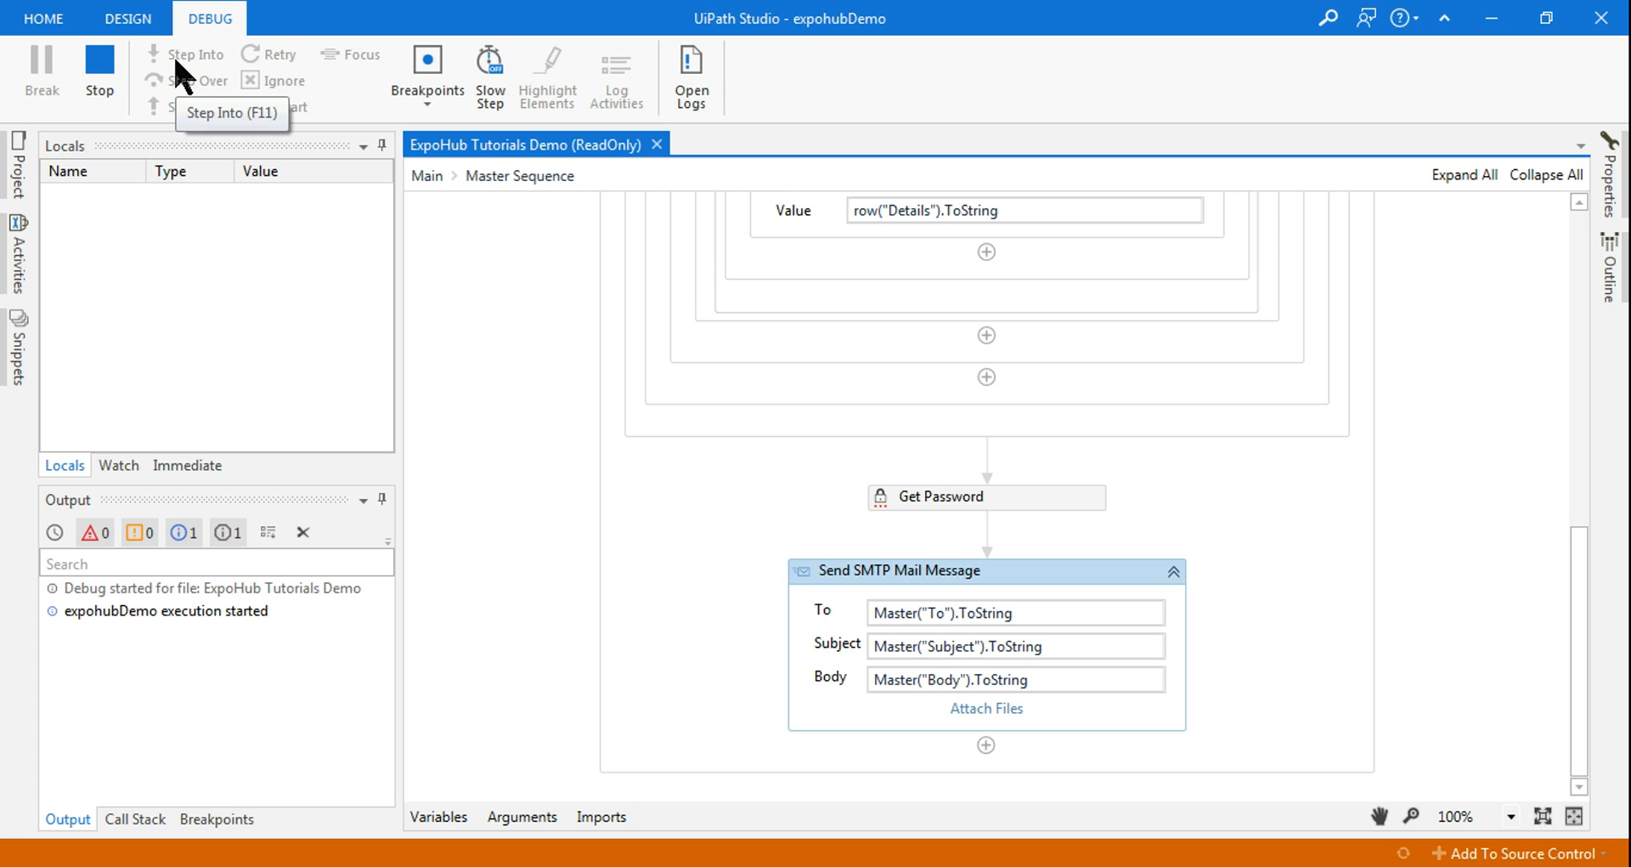
# Step: Debug the file, which stops at Send SMTP Mail Message with access denied to ExpoHub Files
pyautogui.click(194, 55)
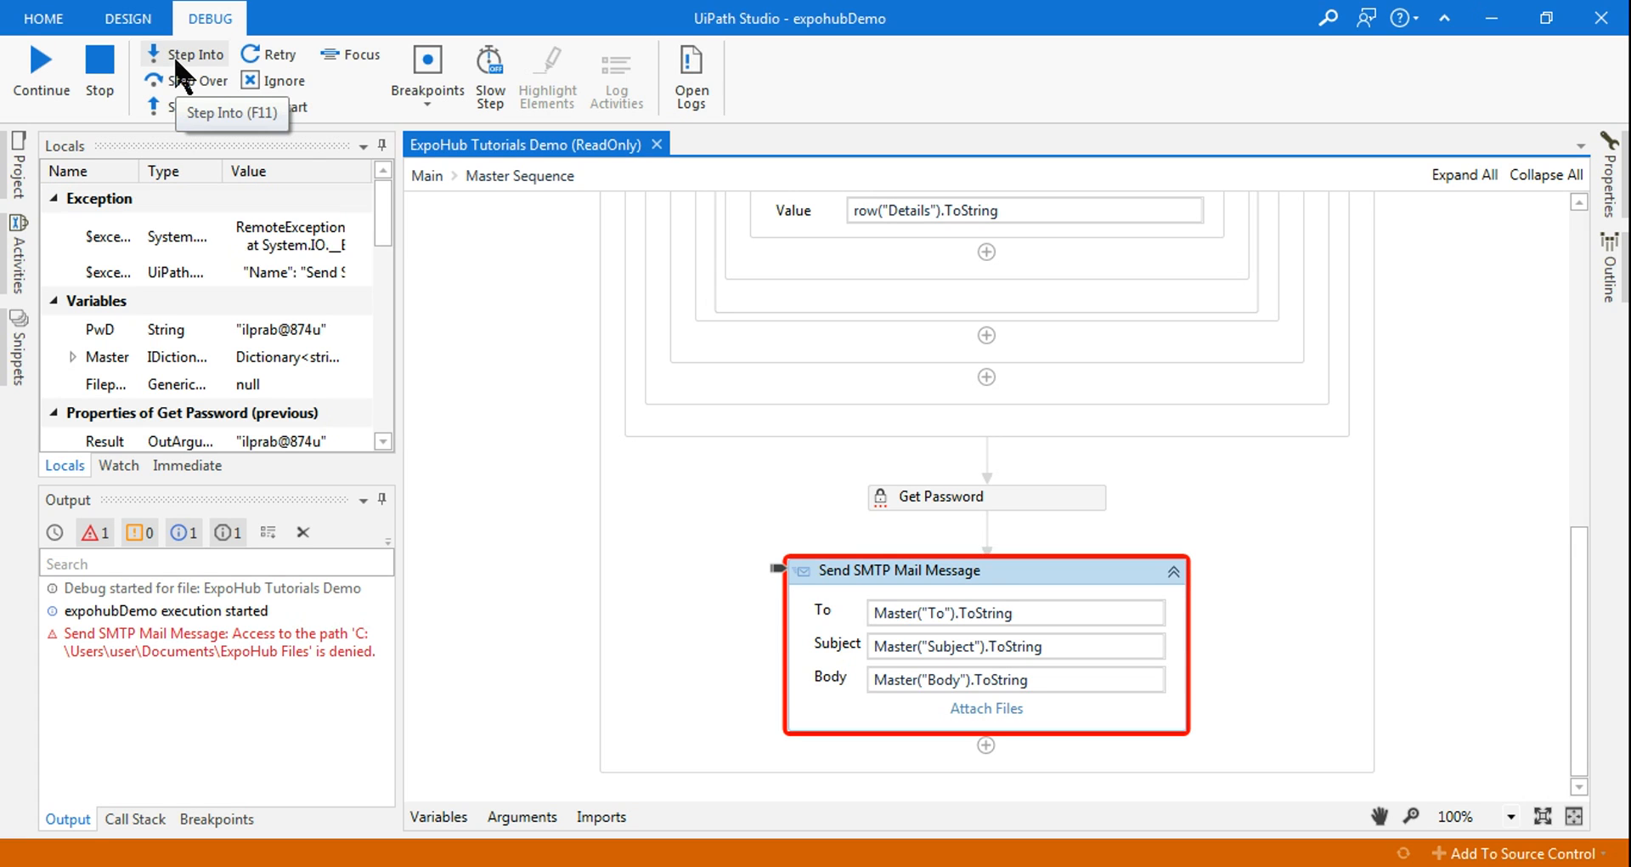
pyautogui.moveTo(104, 650)
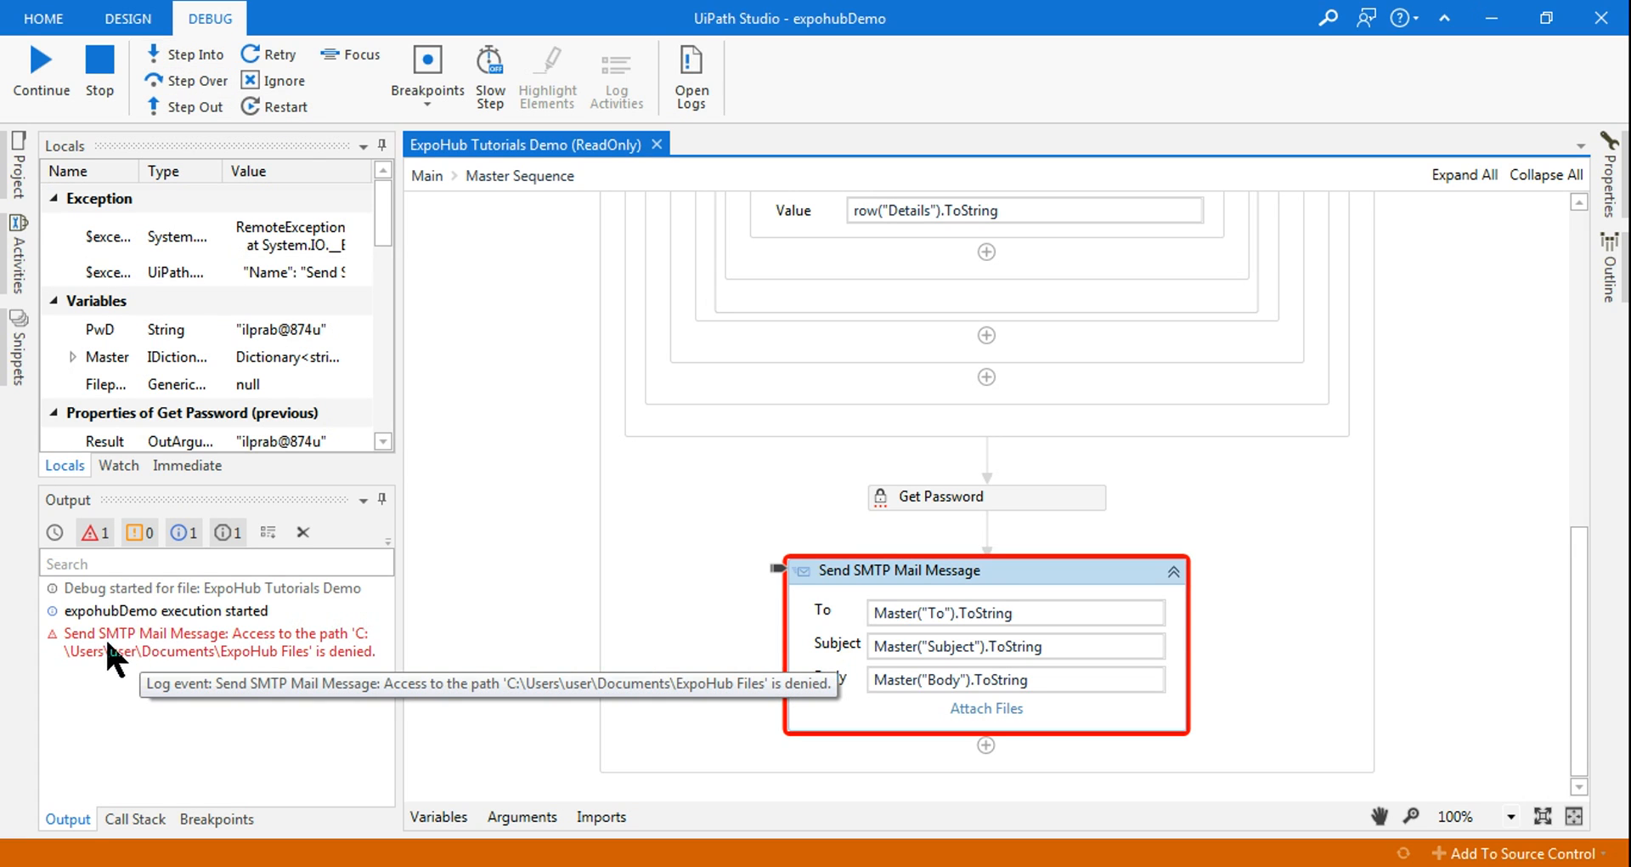
pyautogui.moveTo(154, 681)
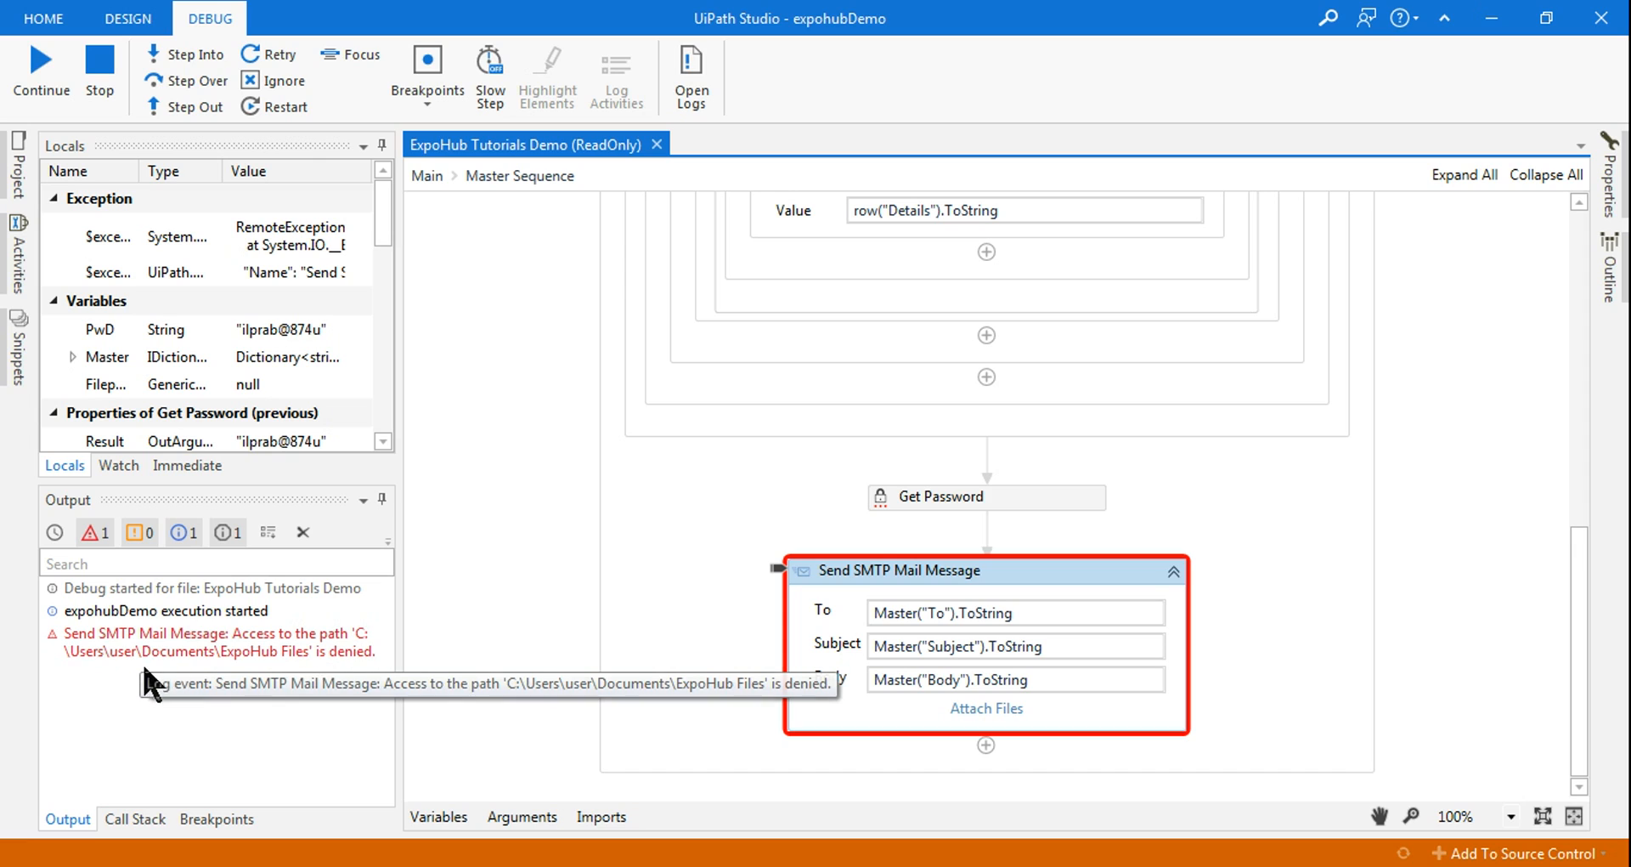
pyautogui.moveTo(323, 671)
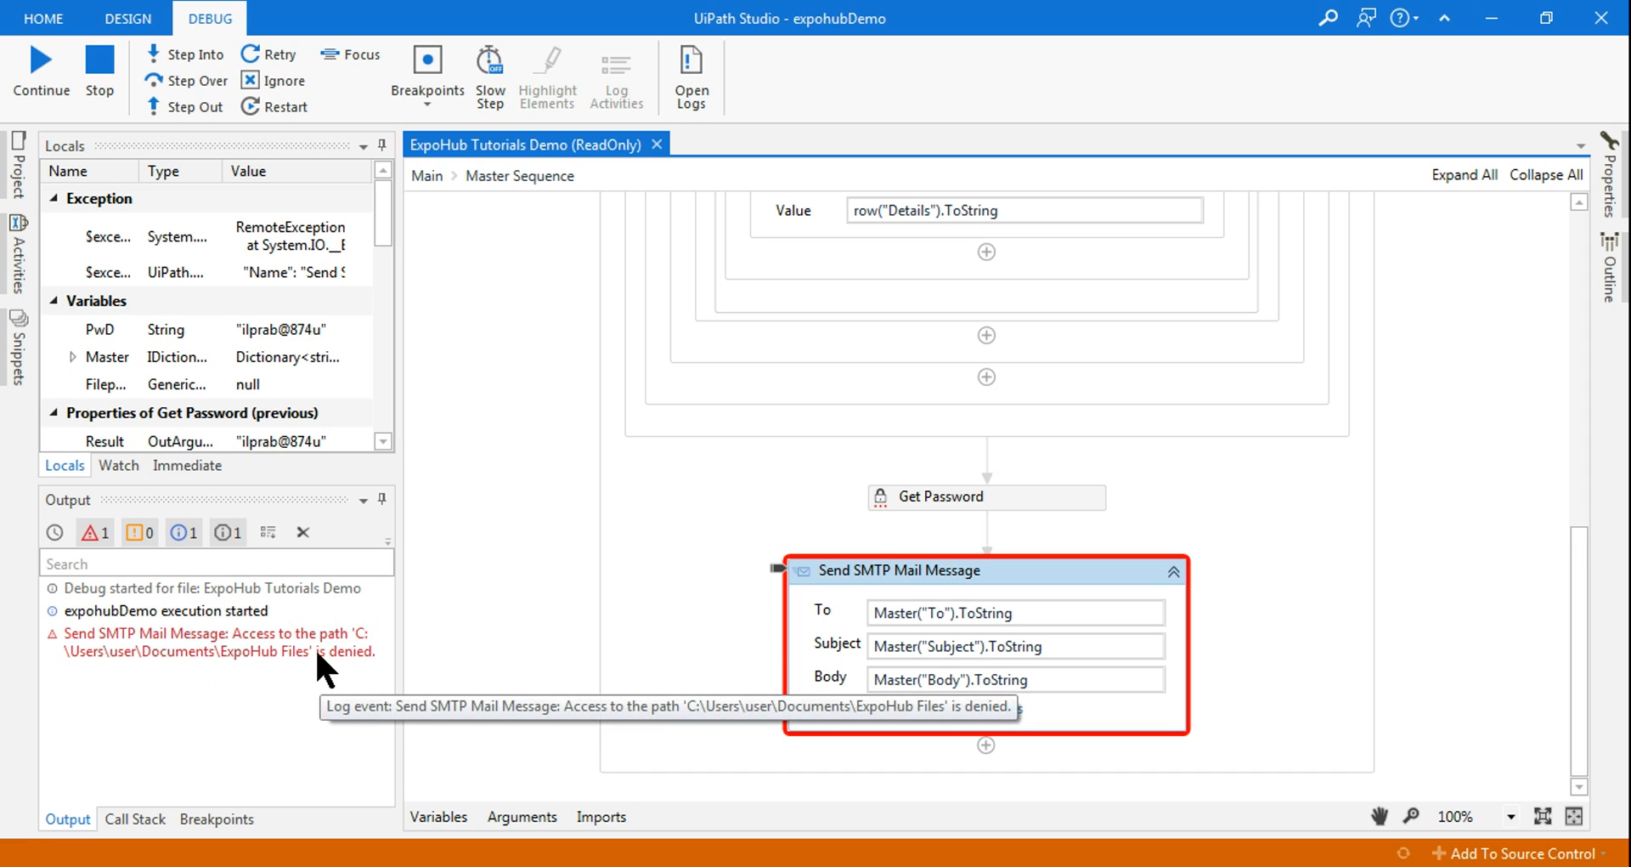